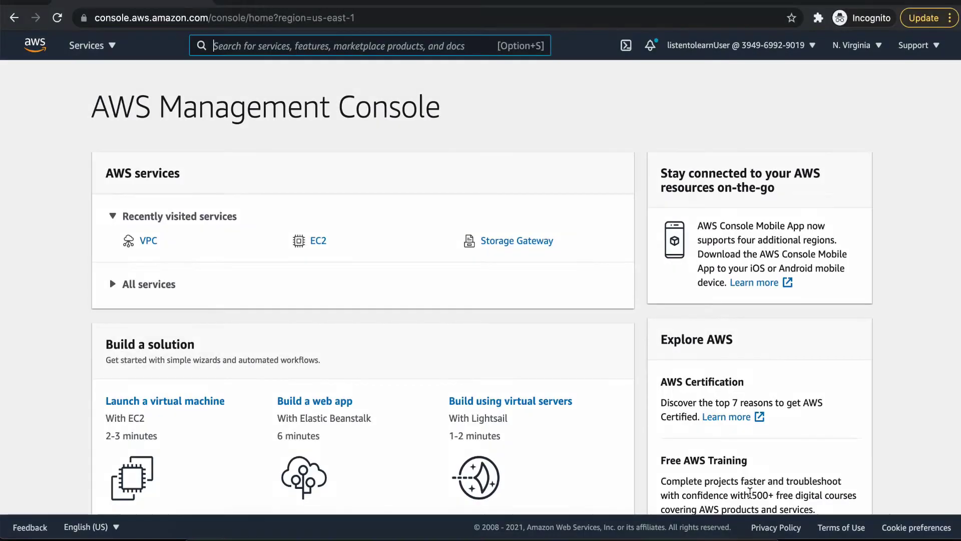
mouse_move(276, 289)
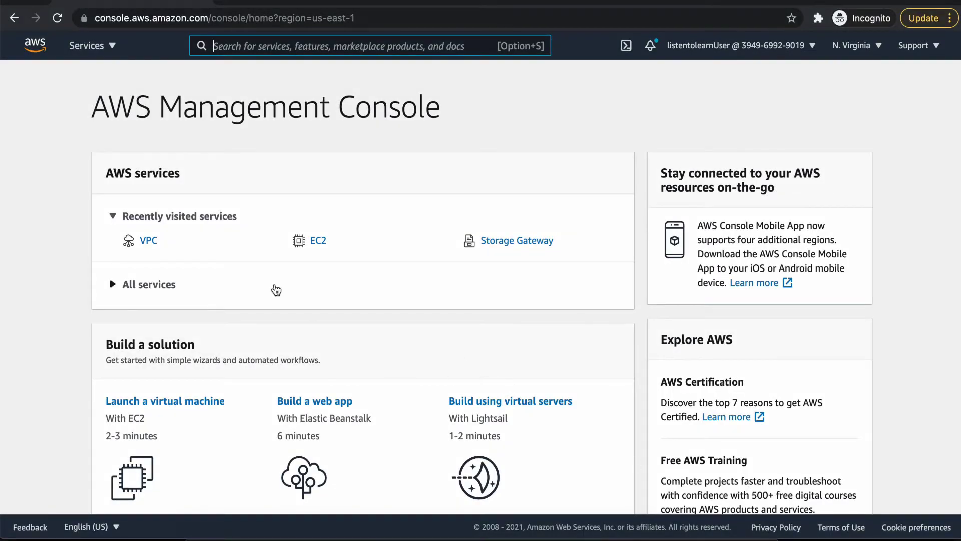
- Go to VPC > Your VPCs and start a new VPC
click(148, 240)
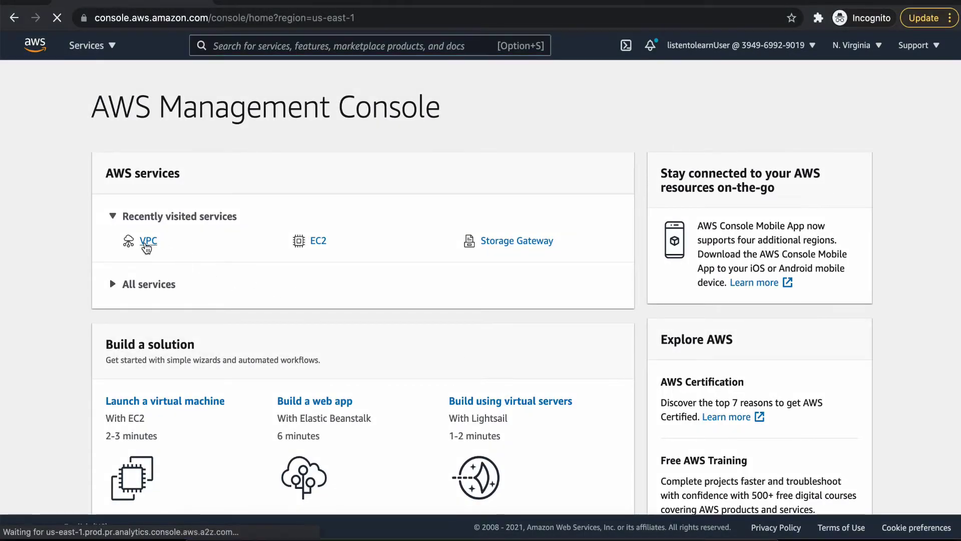
click(148, 240)
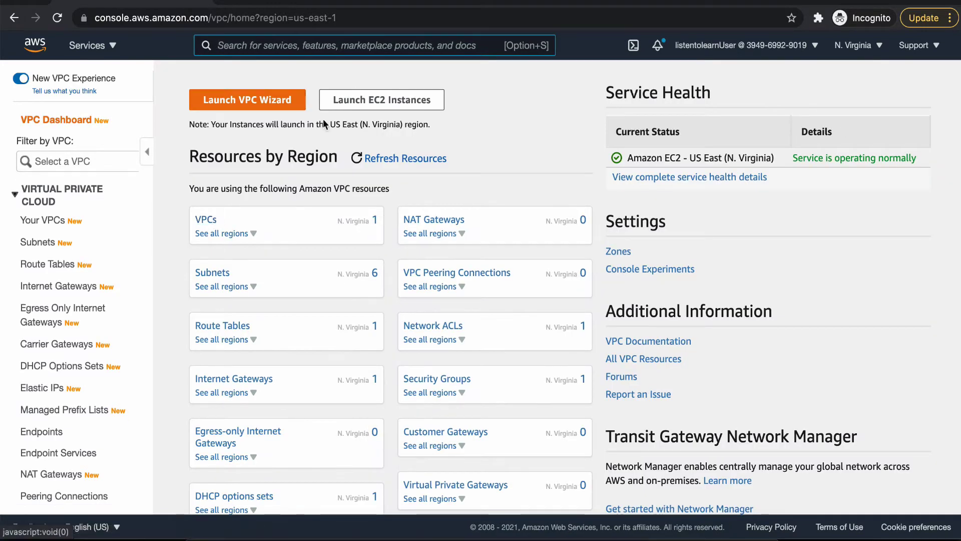
click(45, 221)
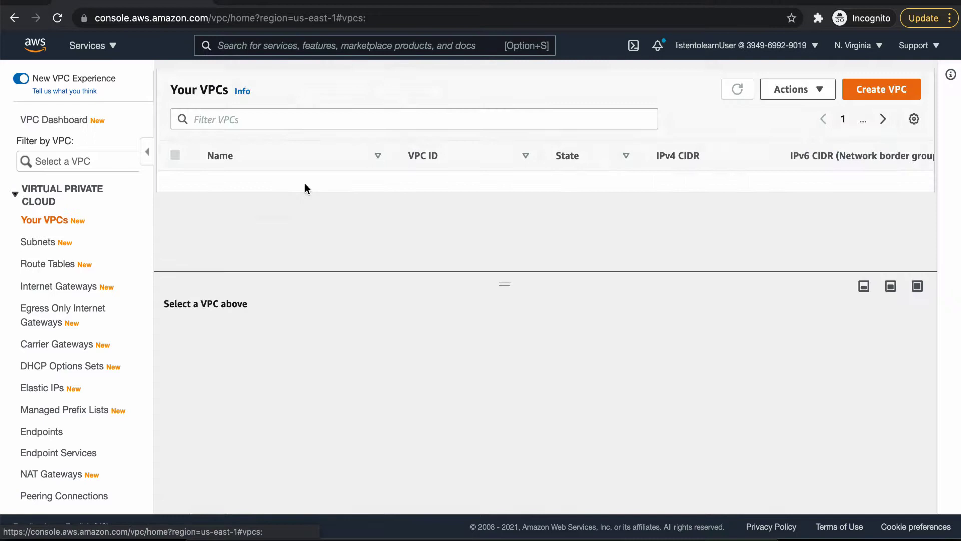
click(882, 89)
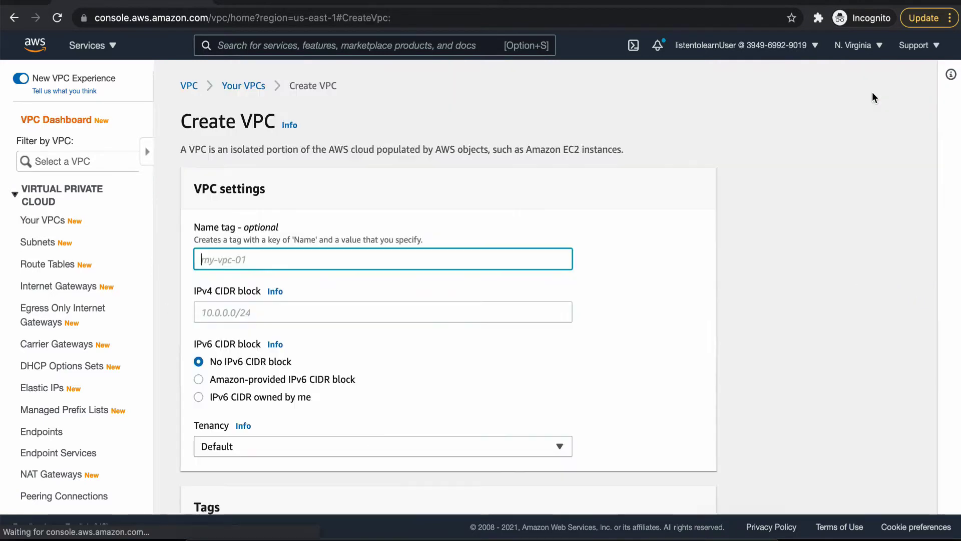
- Name the VPC my-vpc with IPv4 CIDR 10.0.0.0/16
text(my-)
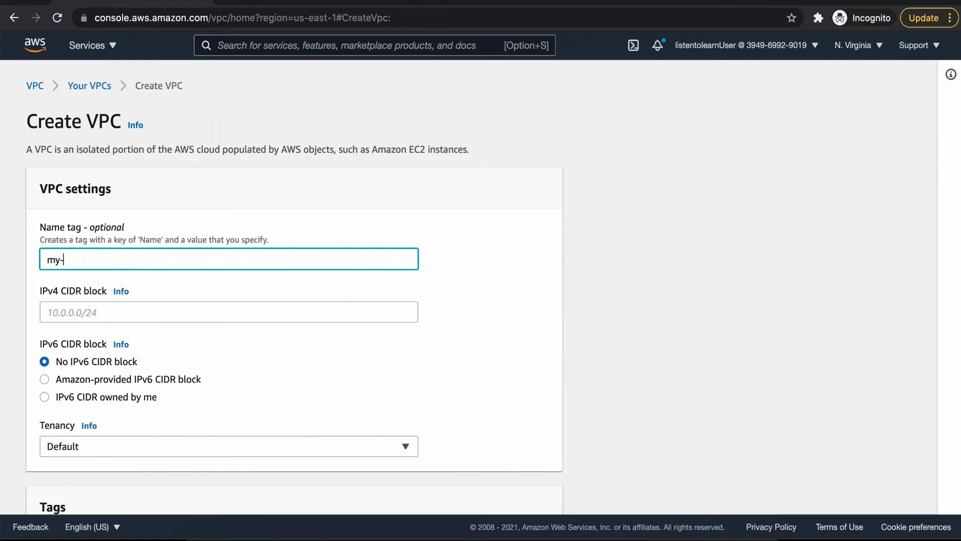
text(vpc)
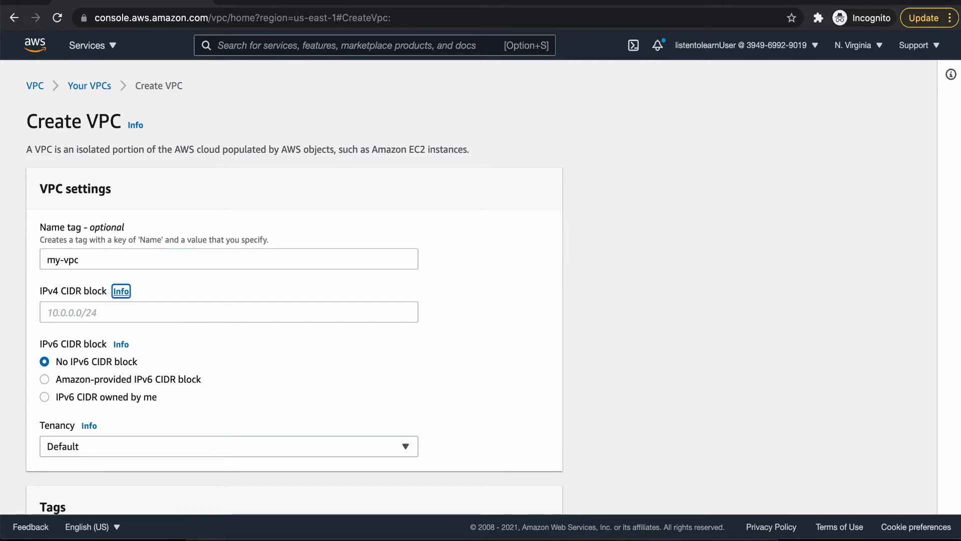
text(10.0.0.0/1)
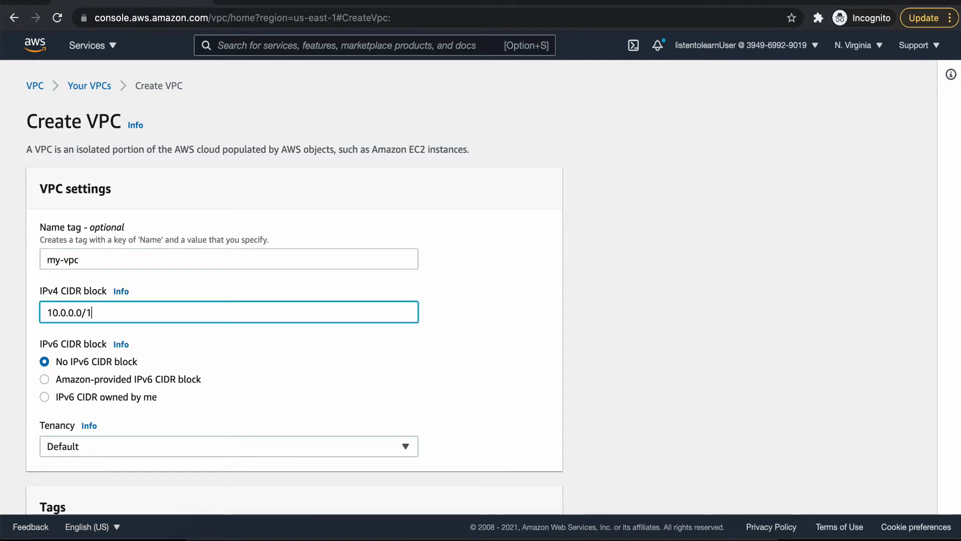
scroll(down, 3)
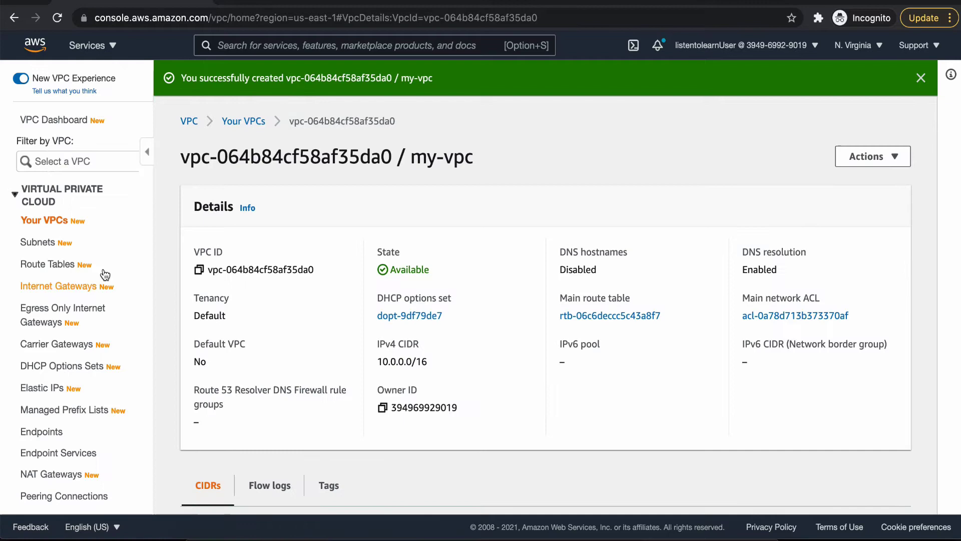
- Start a subnet in my-vpc named publicSubnet with CIDR 10.0.1.0/24
click(39, 242)
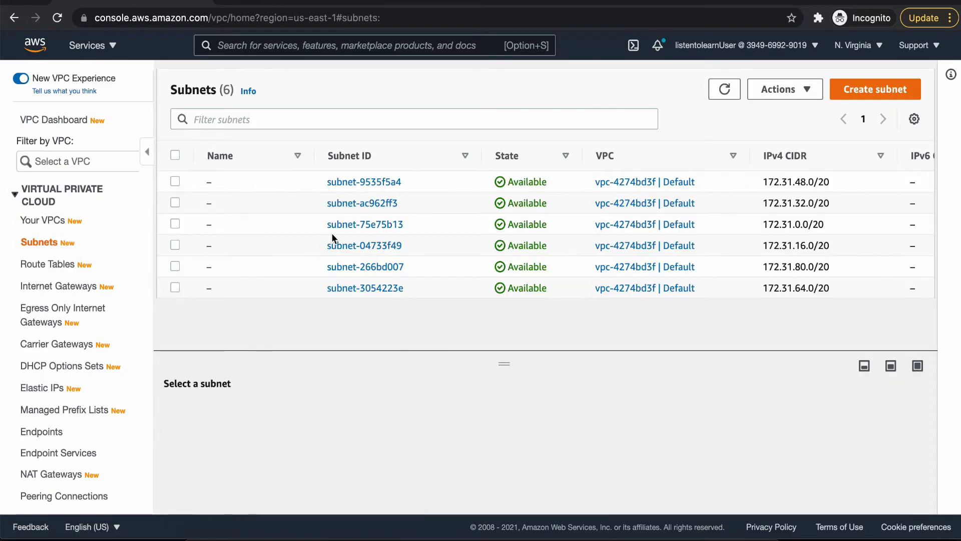
click(875, 89)
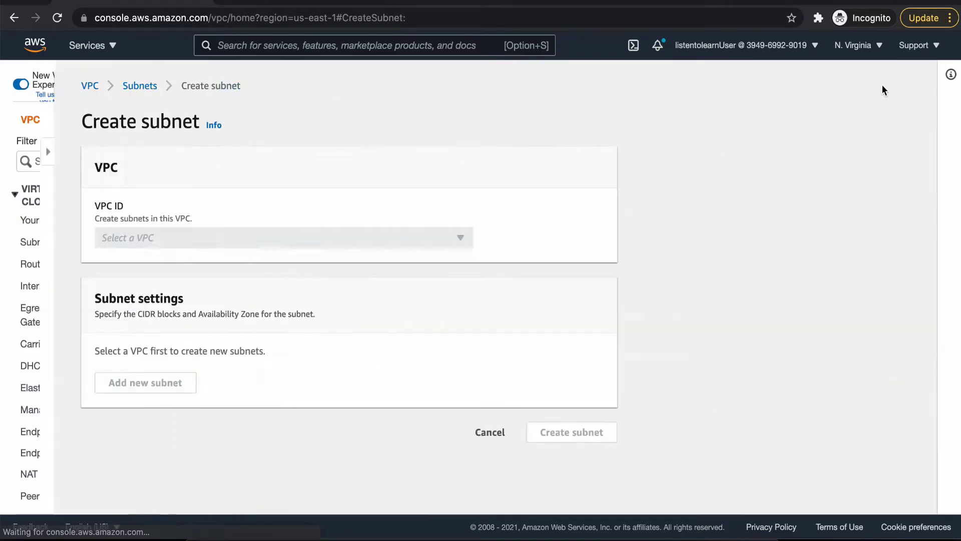
click(282, 238)
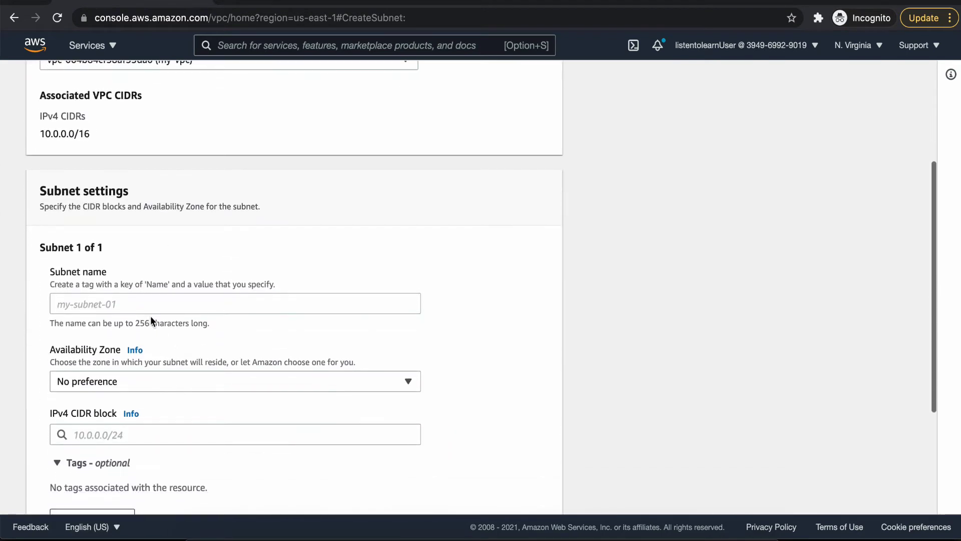
text(publ)
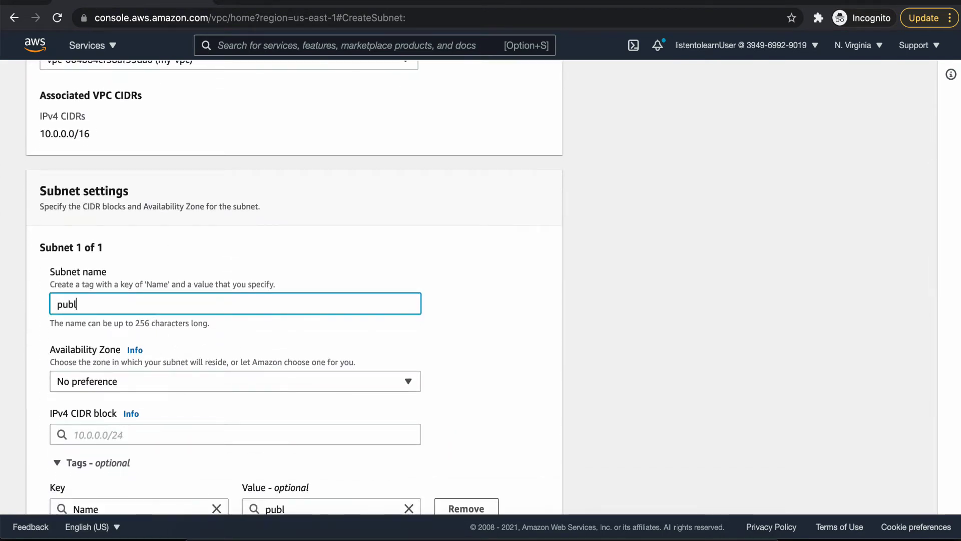
text(icSubnet)
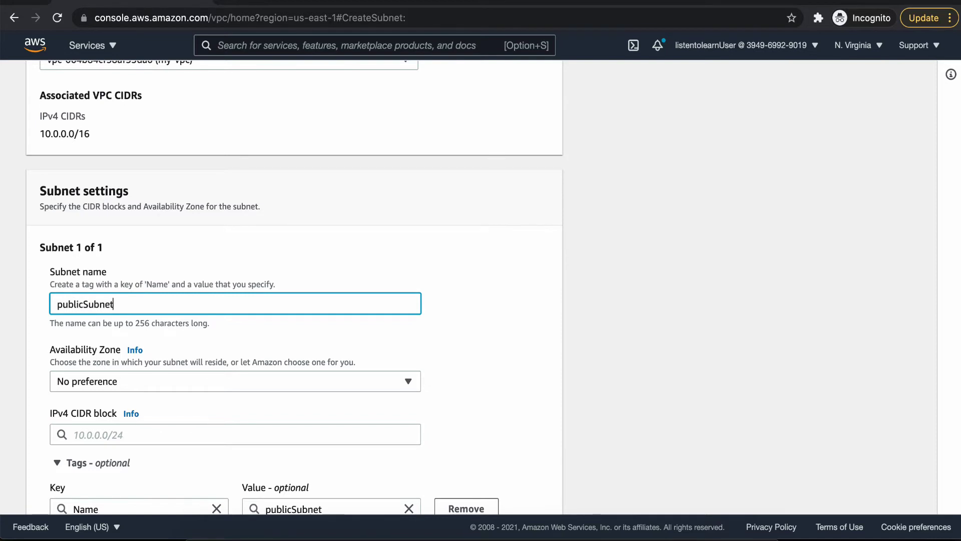
scroll(down, 3)
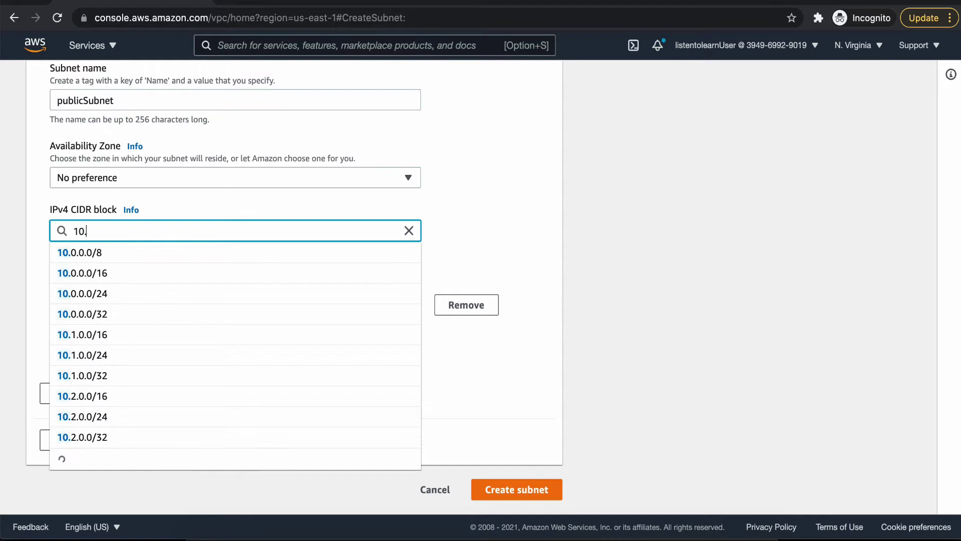
text(0.0.1.0/2)
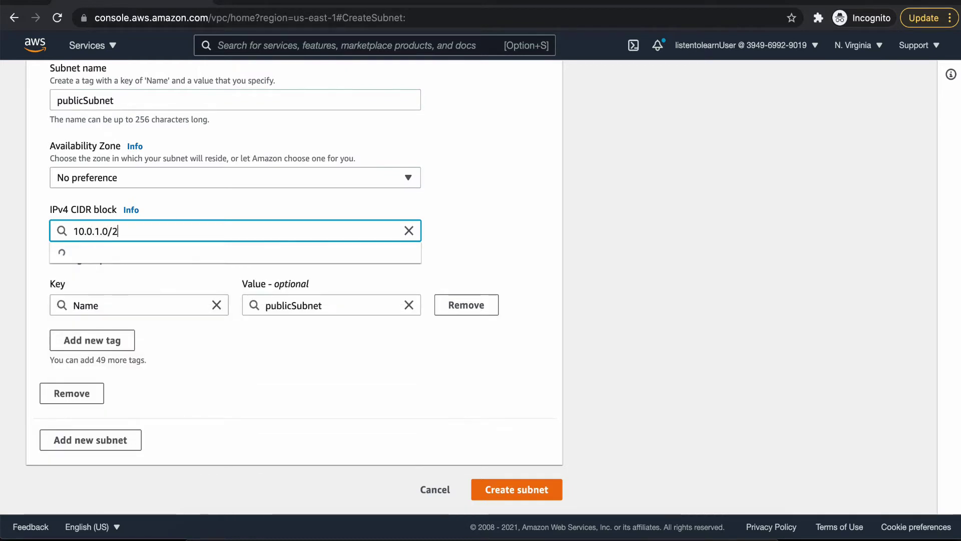
text(4)
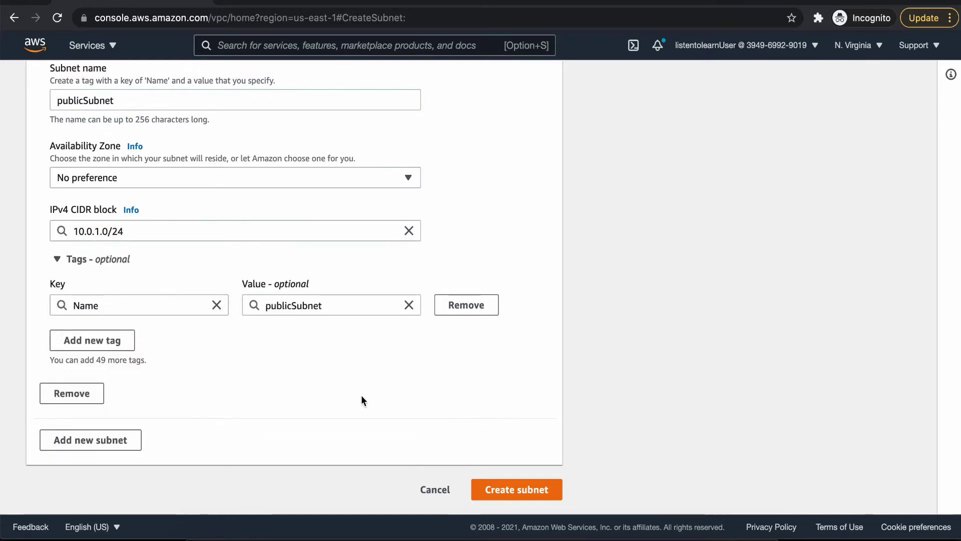
- Add privateSubnet with CIDR 10.0.2.0/24 and create both subnets
click(90, 440)
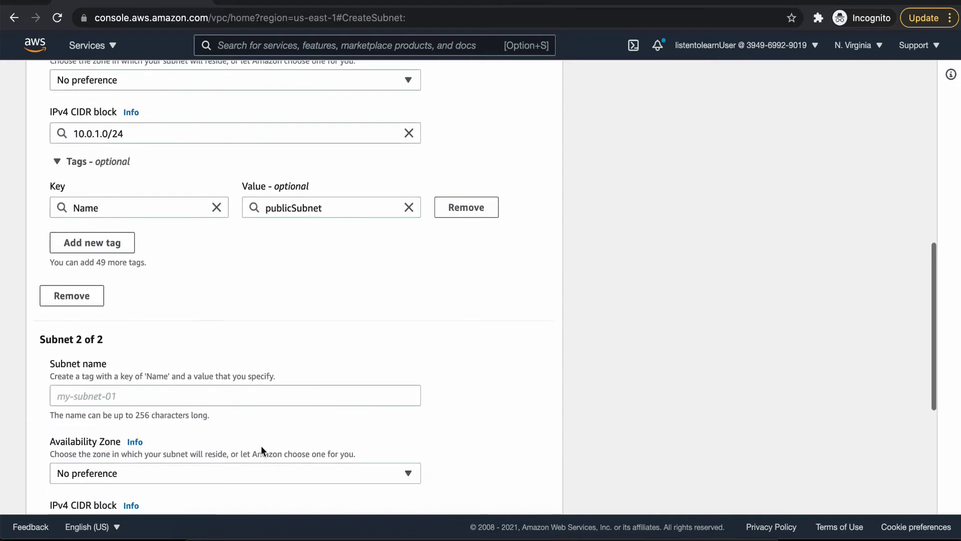
text(pri)
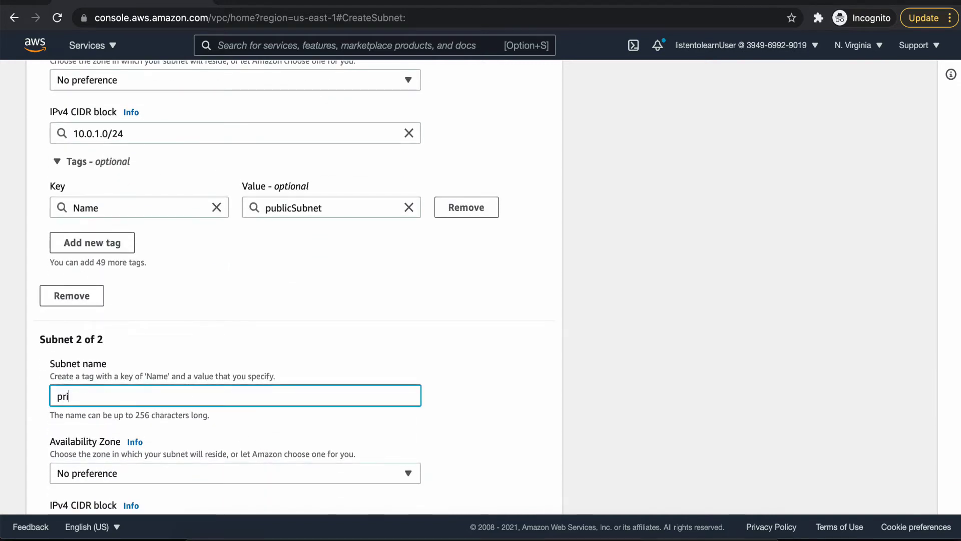
text(vateSubnet)
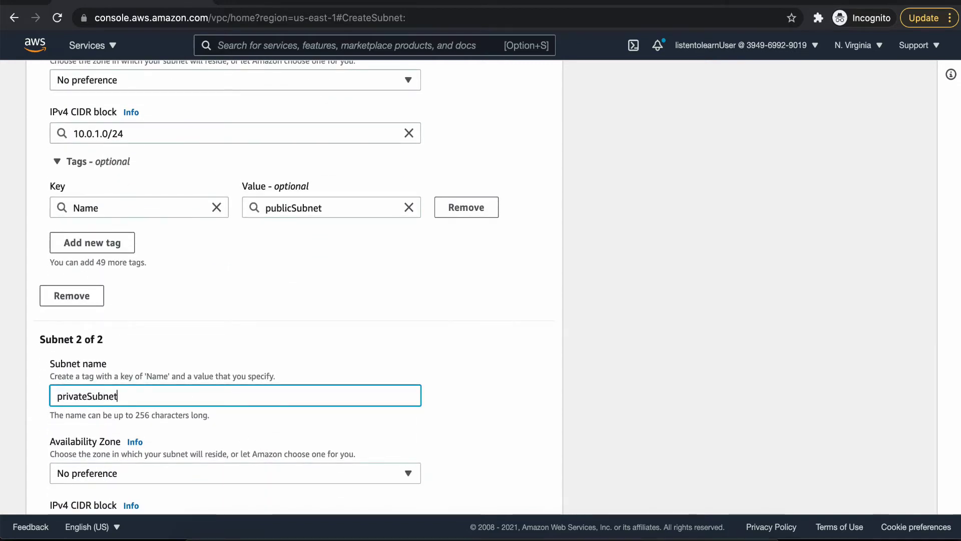
scroll(down, 3)
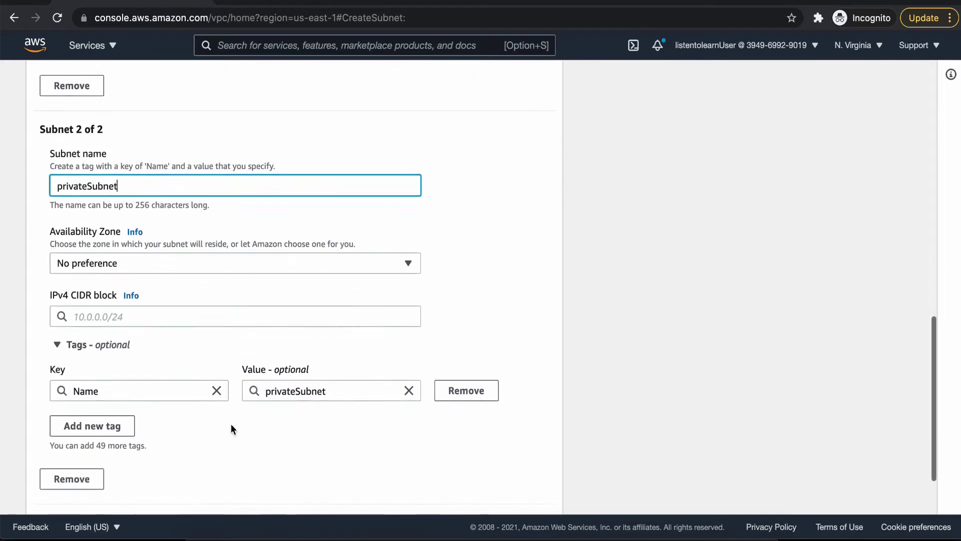
text(10)
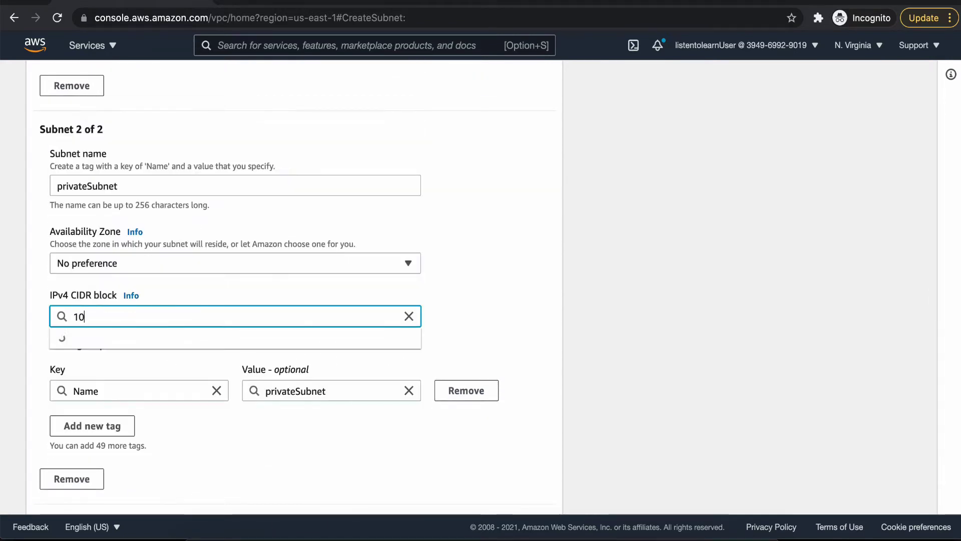
text(.0.2.0/24)
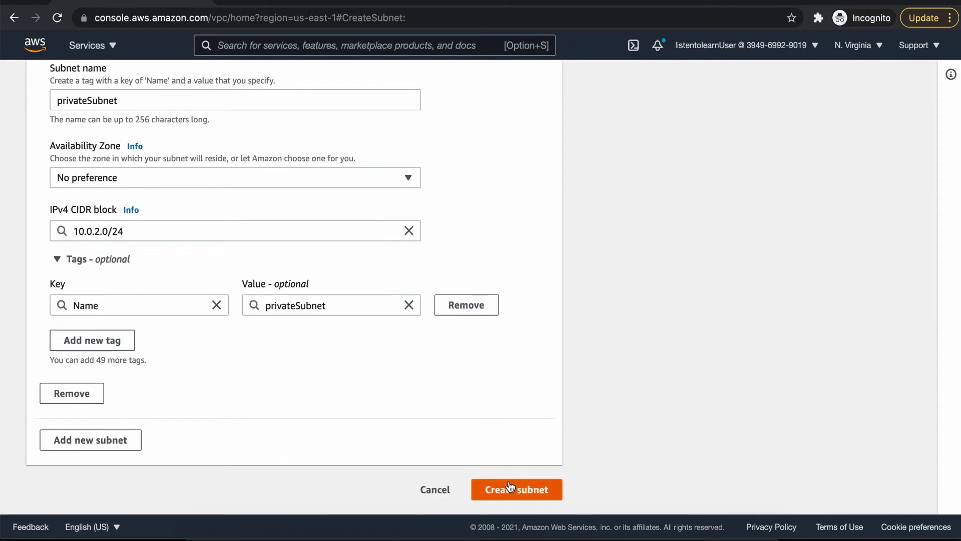
click(517, 490)
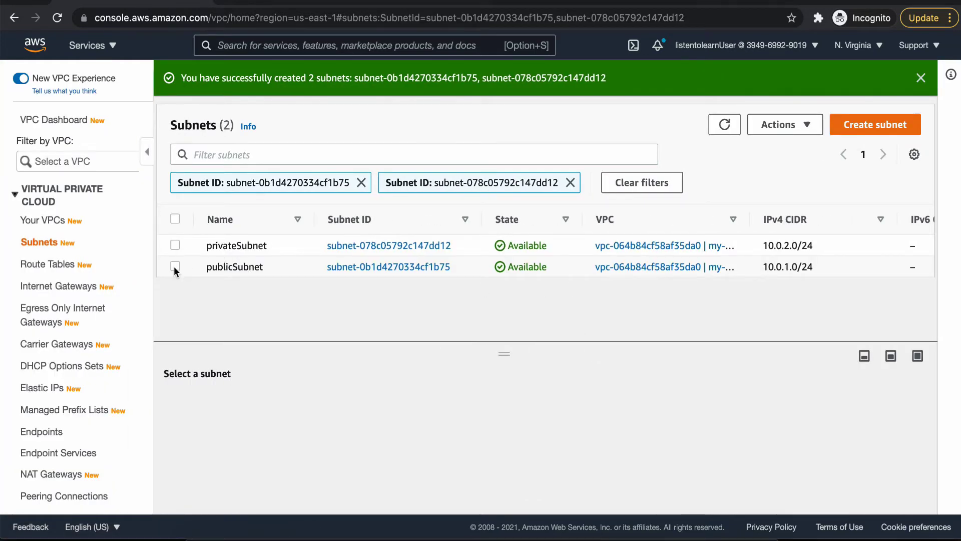
- Enable auto-assign public IPv4 on publicSubnet, then go to Internet Gateways
click(174, 267)
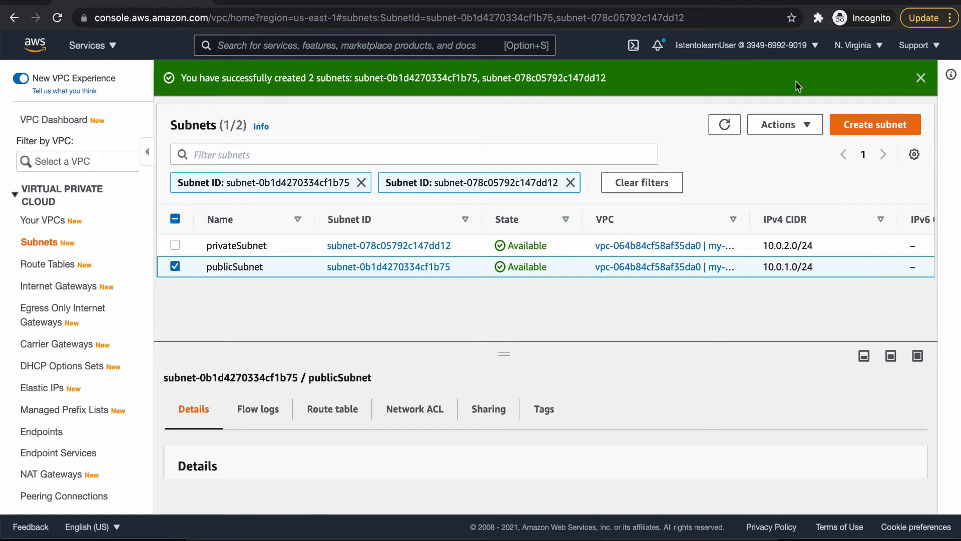
click(785, 125)
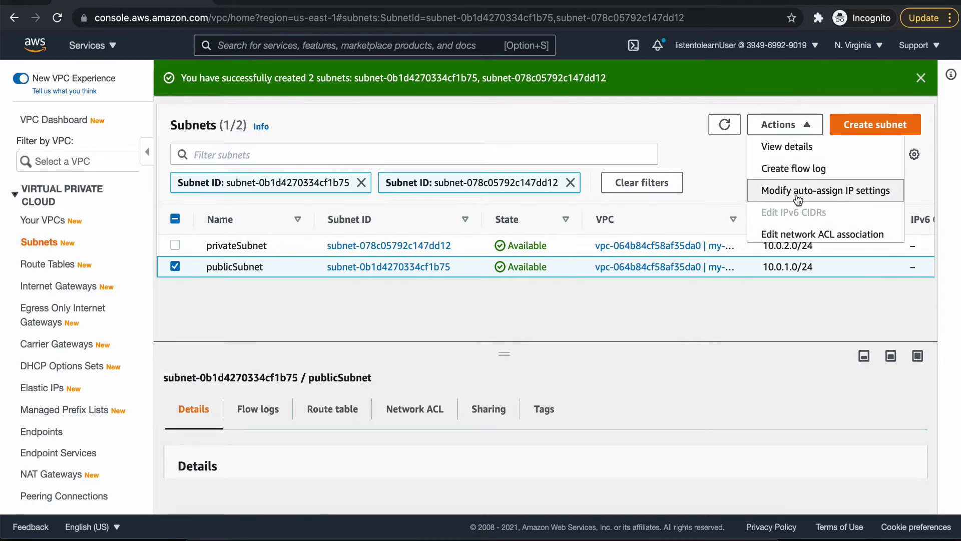
click(821, 191)
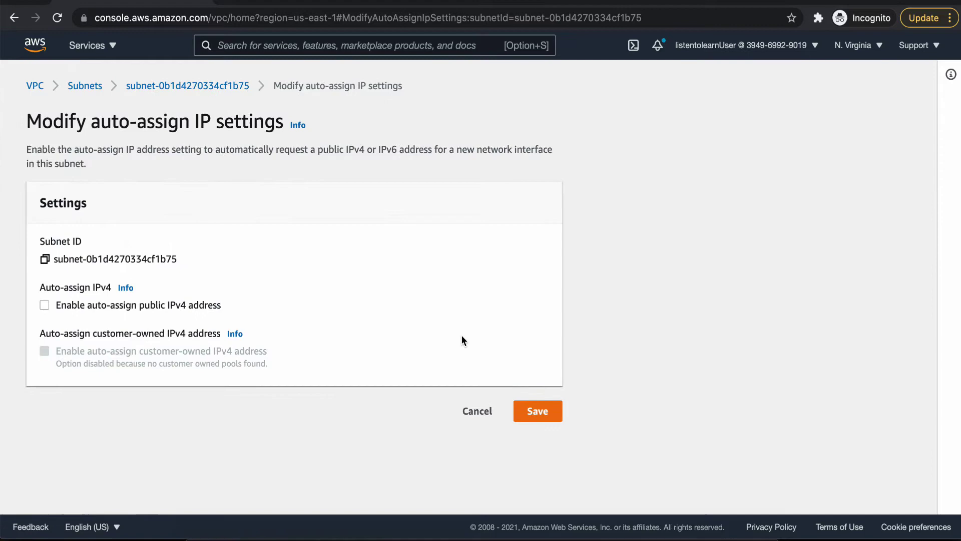
click(44, 304)
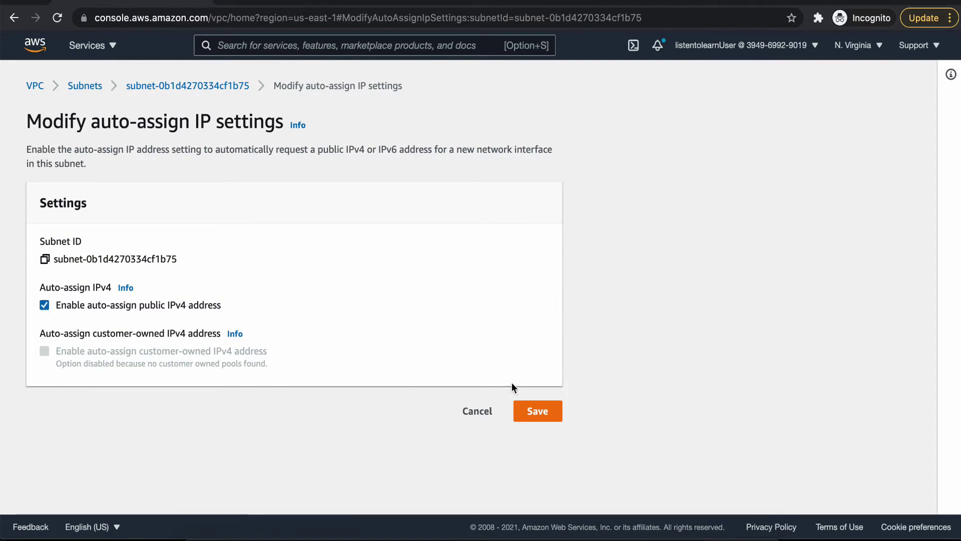
click(537, 411)
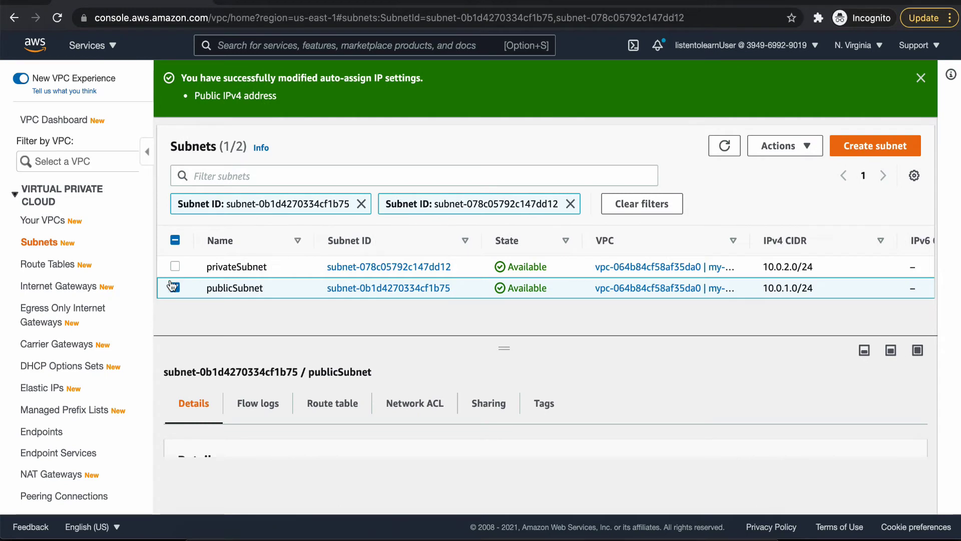
click(61, 286)
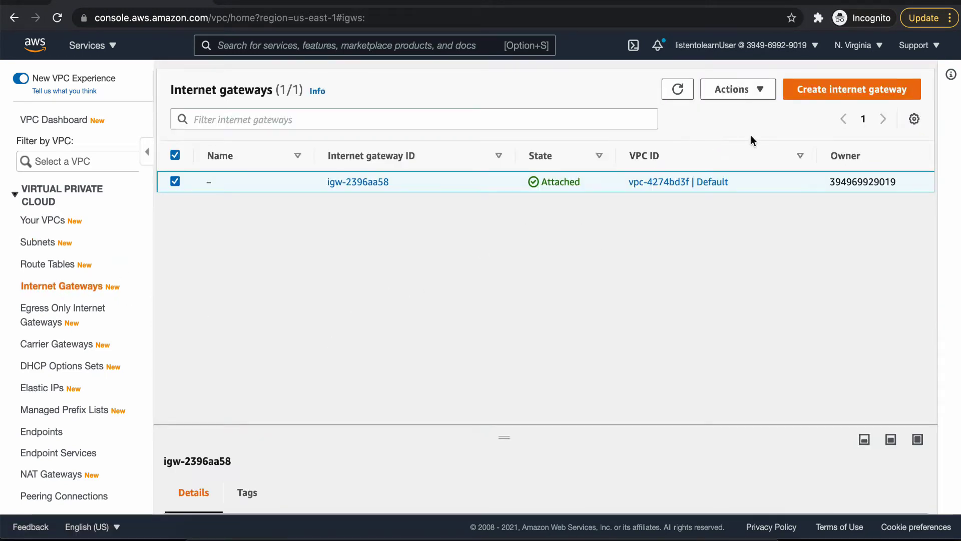
- Create an internet gateway named int-gateway and go to Route Tables
click(850, 90)
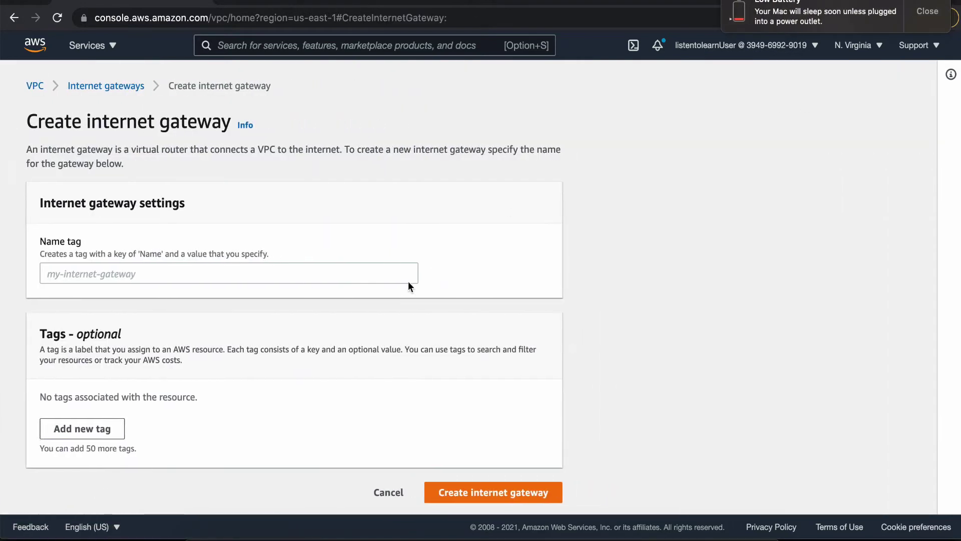
text(in)
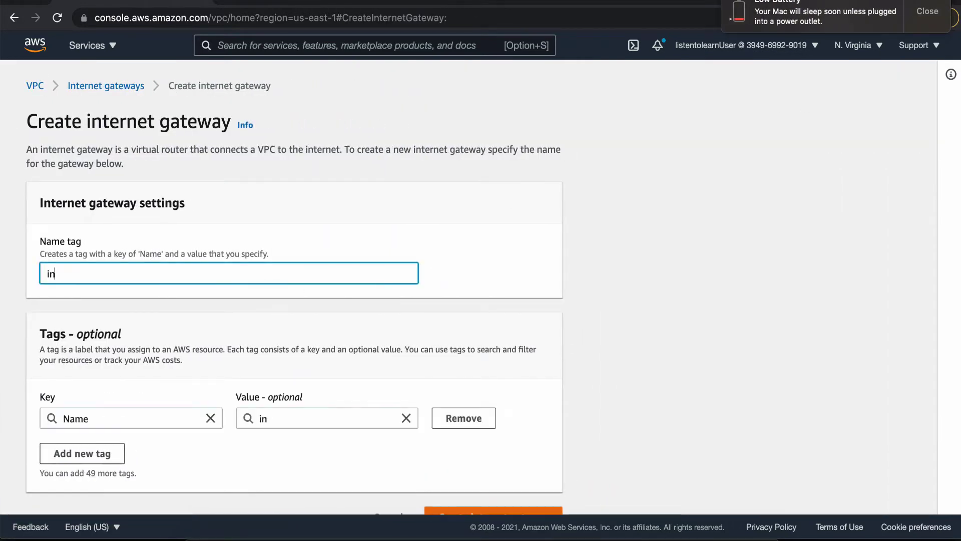
text(t-gate)
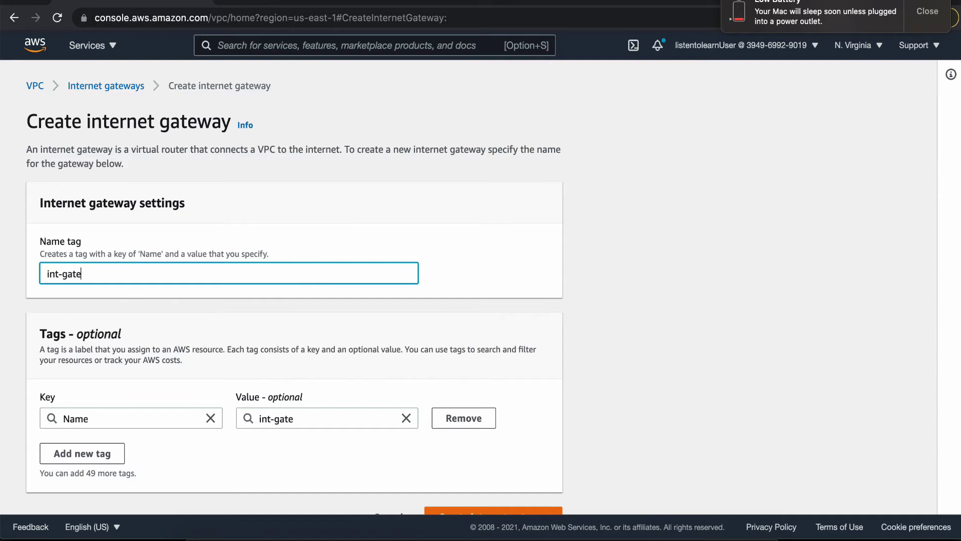
text(way)
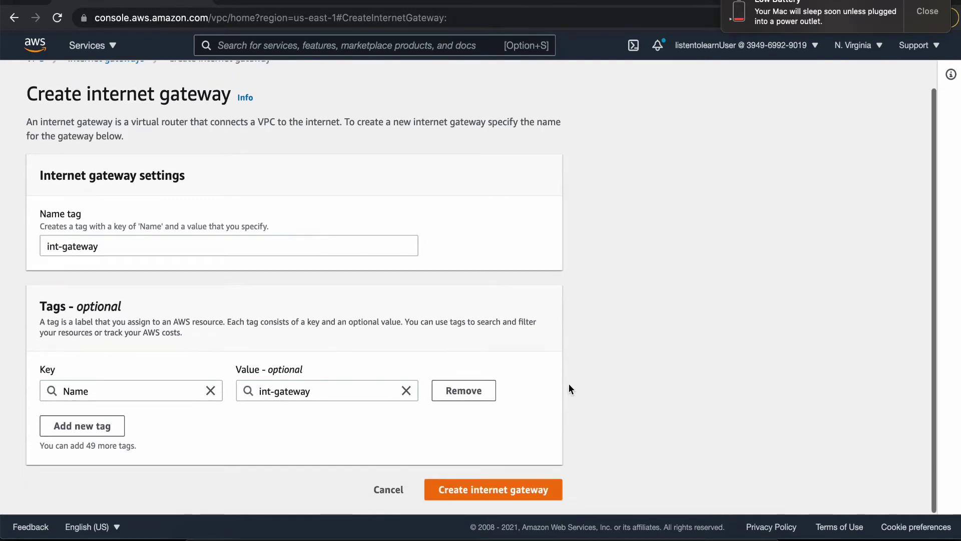
click(493, 489)
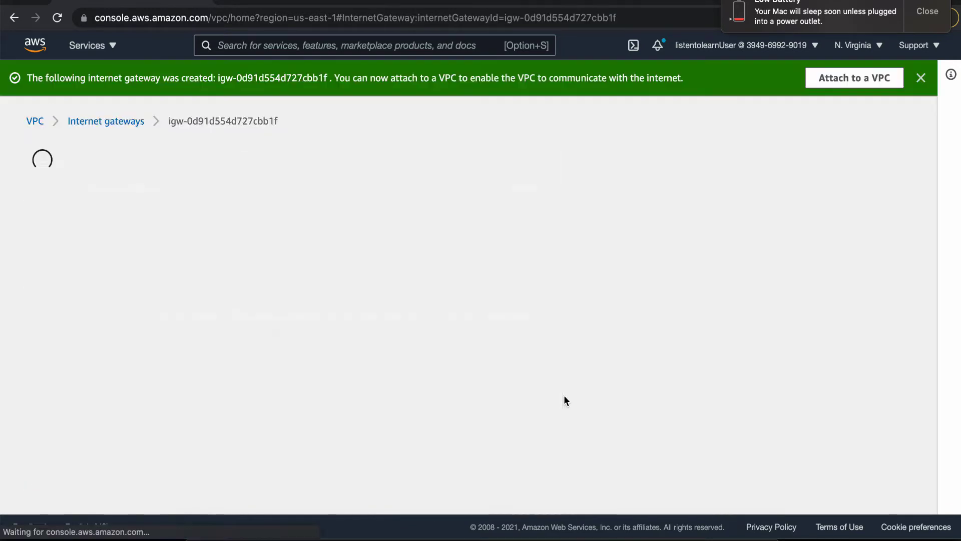
click(50, 264)
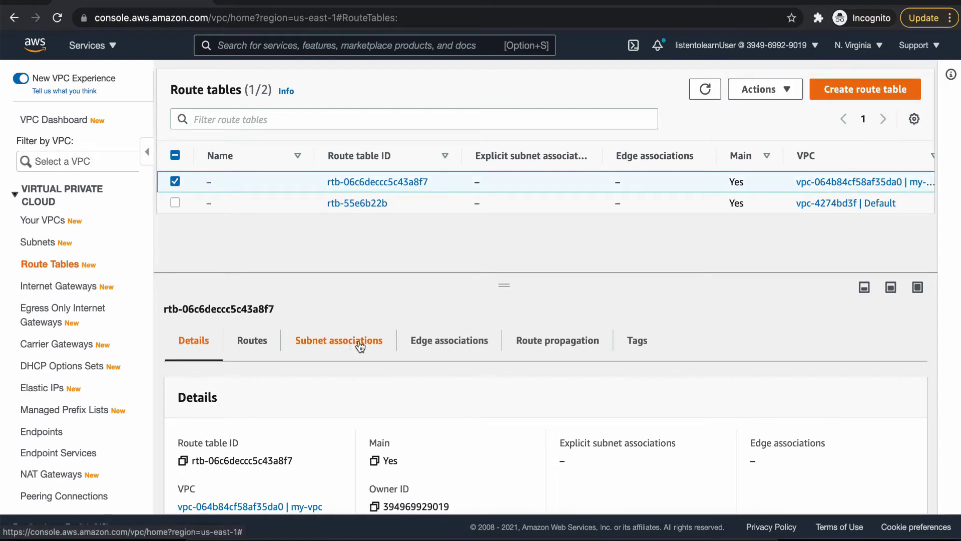
- Add a 0.0.0.0/0 route targeting igw-0d91d554d727cbb1f to my-vpc's route table and save
click(252, 341)
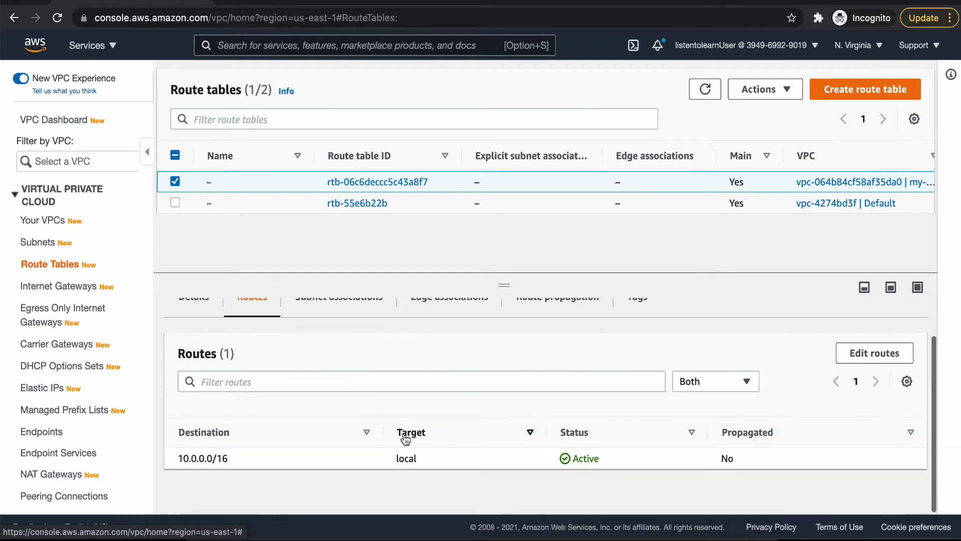
mouse_move(539, 378)
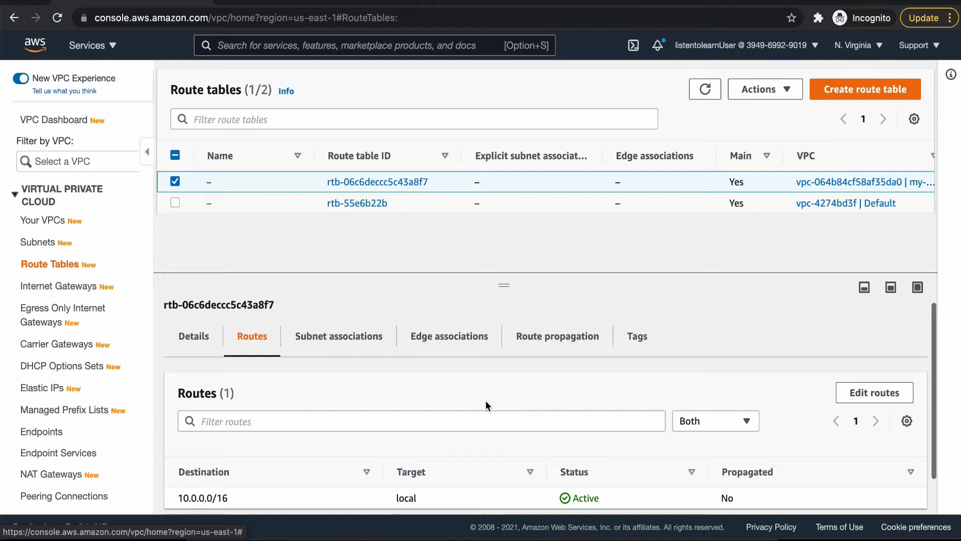
click(873, 392)
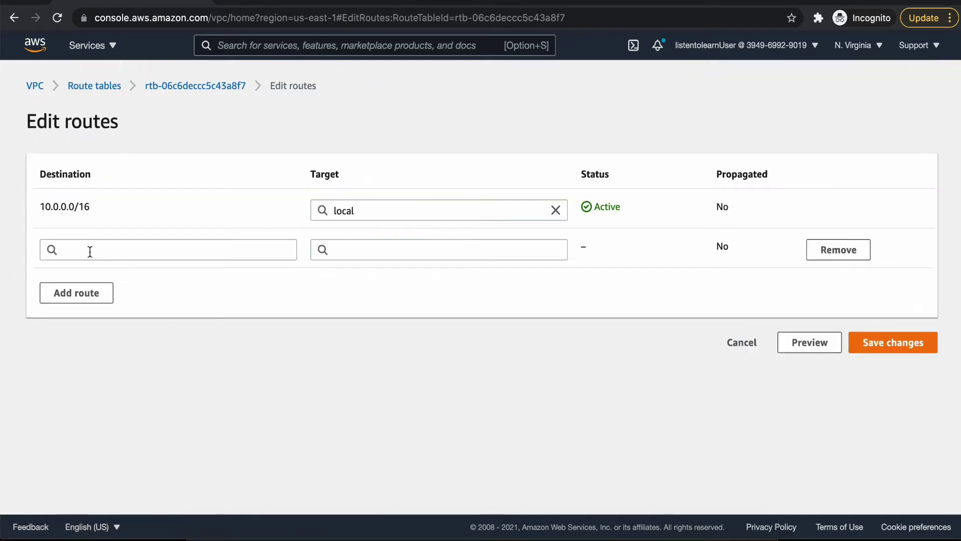
click(167, 249)
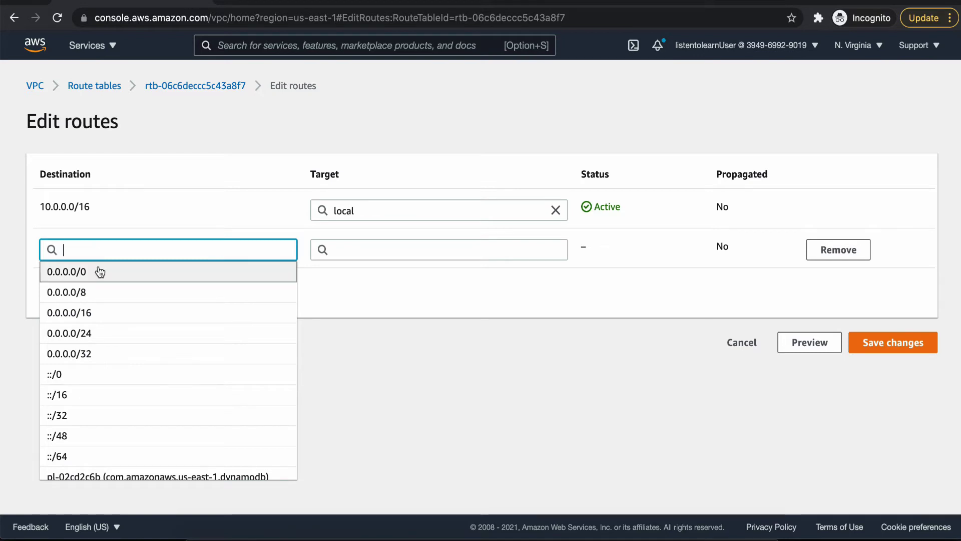
click(66, 272)
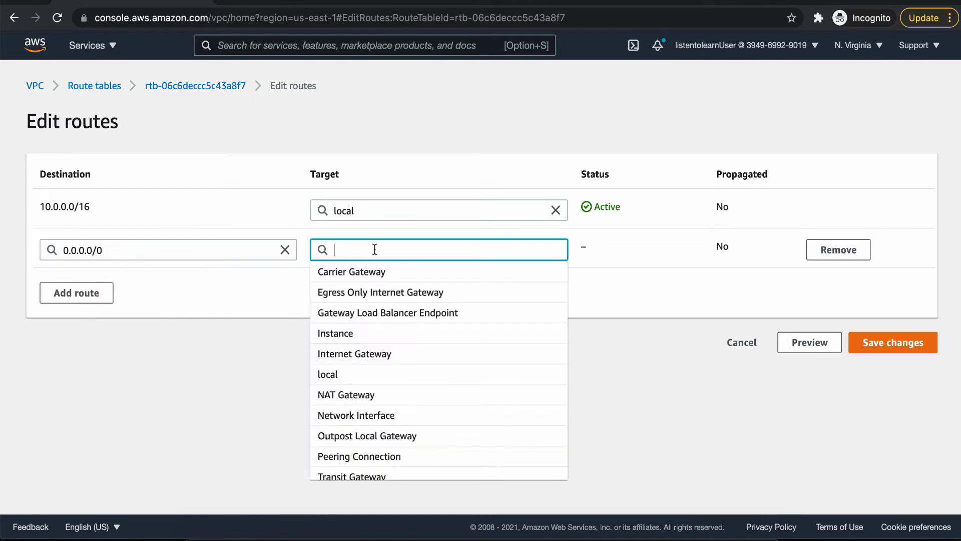
mouse_move(353, 354)
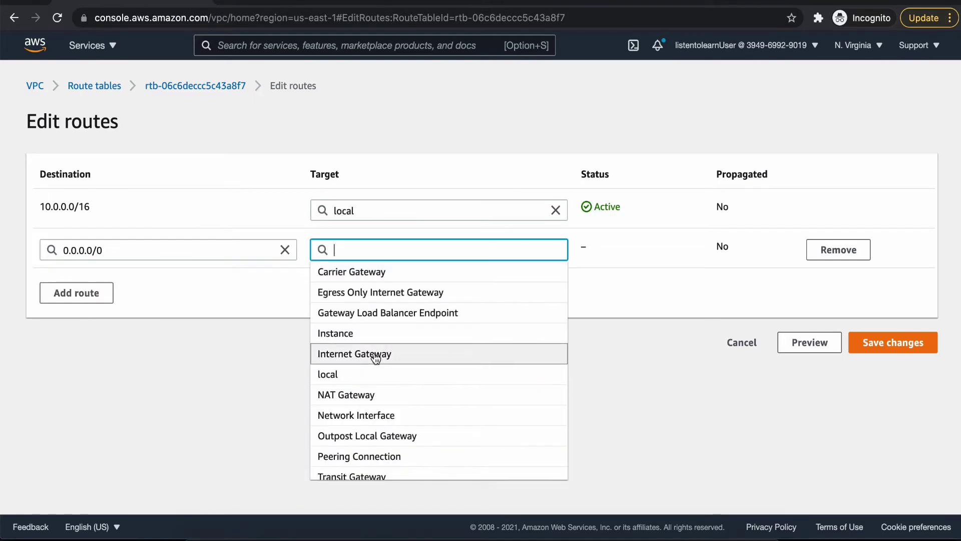
text(igw-0d91d554d727cbb1f)
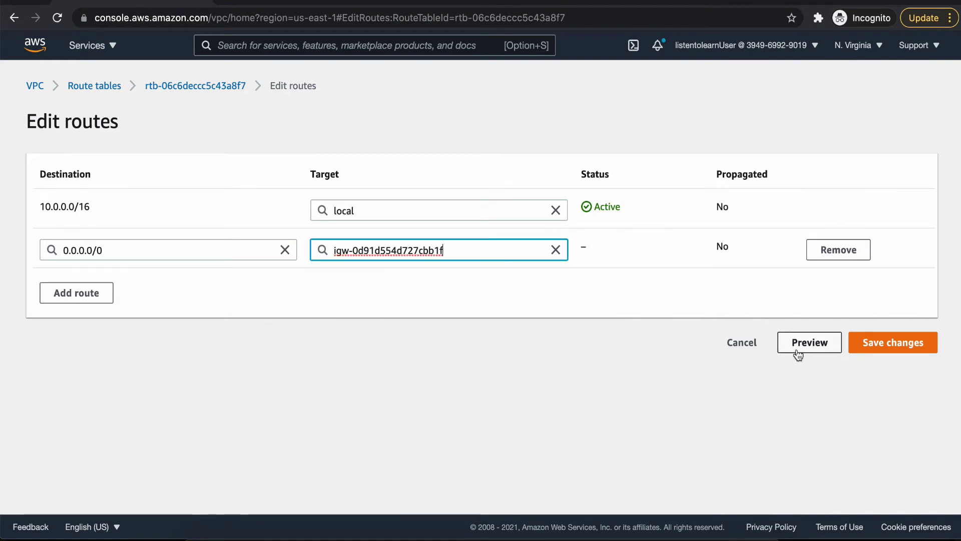
click(892, 342)
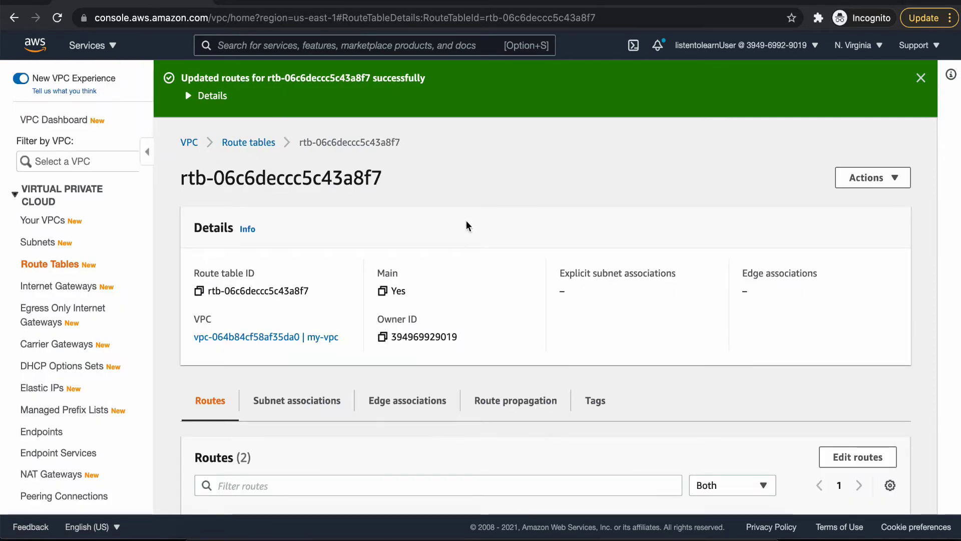
mouse_move(102, 121)
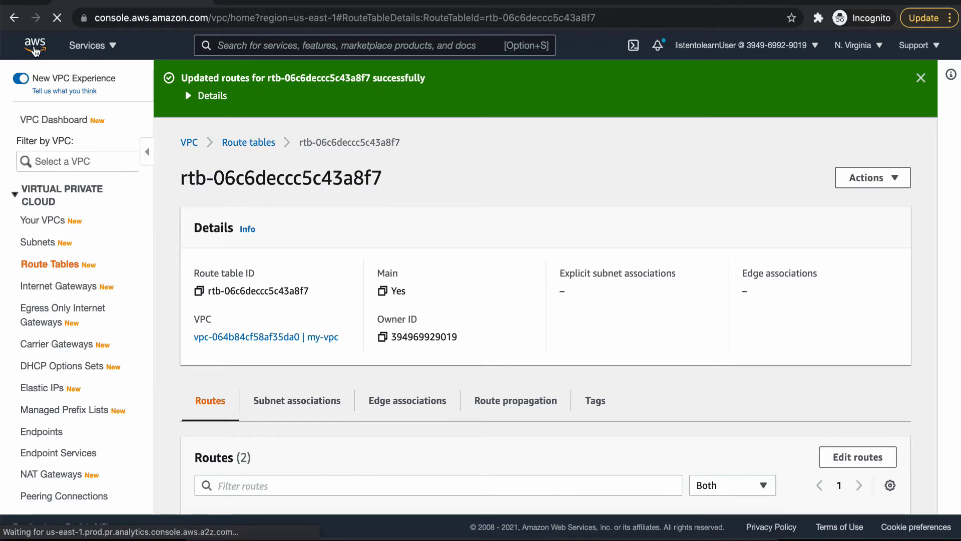
- From console home, go to EC2 running instances and start launching an instance
click(35, 45)
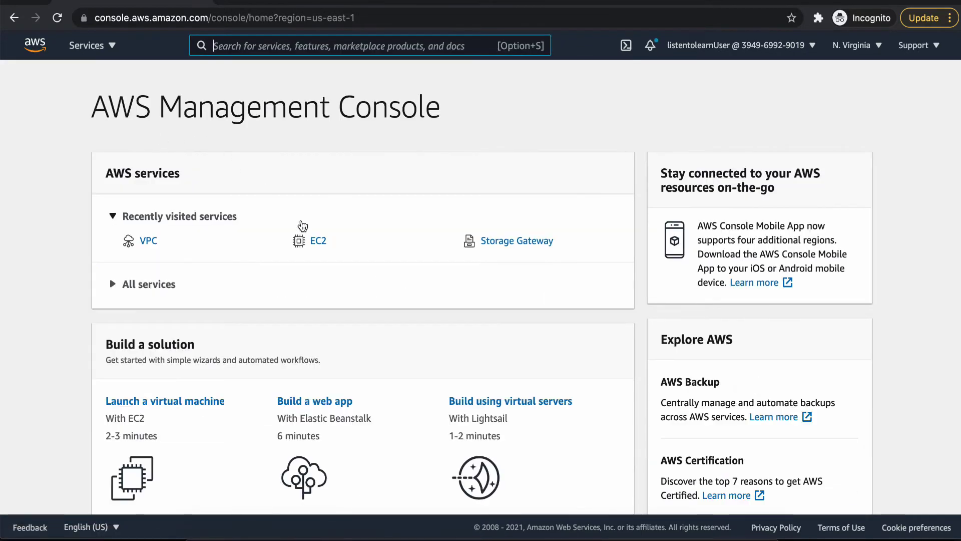
click(318, 240)
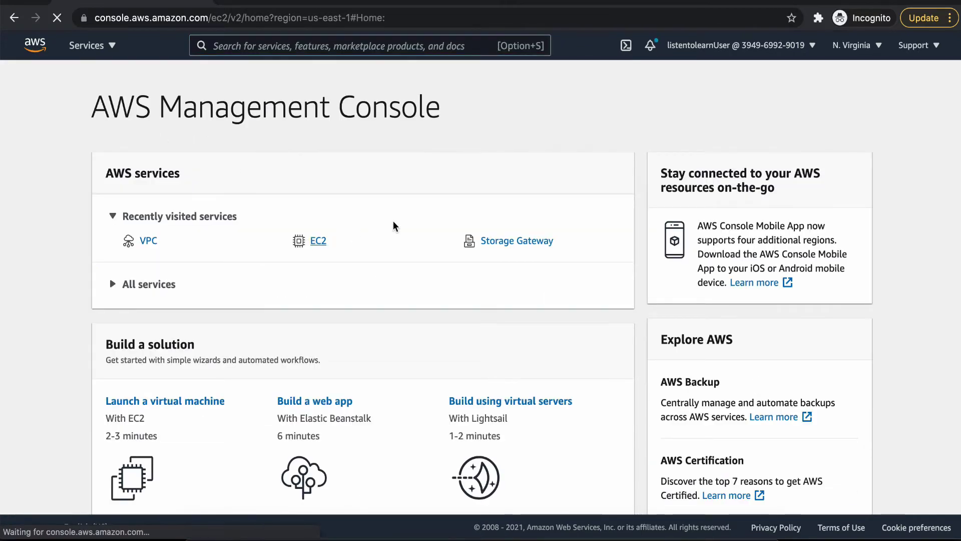
click(317, 240)
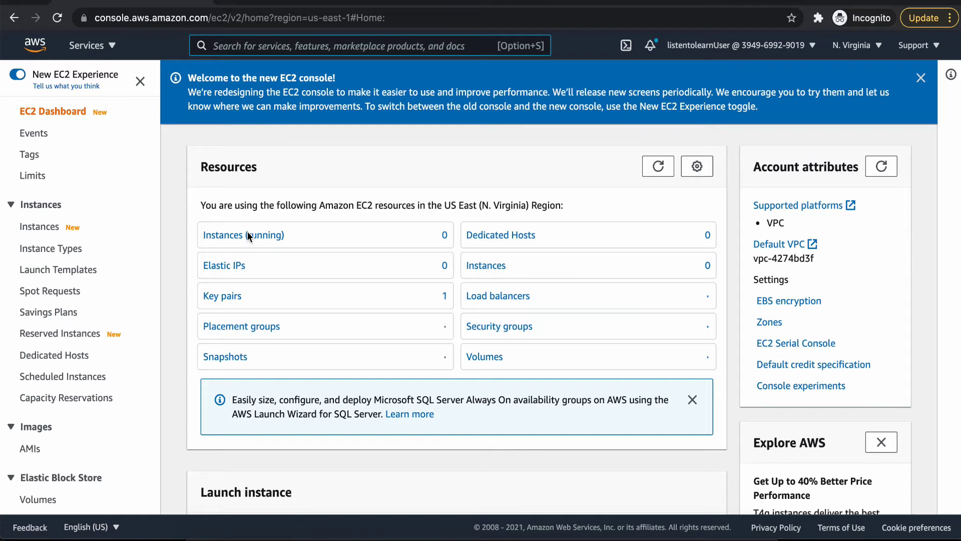
click(244, 234)
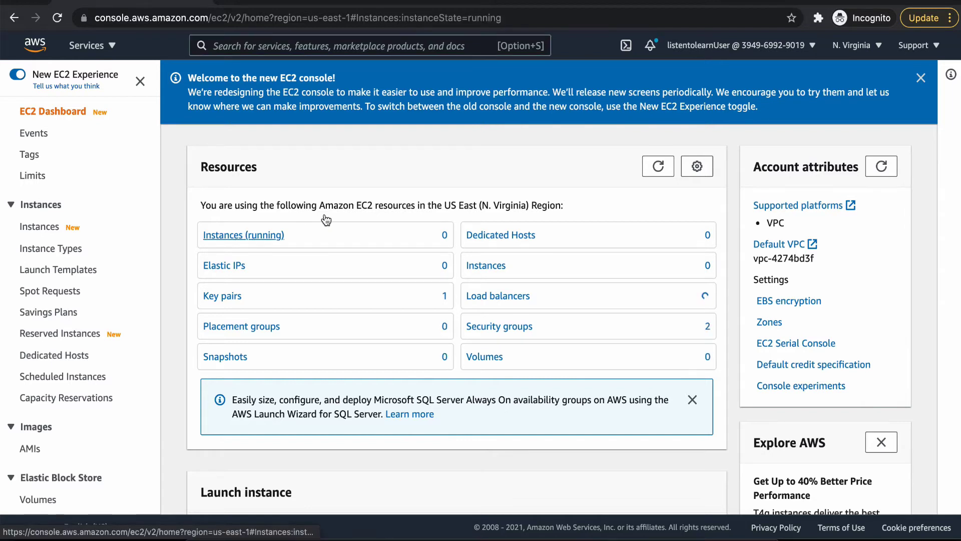
click(242, 234)
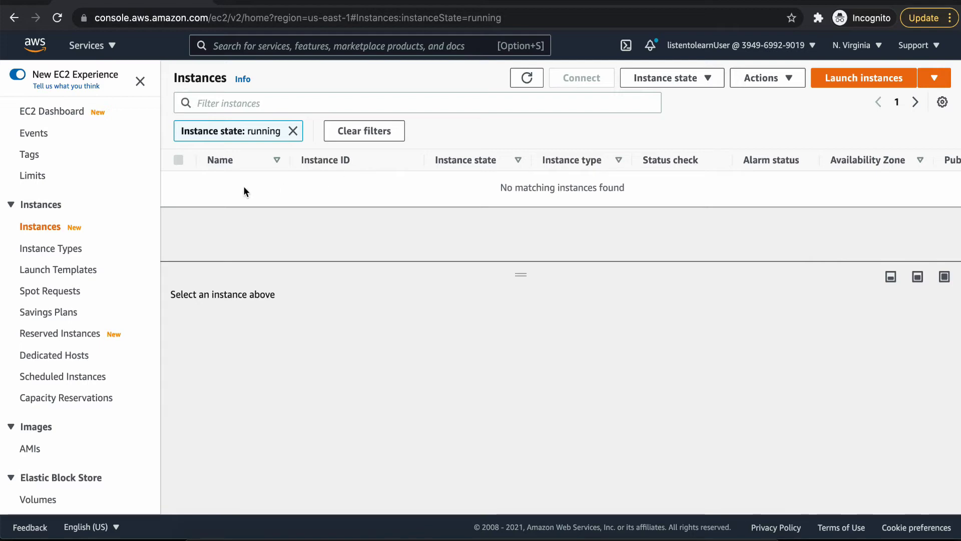
click(863, 78)
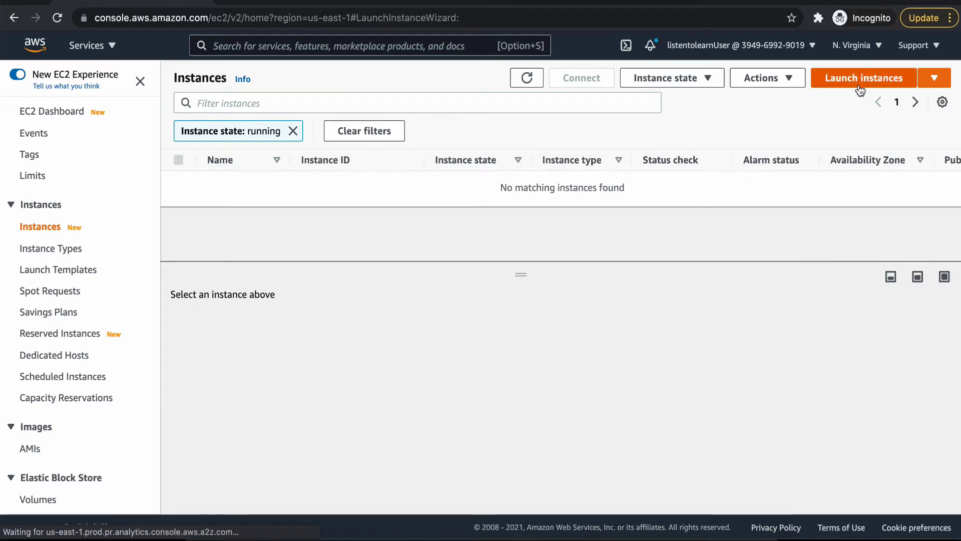
- Pick the AMI, keep t2.micro, place it in my-vpc's publicSubnet with default storage
click(862, 78)
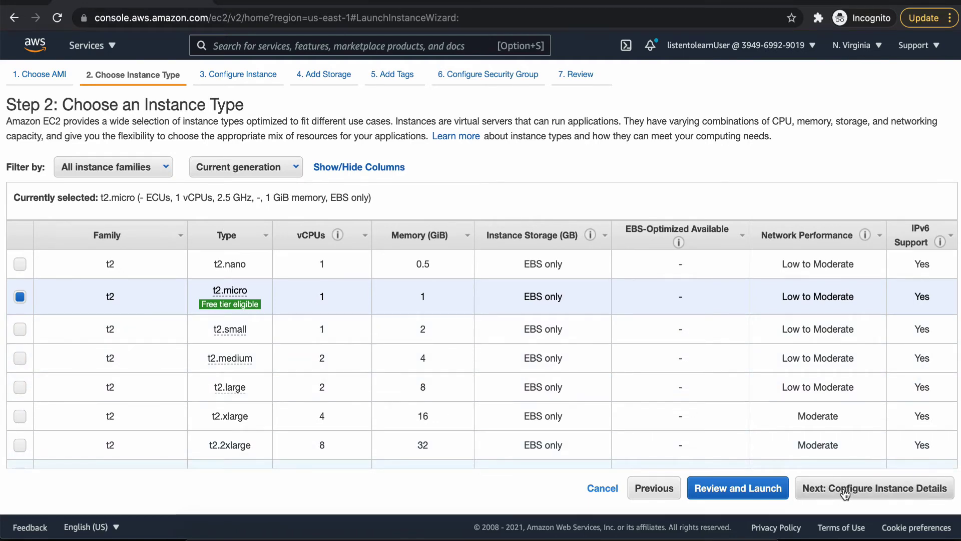
click(874, 488)
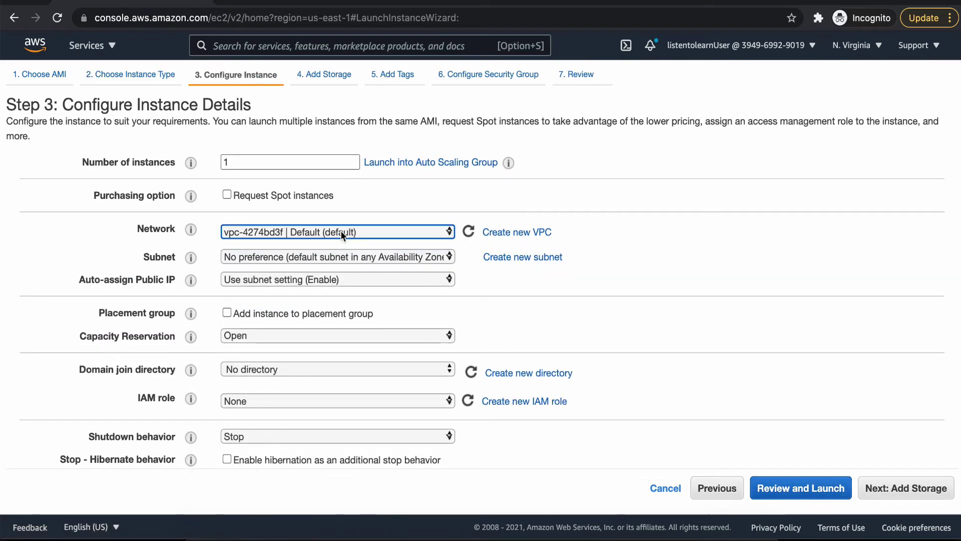
click(336, 231)
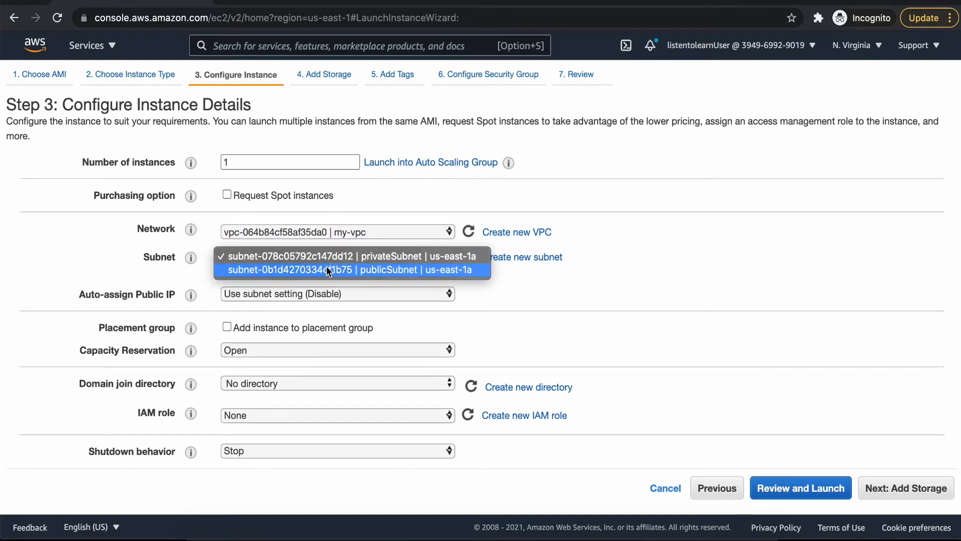
click(350, 269)
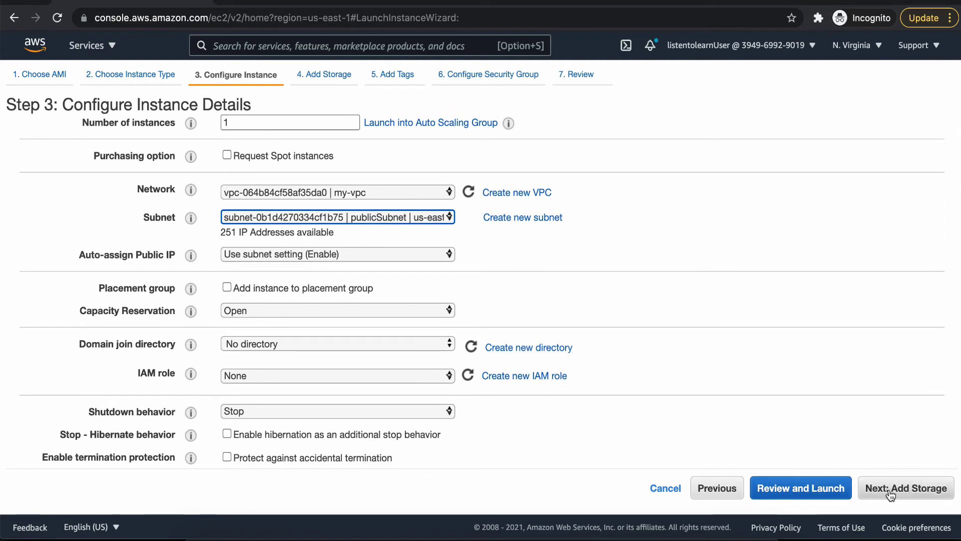
click(906, 488)
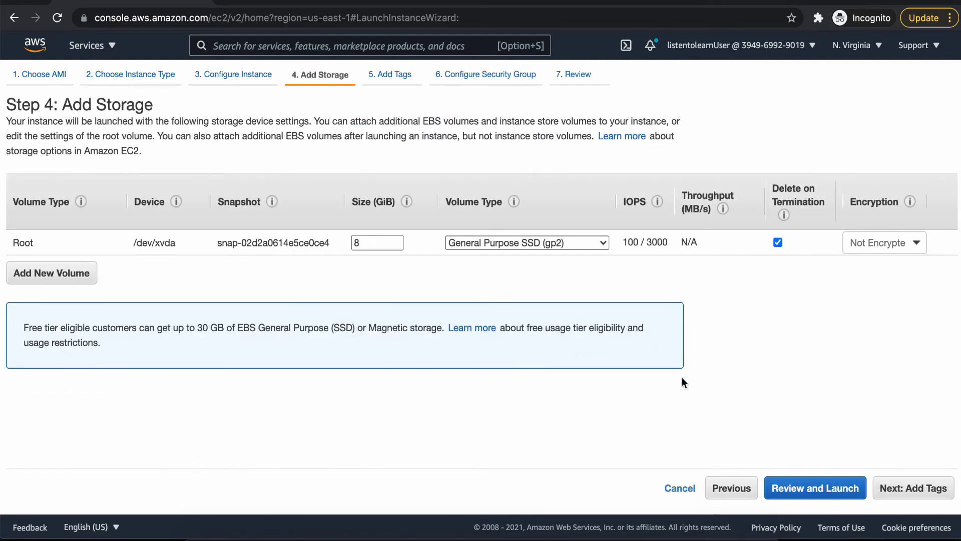
mouse_move(777, 444)
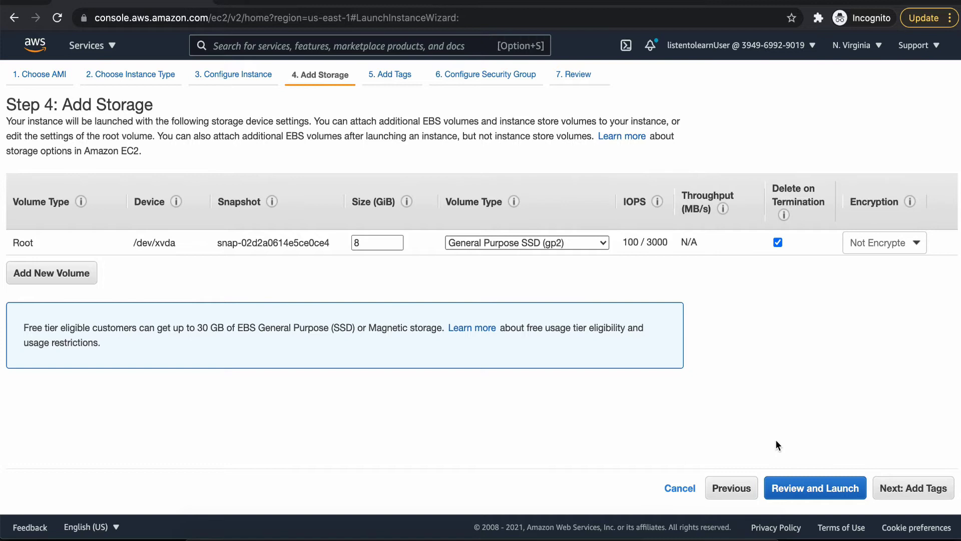
click(913, 487)
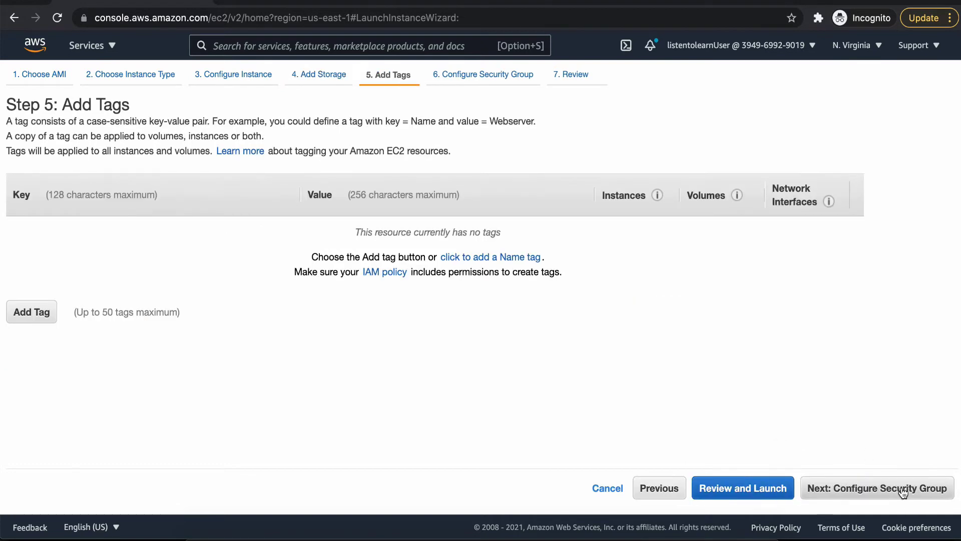
- Tag the instance with Name = Bastion
click(31, 311)
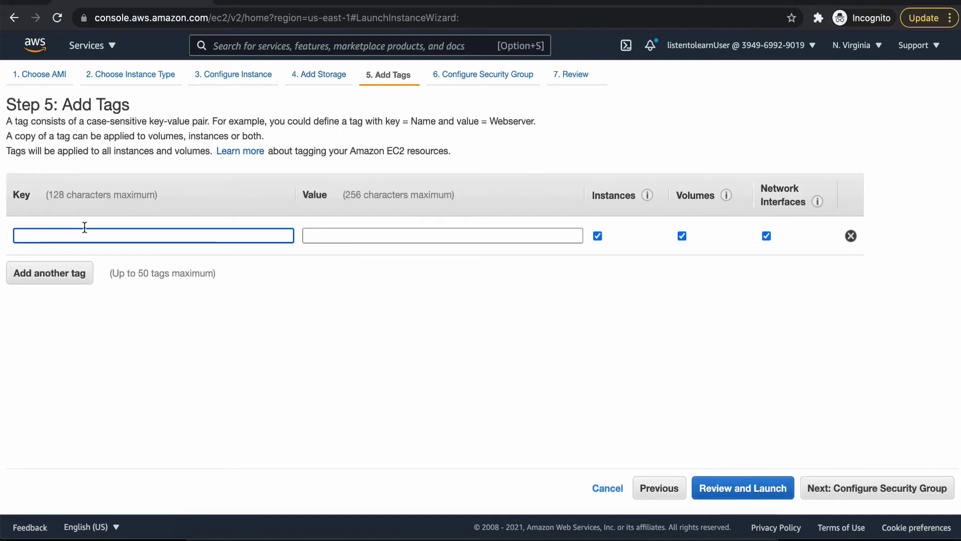
text(Name)
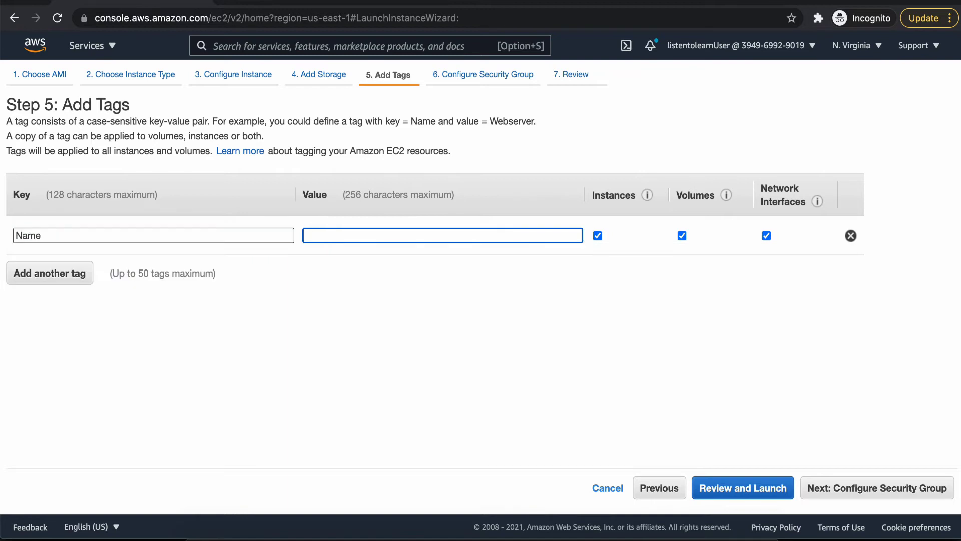
text(Ba)
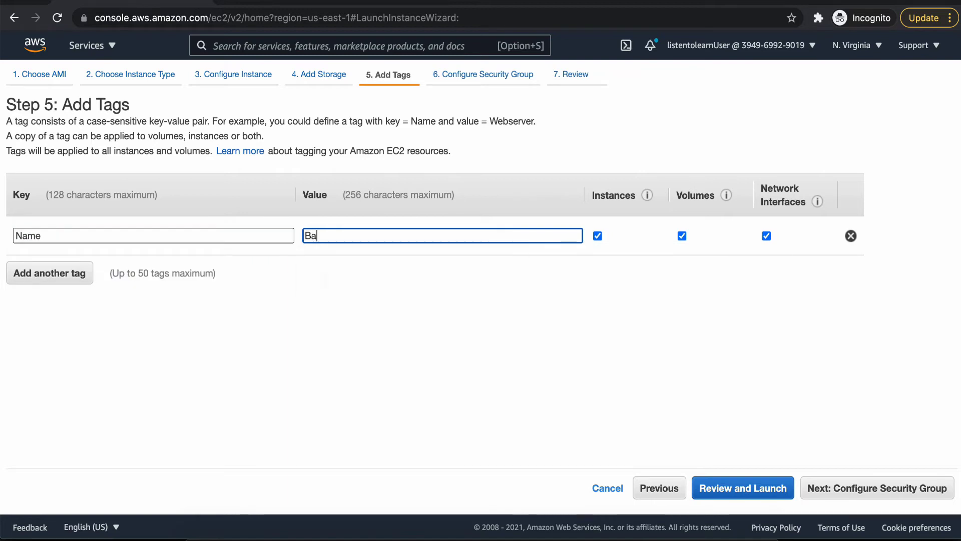
text(stion)
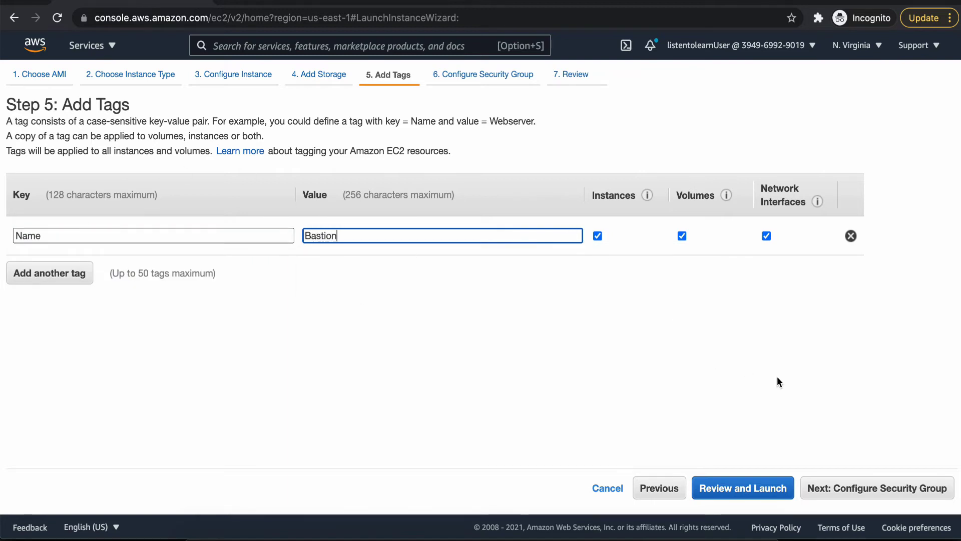
click(876, 487)
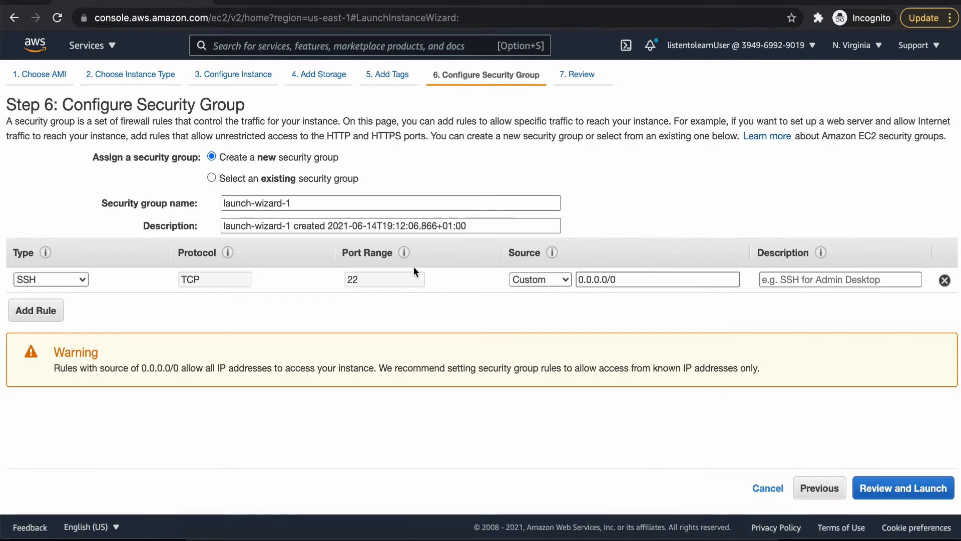
- Create security group bastionSG allowing SSH only from My IP and go to review
click(390, 203)
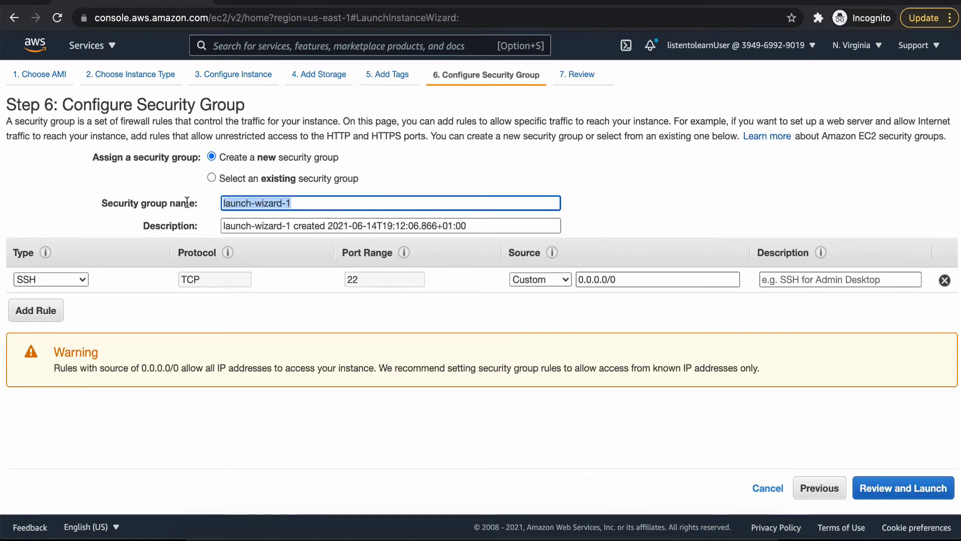
text(bastion)
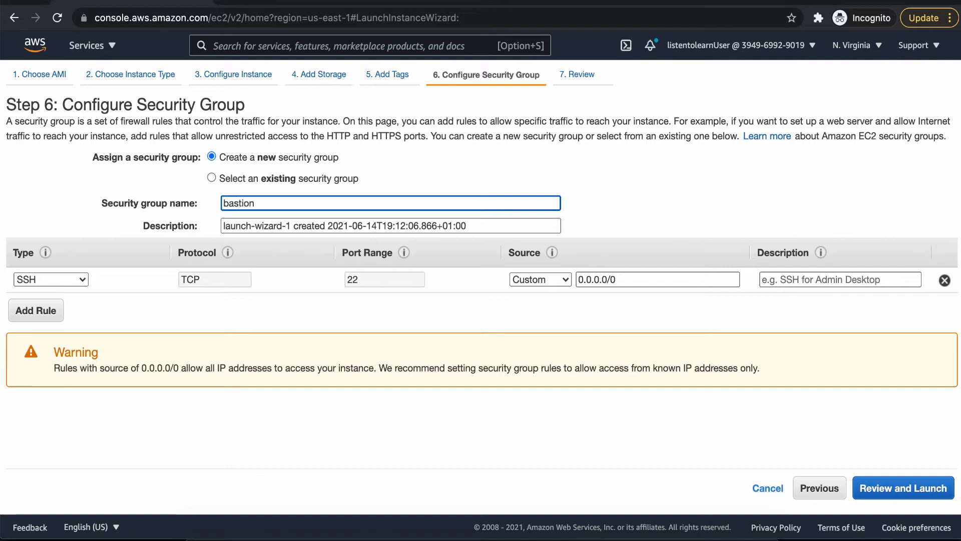
text(SG)
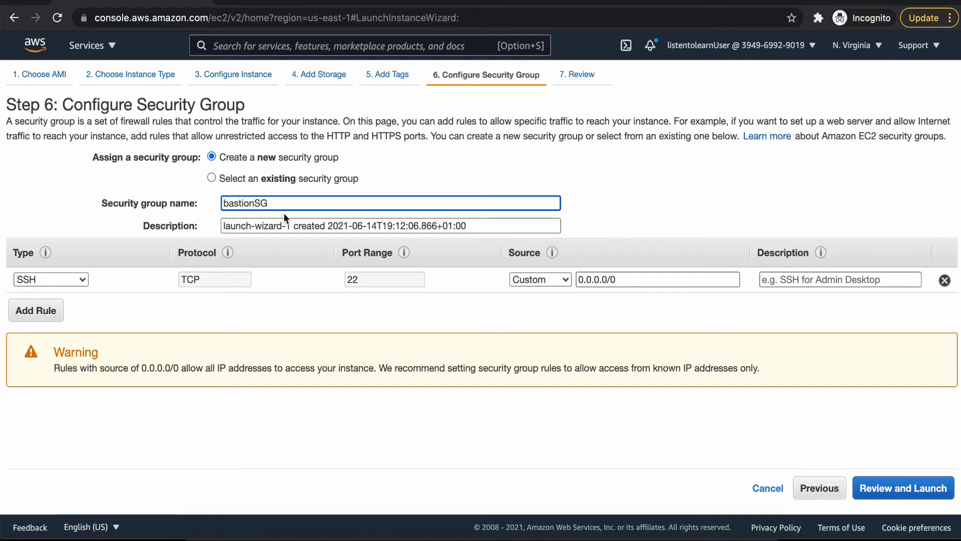
text(bastionSG)
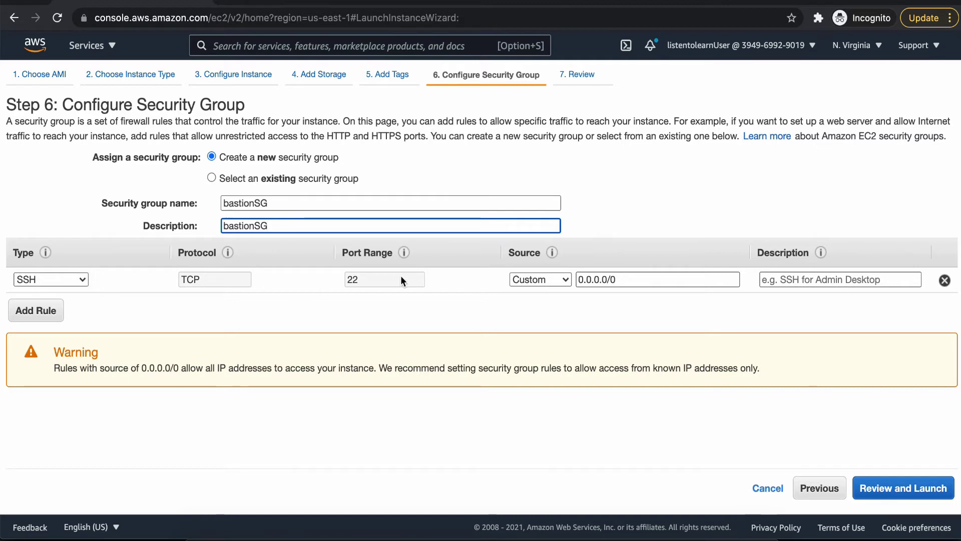
click(539, 279)
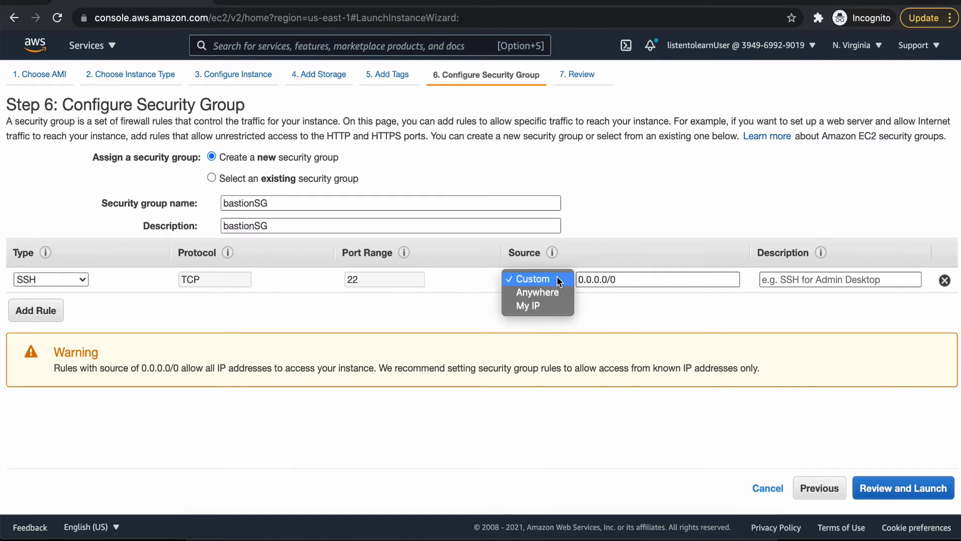
click(529, 305)
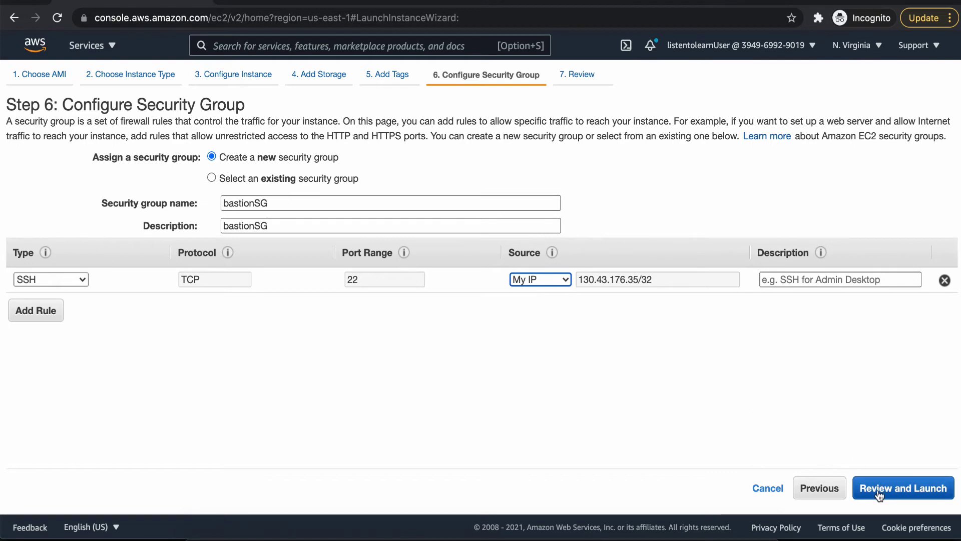
click(902, 488)
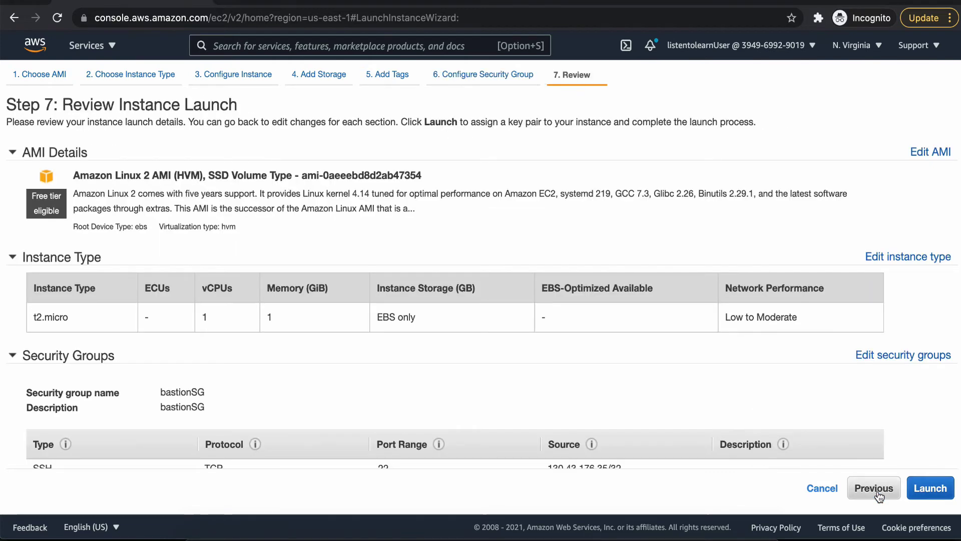
- Launch the instance with existing key pair 'key', acknowledging key access
scroll(down, 3)
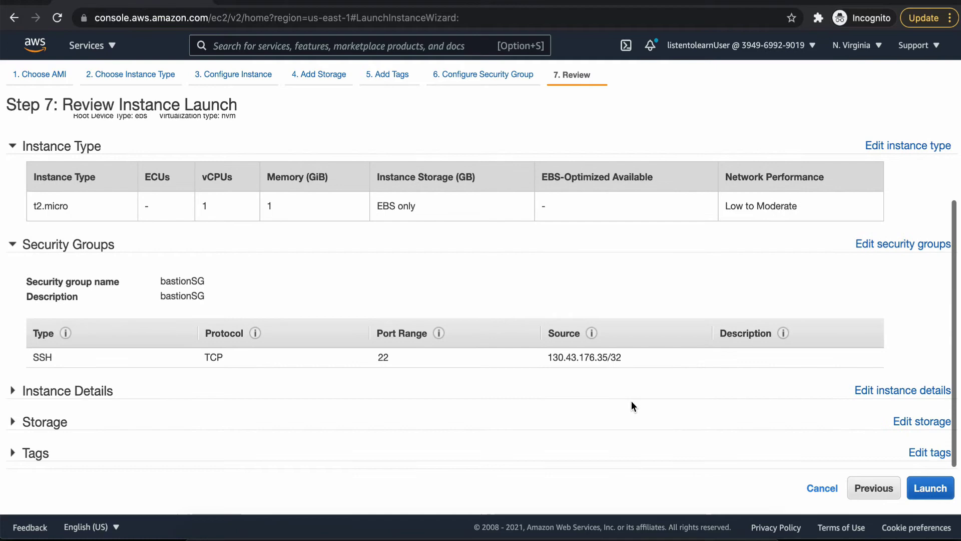
mouse_move(930, 488)
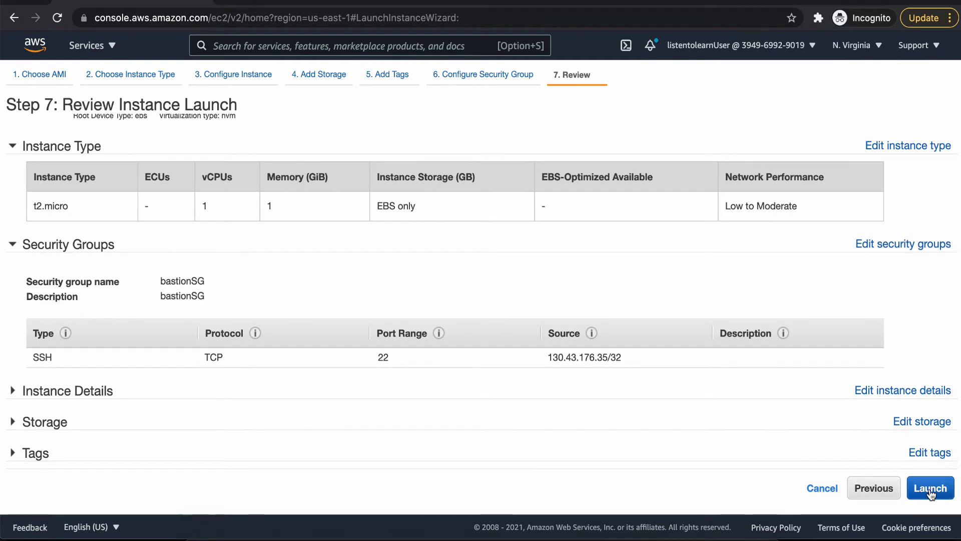
click(929, 488)
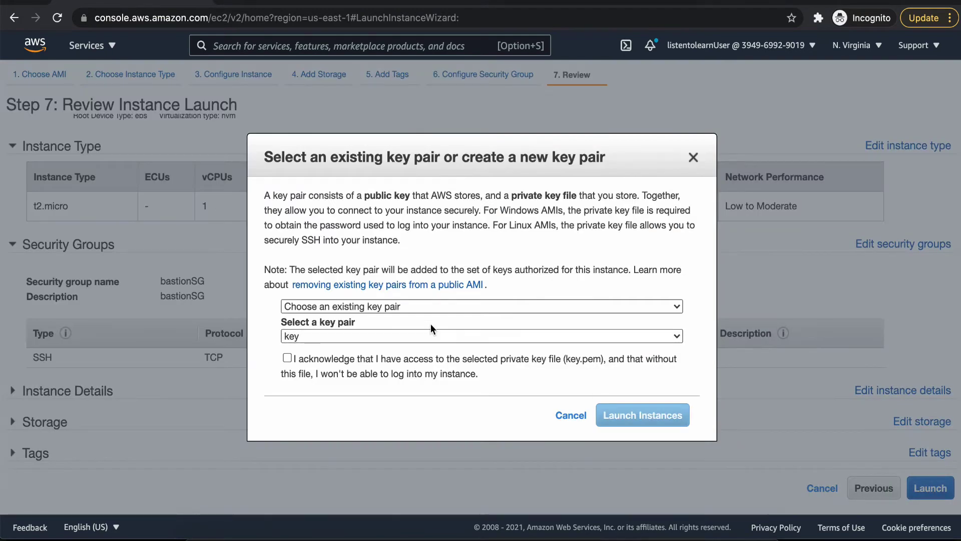
click(481, 306)
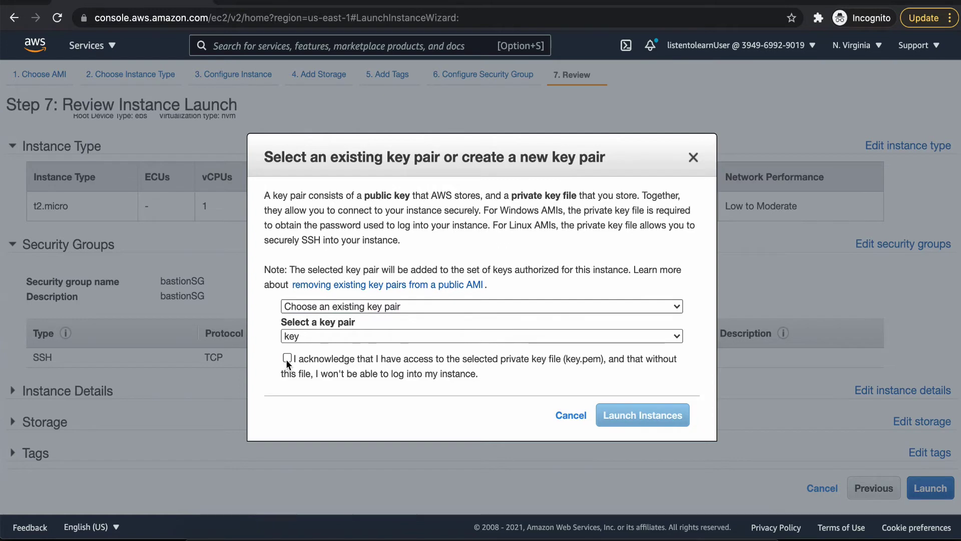
click(288, 359)
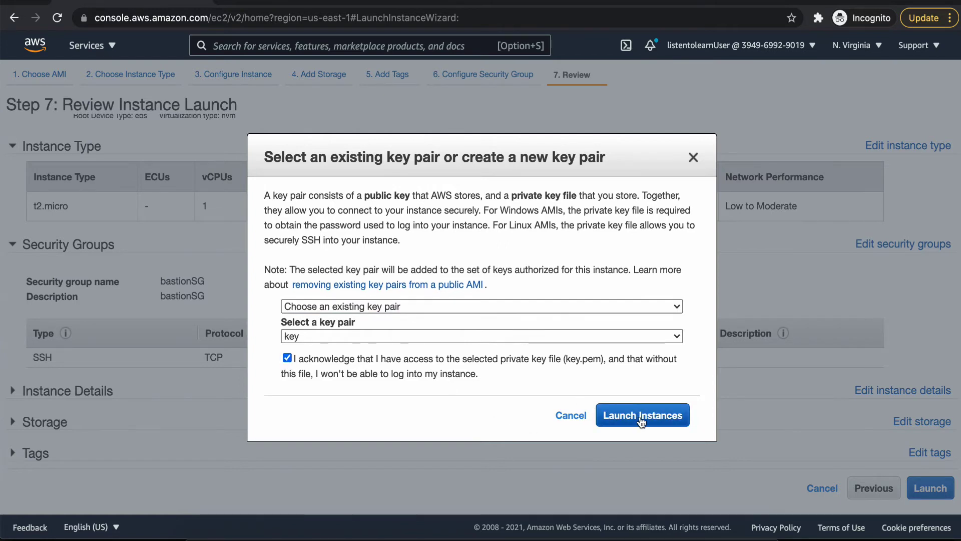
click(642, 415)
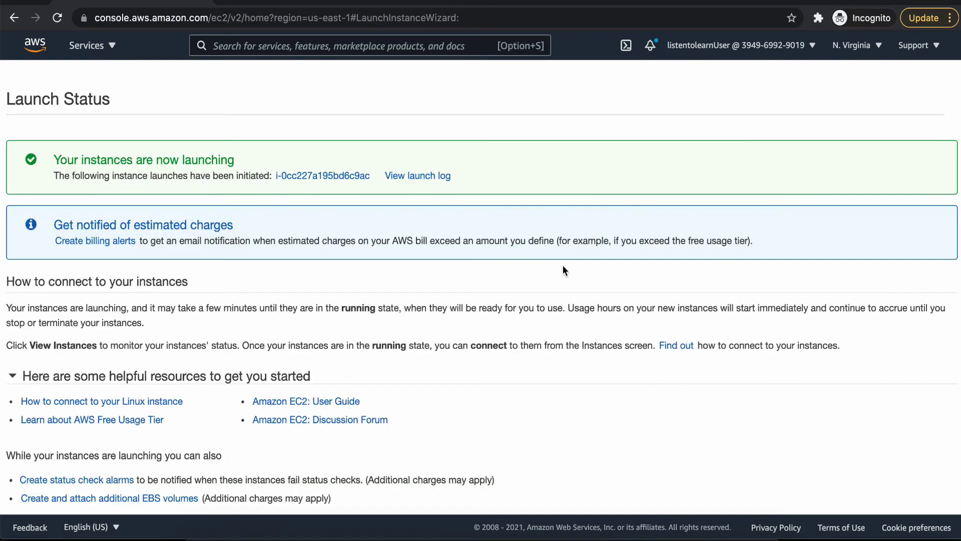
mouse_move(39, 49)
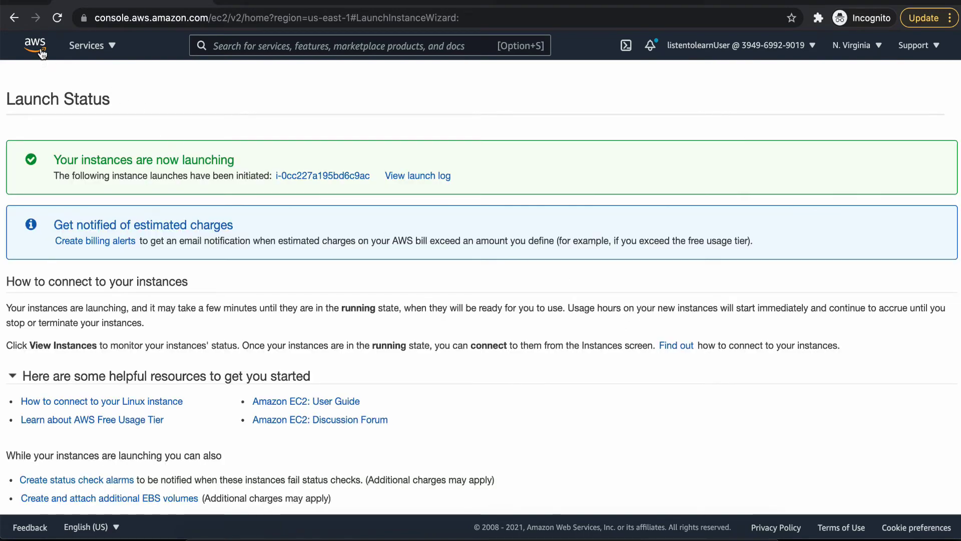
- From console home, return to the EC2 running-instances list
click(35, 45)
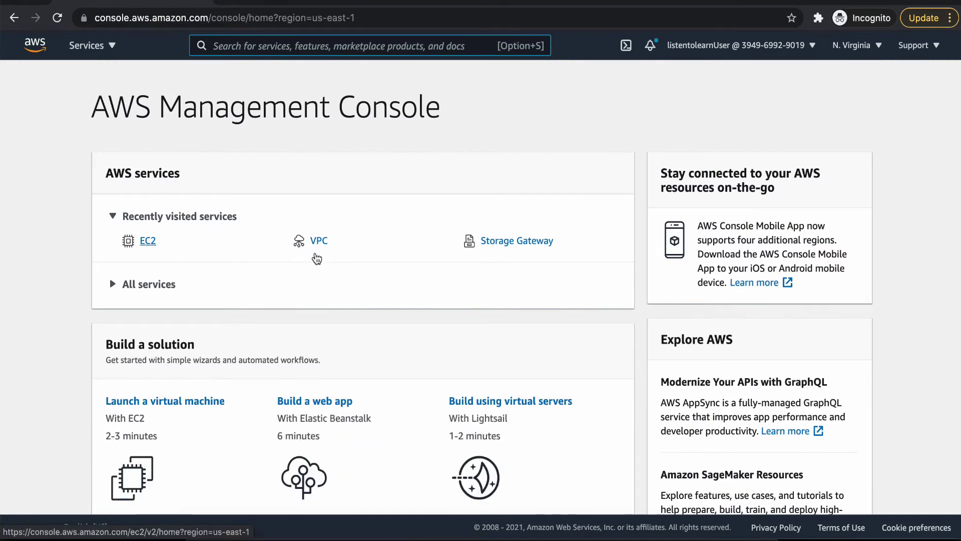
click(147, 240)
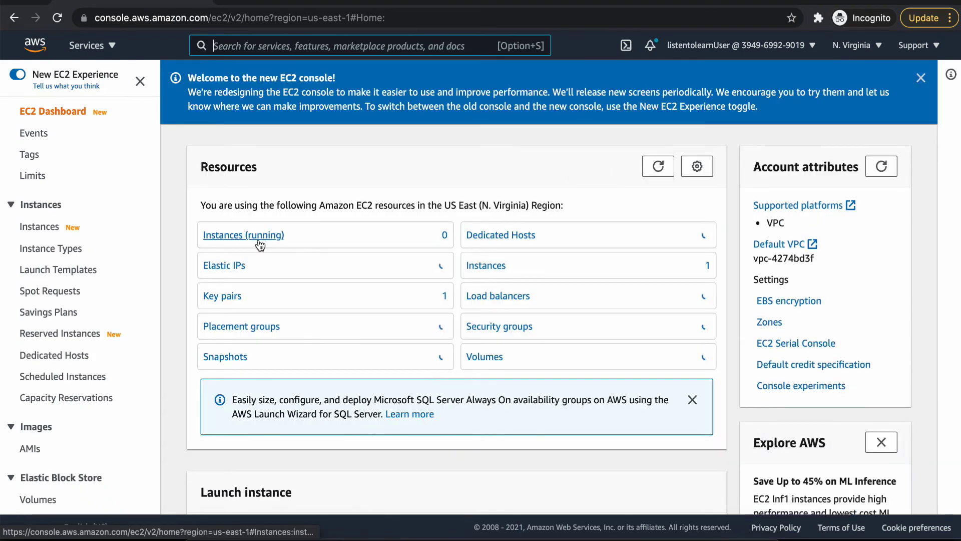
click(243, 234)
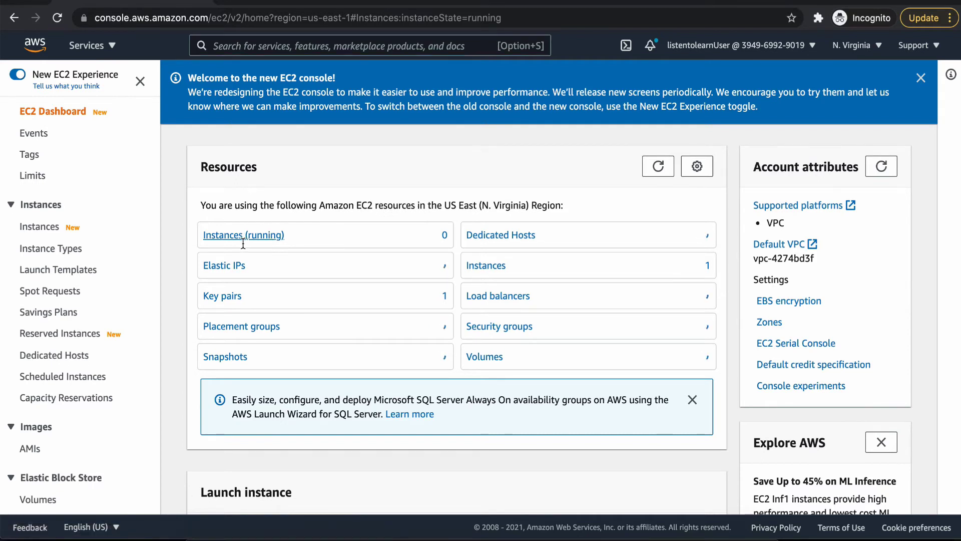
click(243, 234)
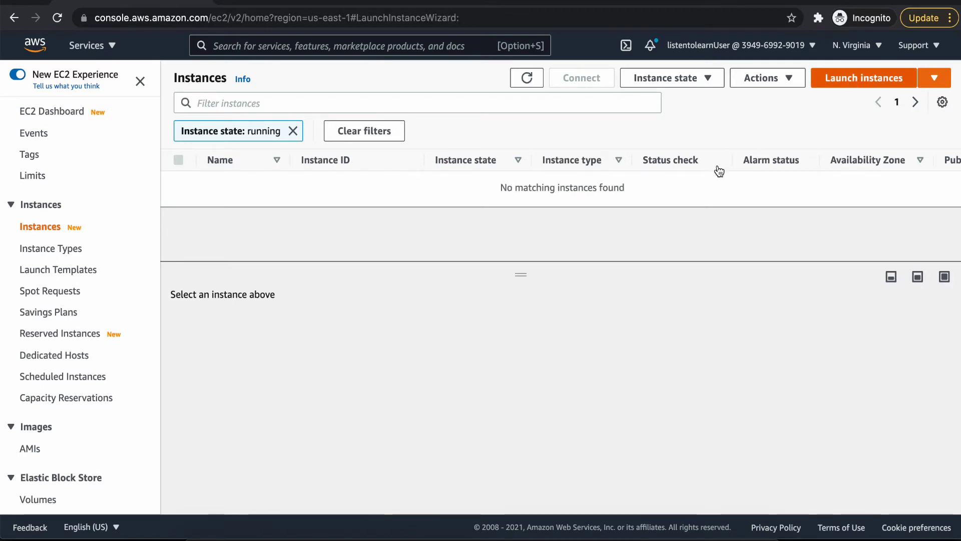
- Begin a new t2.micro launch from the Amazon Linux 2 image
click(862, 78)
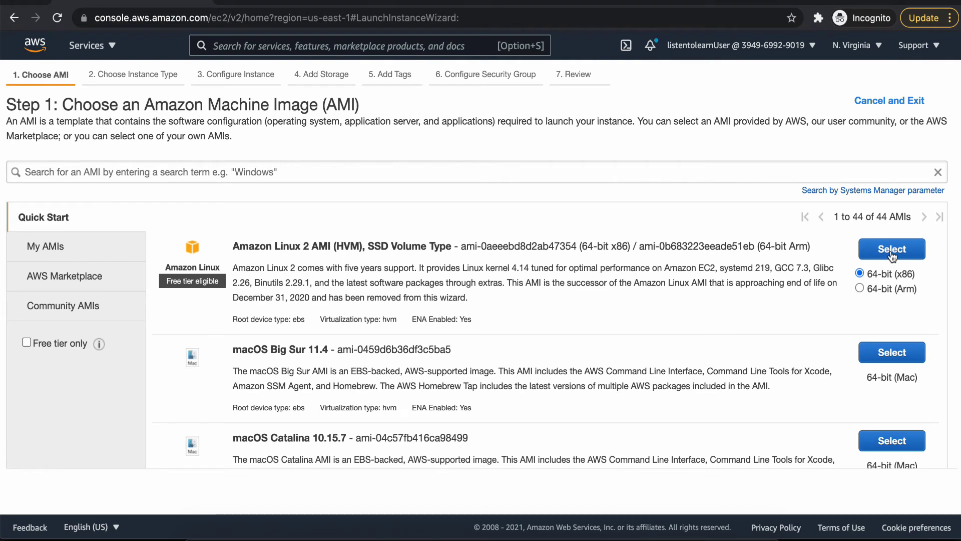
click(891, 250)
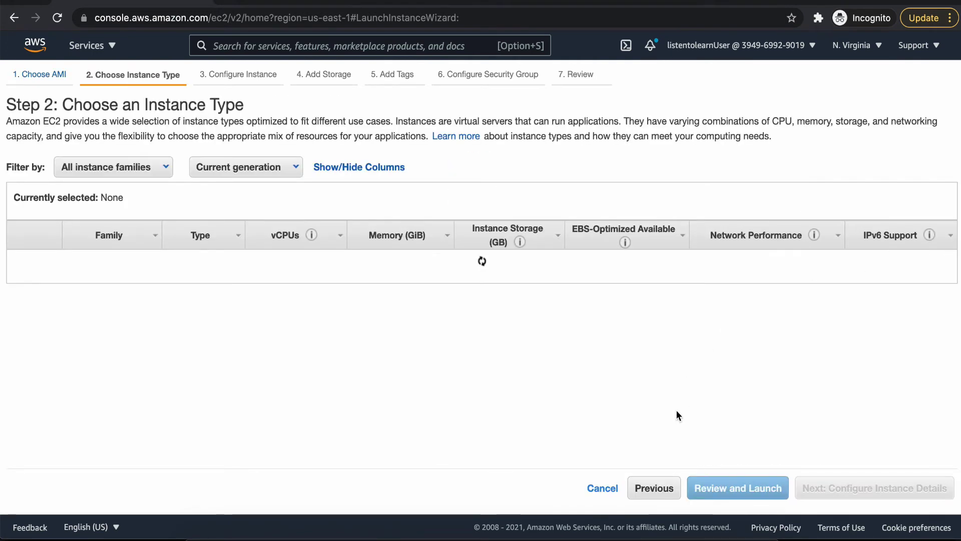
mouse_move(659, 463)
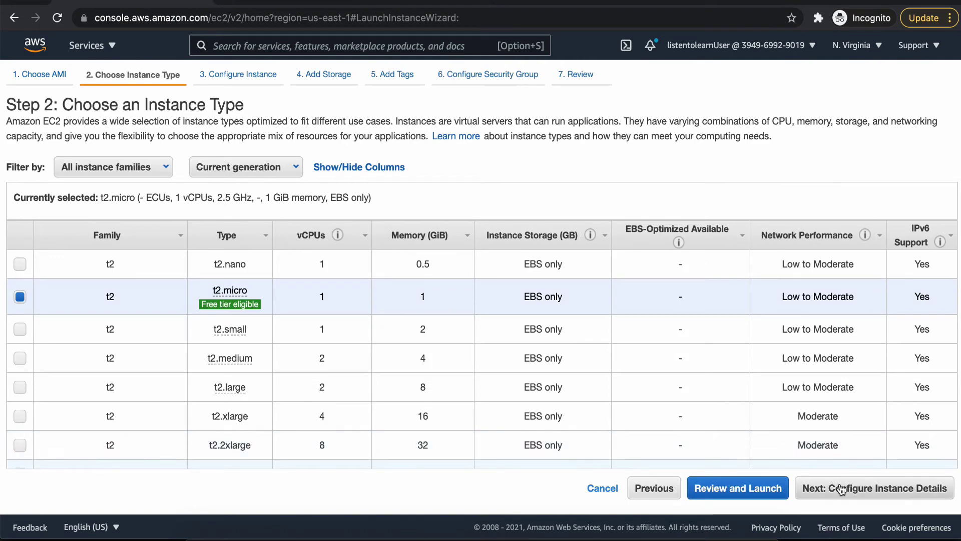
click(873, 487)
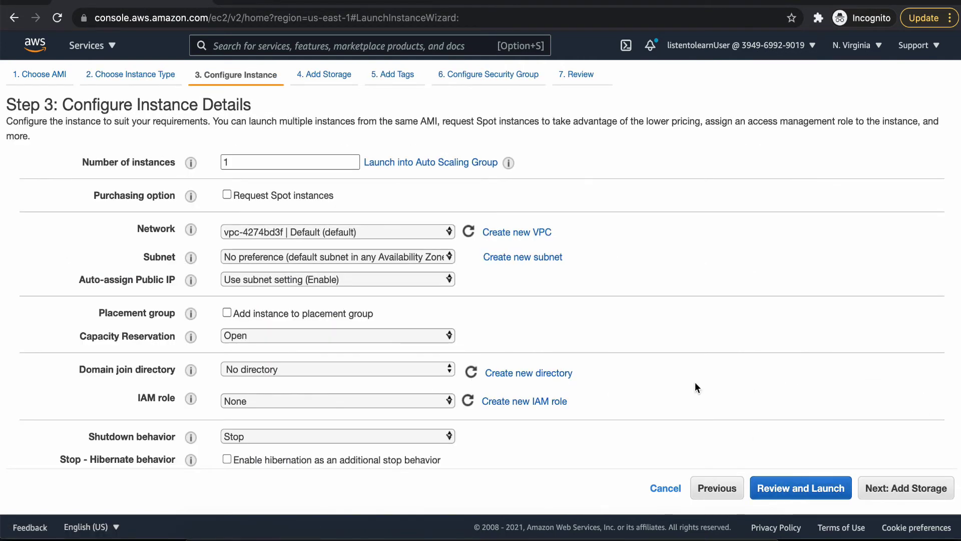
mouse_move(360, 260)
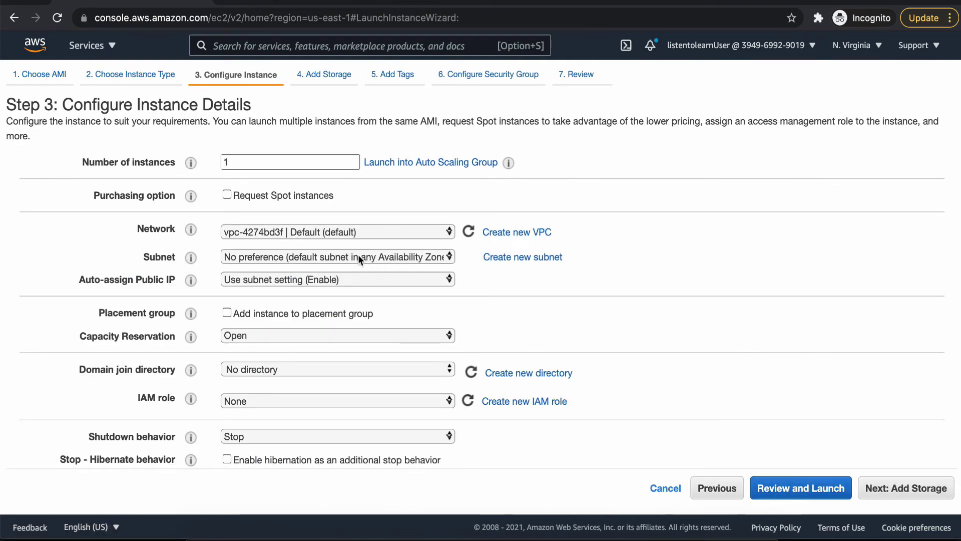
mouse_move(334, 218)
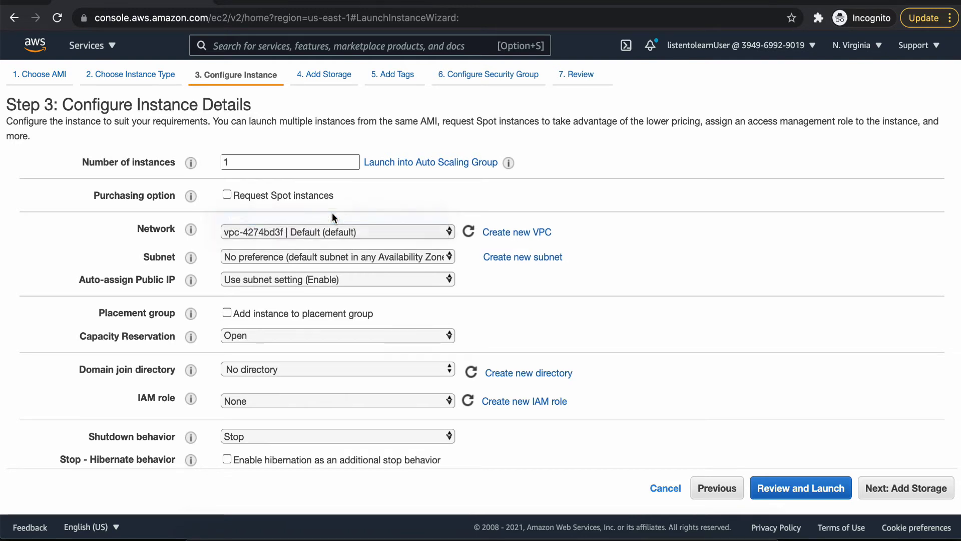
- Place the instance in my-vpc's privateSubnet and continue to storage
click(336, 256)
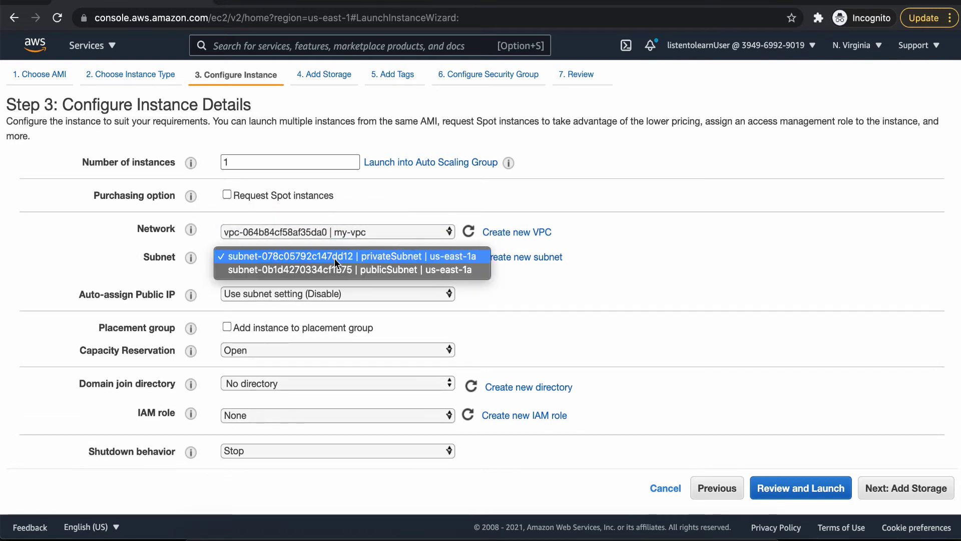
click(352, 256)
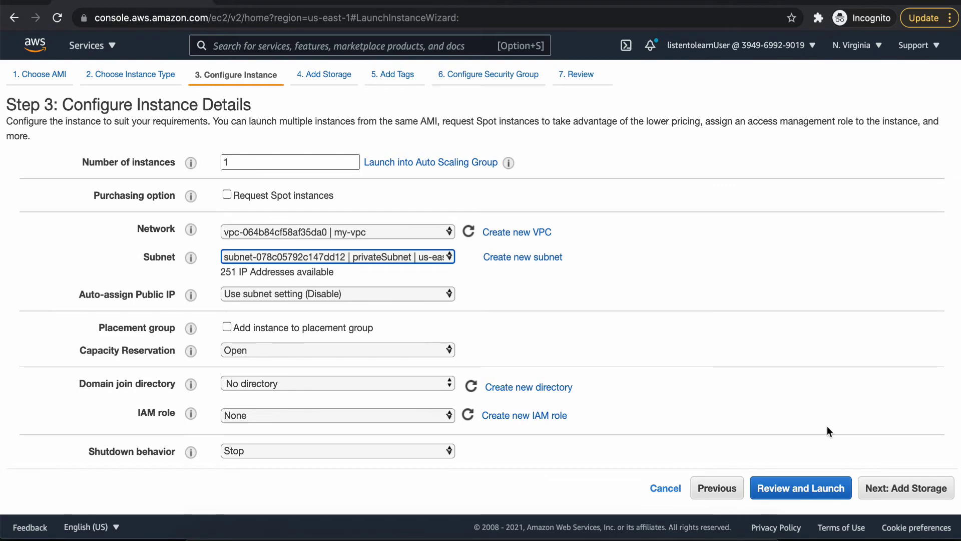
click(905, 488)
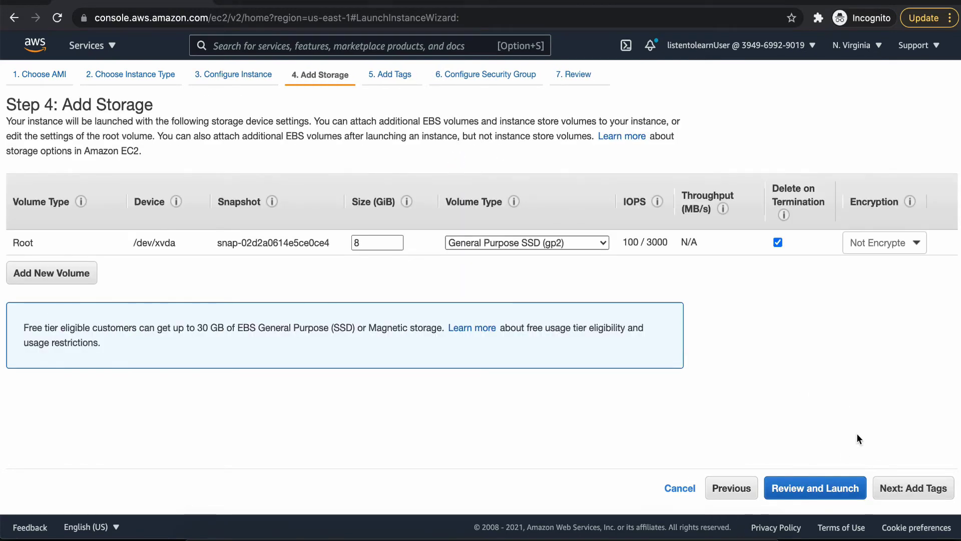
- Tag the instance with Name 'appServer' and continue to security group settings
click(912, 488)
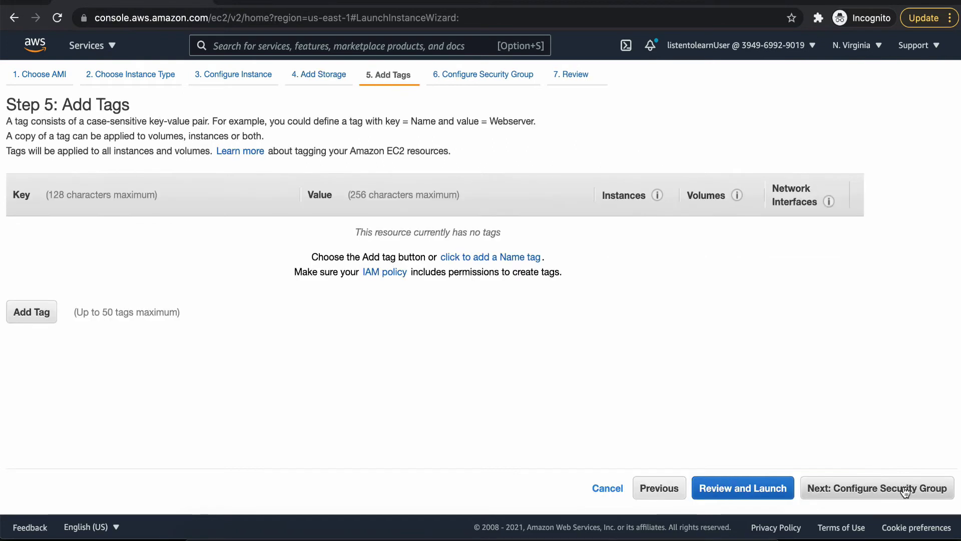
click(31, 312)
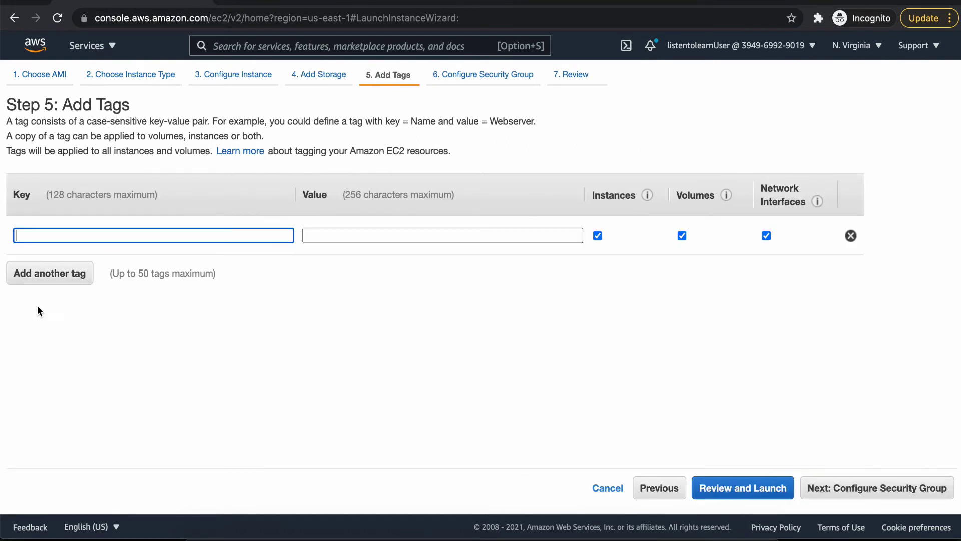
mouse_move(284, 288)
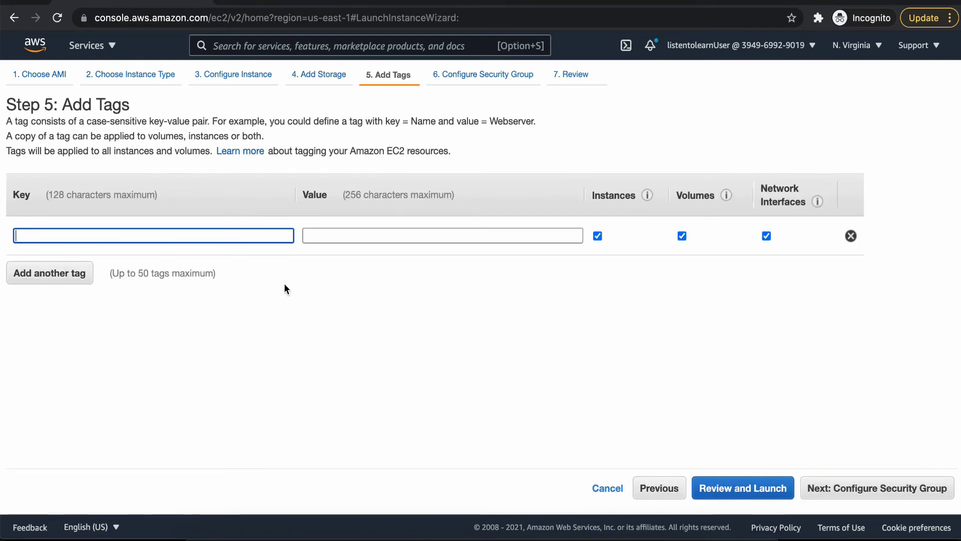
text(Name)
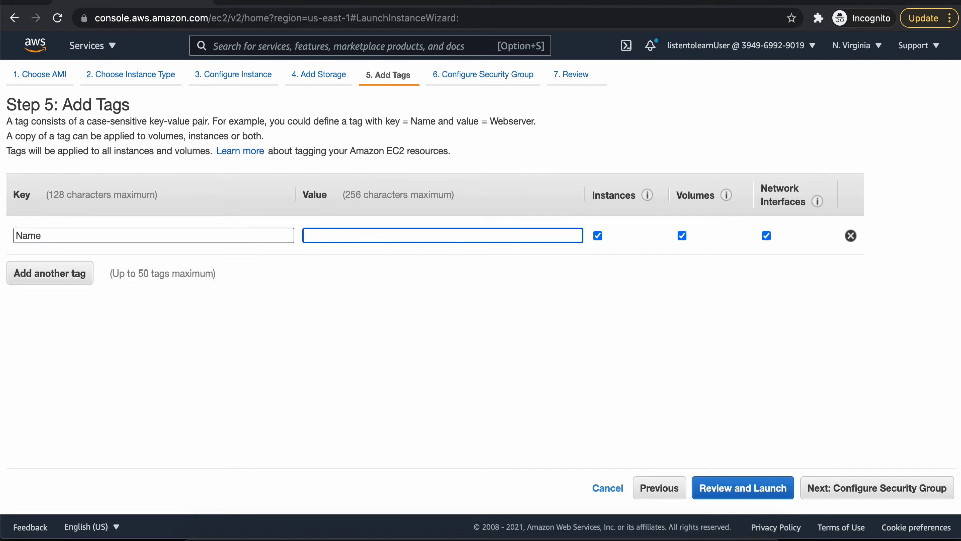
text(appS)
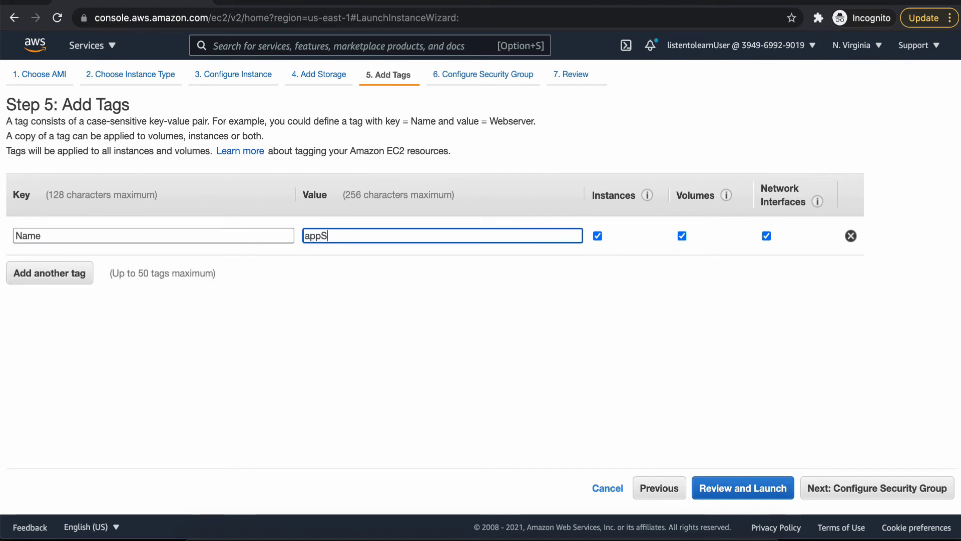
text(erver)
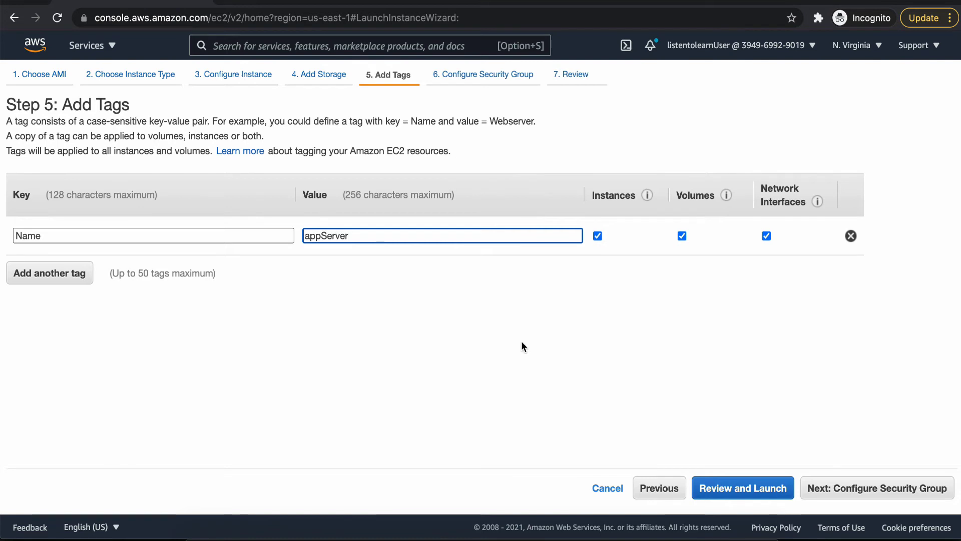
click(878, 488)
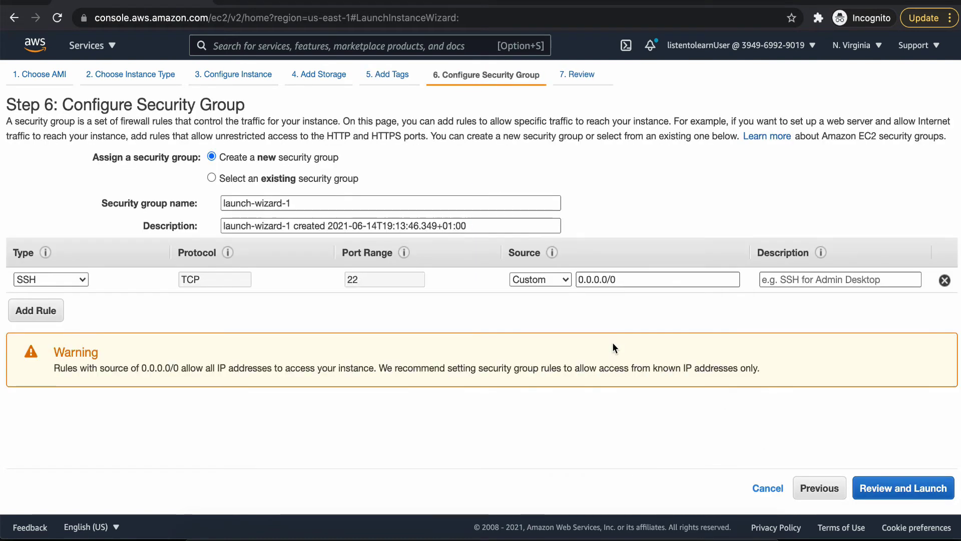
mouse_move(310, 295)
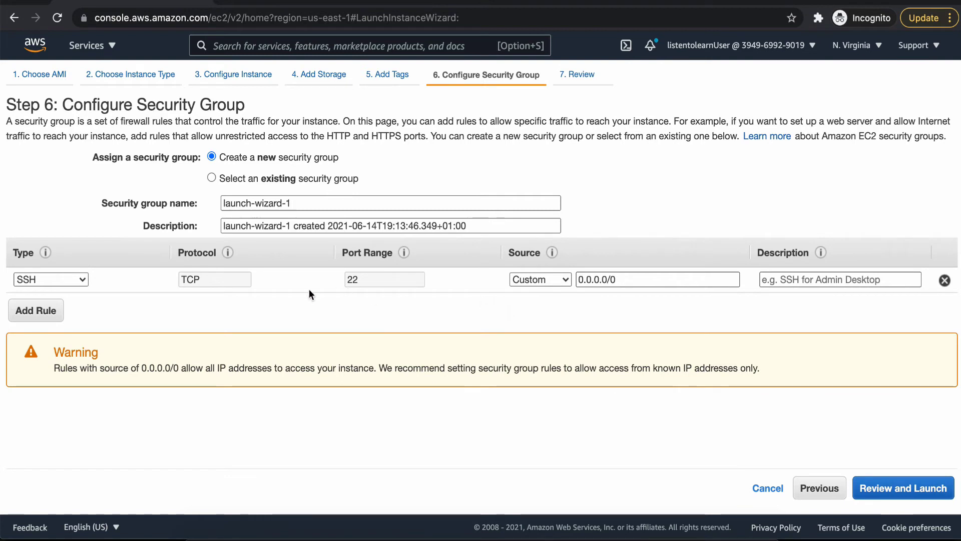
- Clear the SSH rule's 0.0.0.0/0 source and name the group 'Private SG'
click(657, 279)
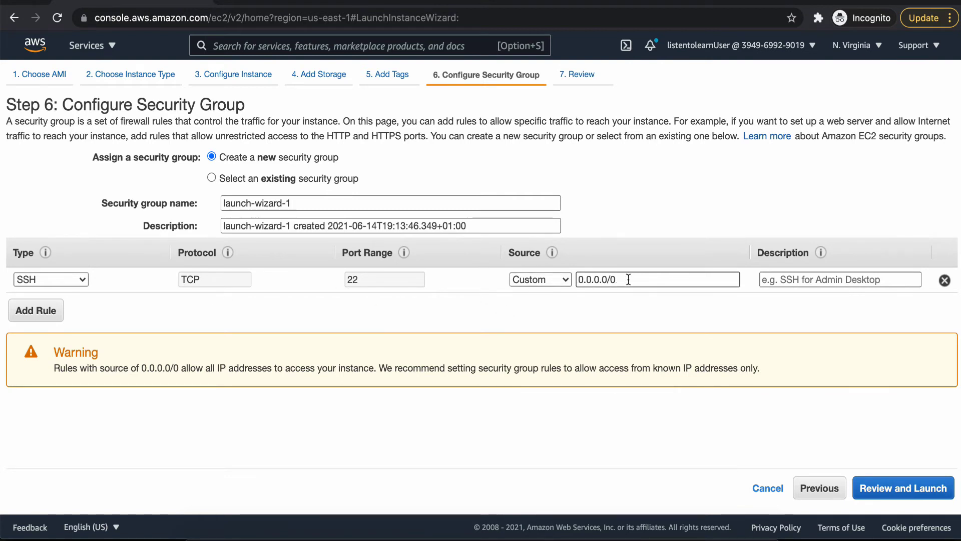
click(540, 279)
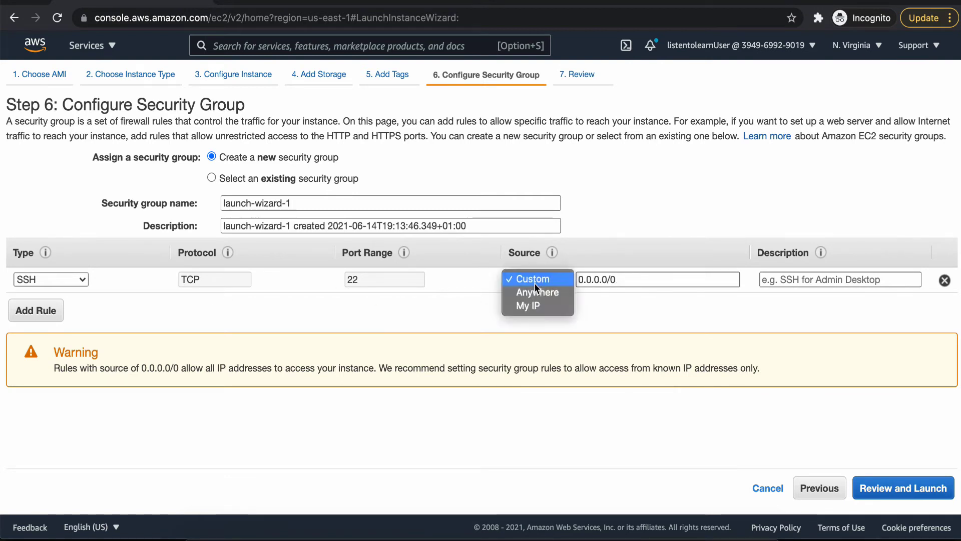
click(537, 280)
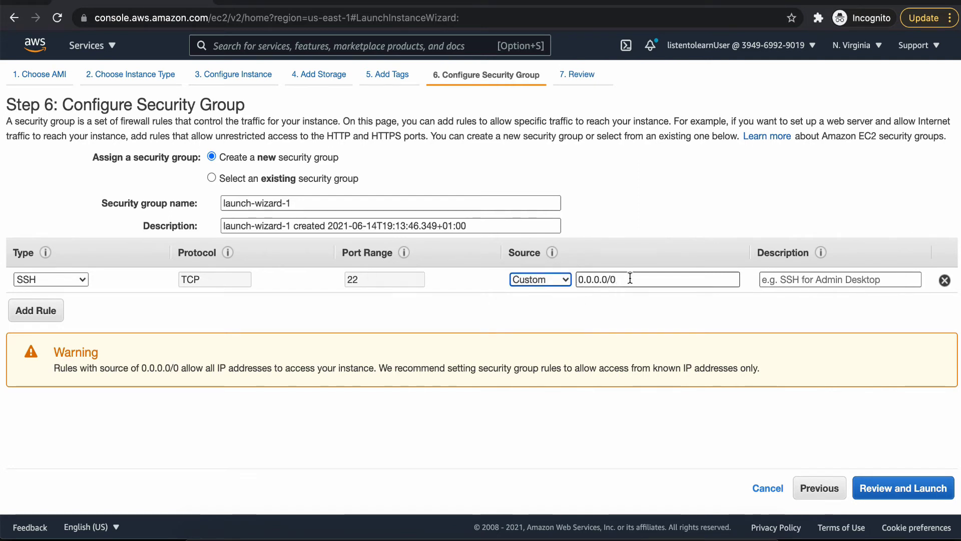
key(Backspace)
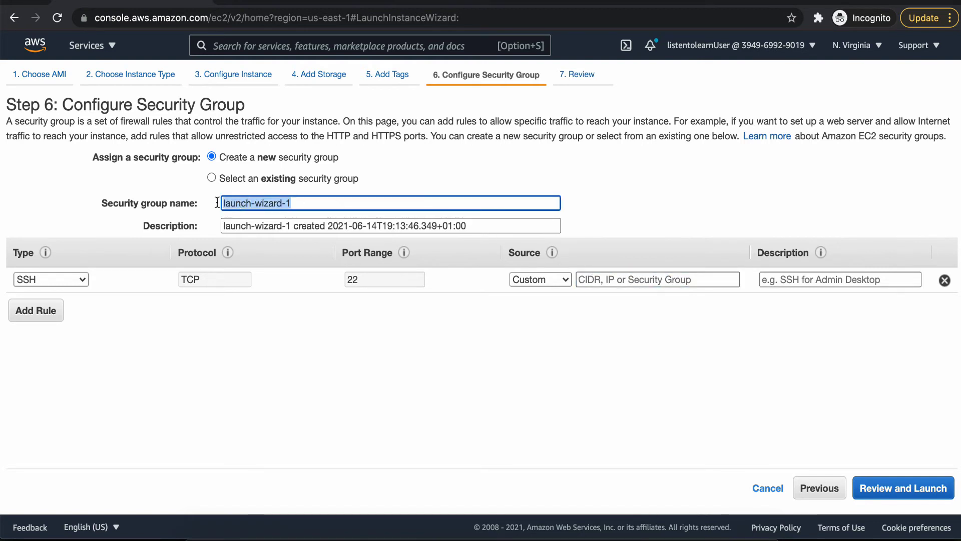
mouse_move(452, 154)
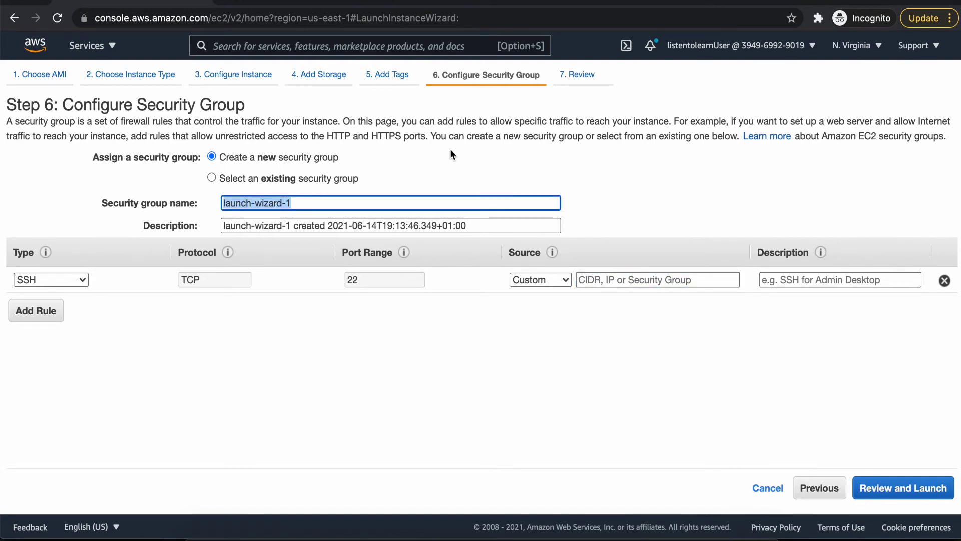
text(Private SG)
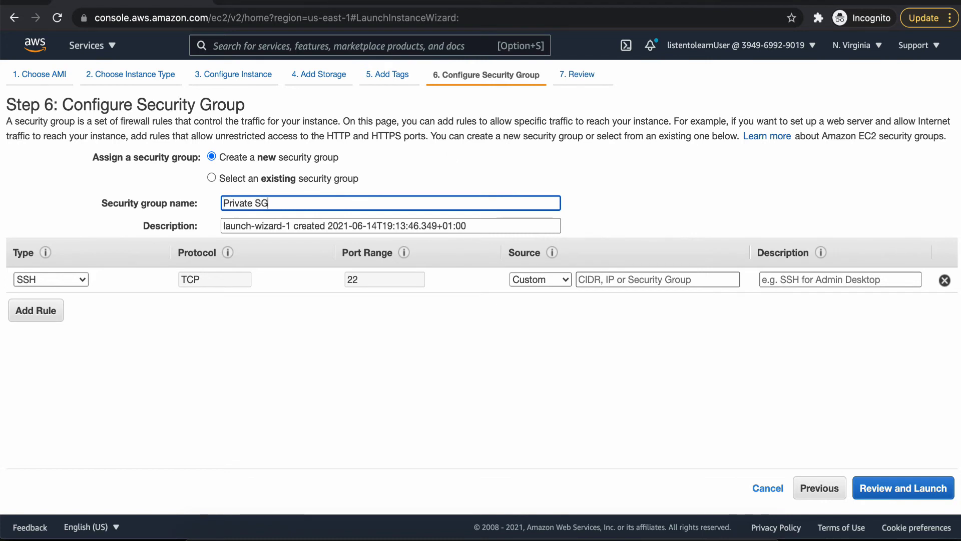
- Allow SSH only from the bastionSG group and go to the launch review
click(657, 279)
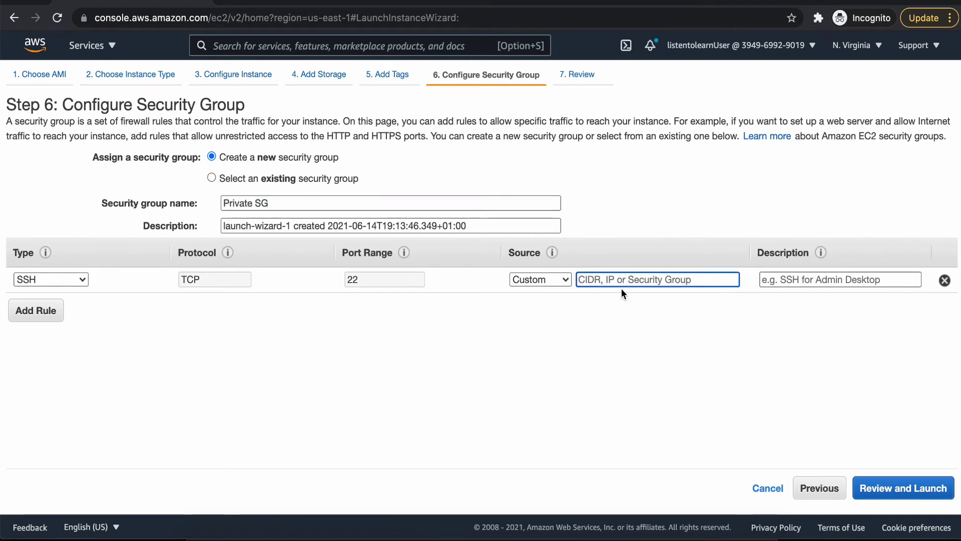
text(bastio)
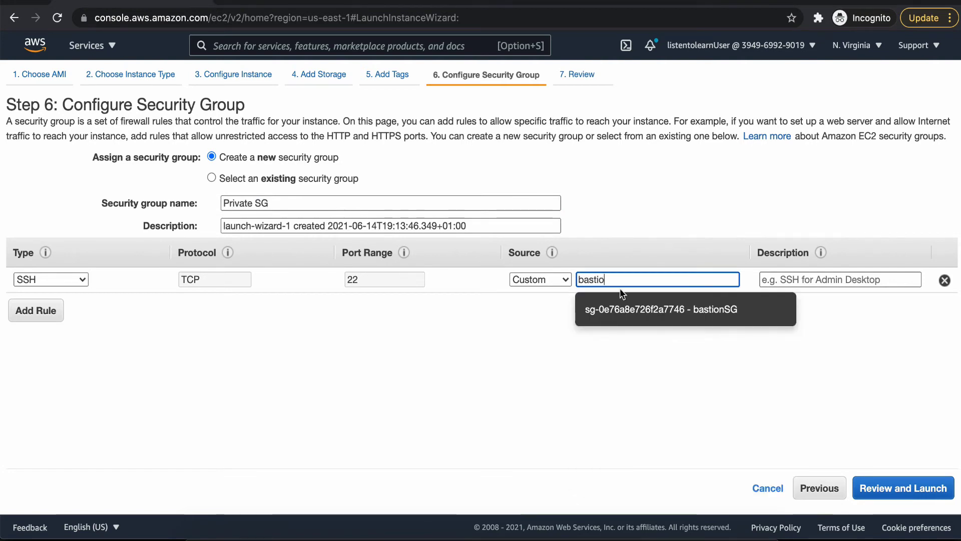
click(662, 310)
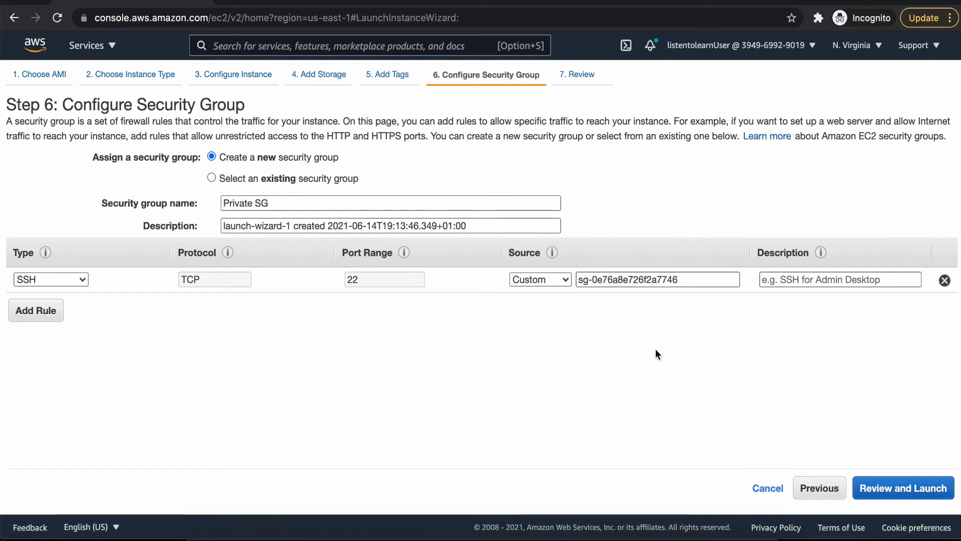
mouse_move(84, 305)
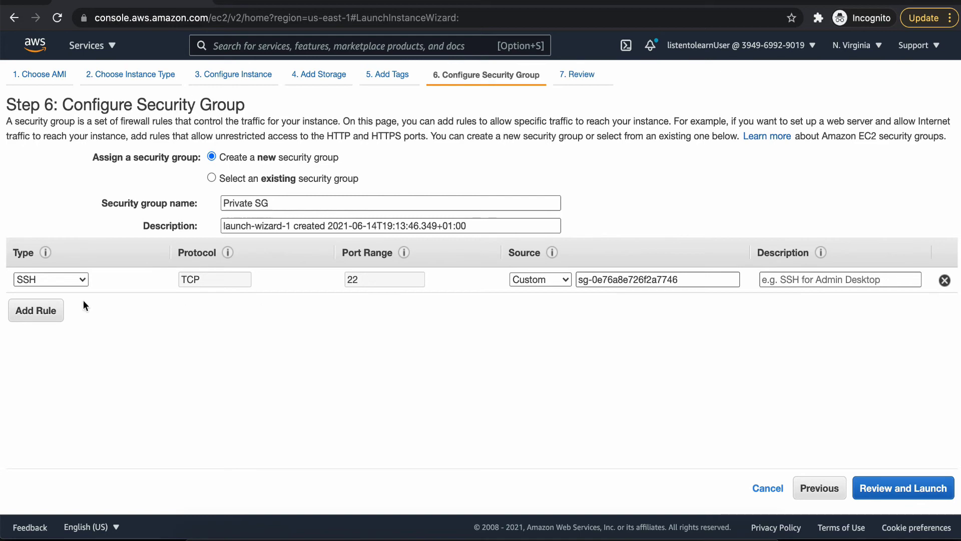
mouse_move(746, 406)
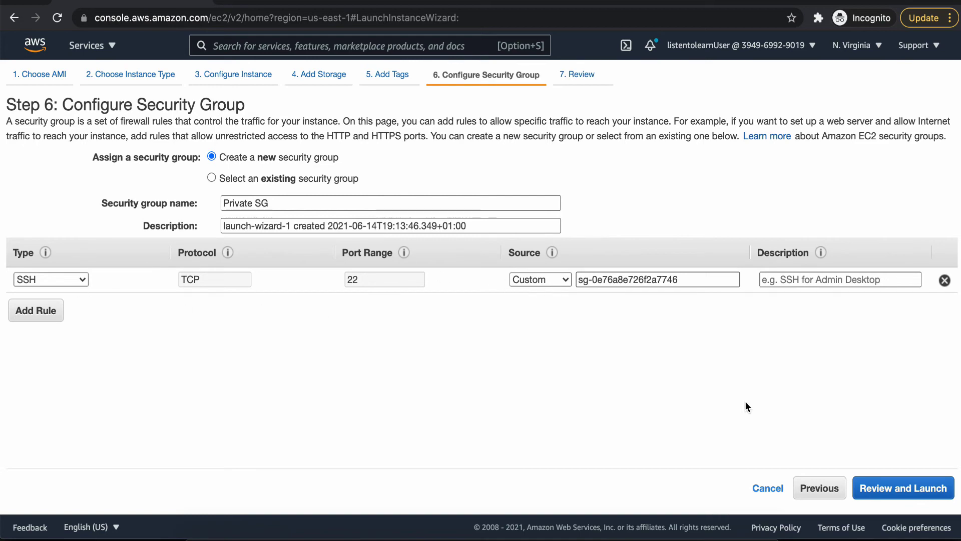
mouse_move(902, 488)
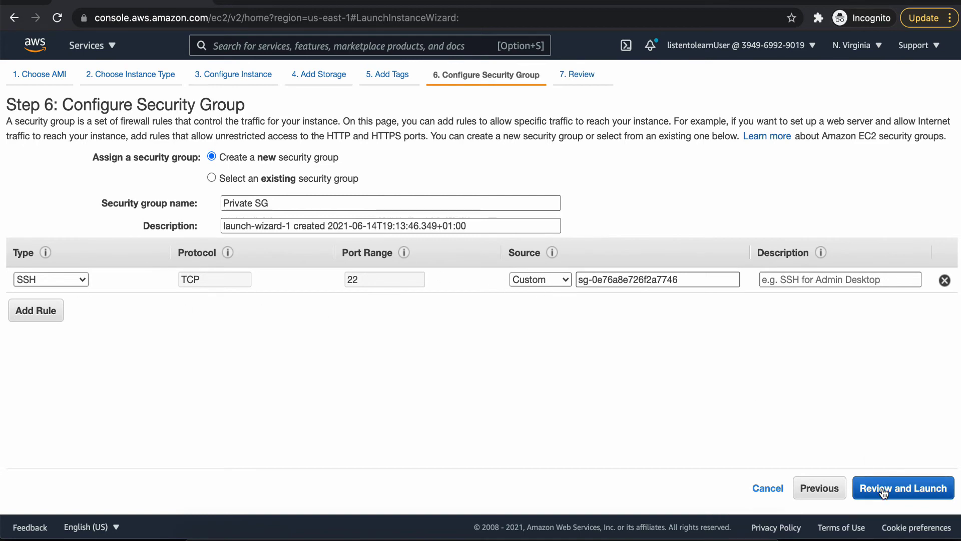
click(902, 488)
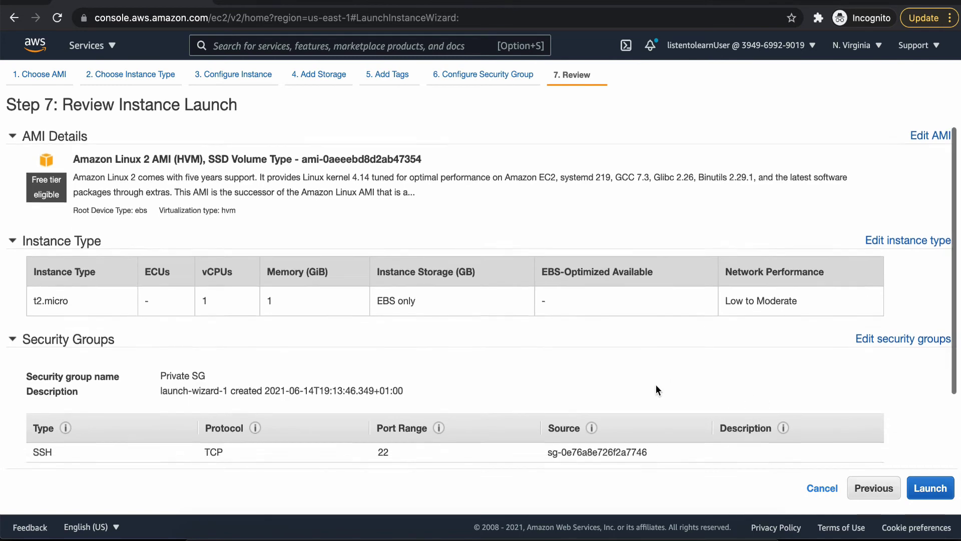
- Launch appServer with the existing key pair, acknowledging the key.pem private key
click(929, 488)
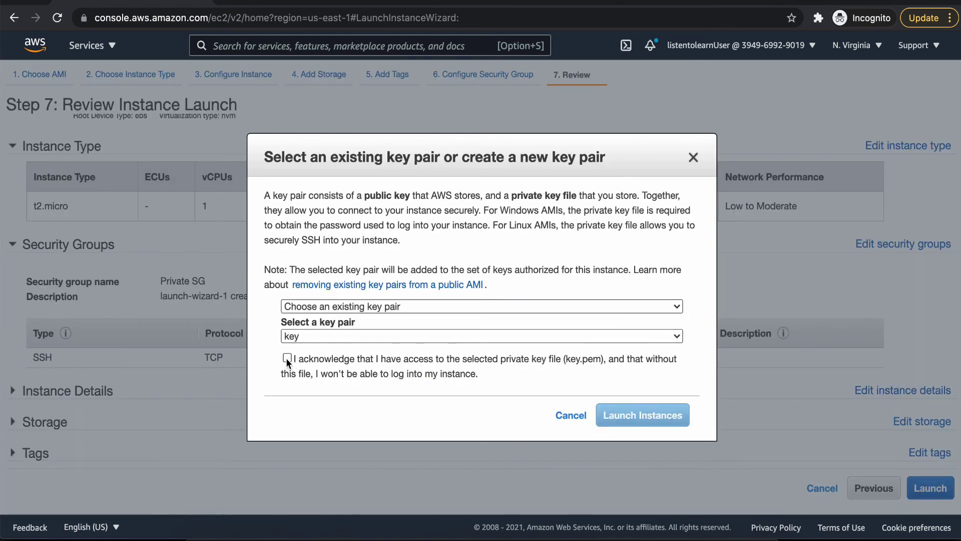
click(287, 359)
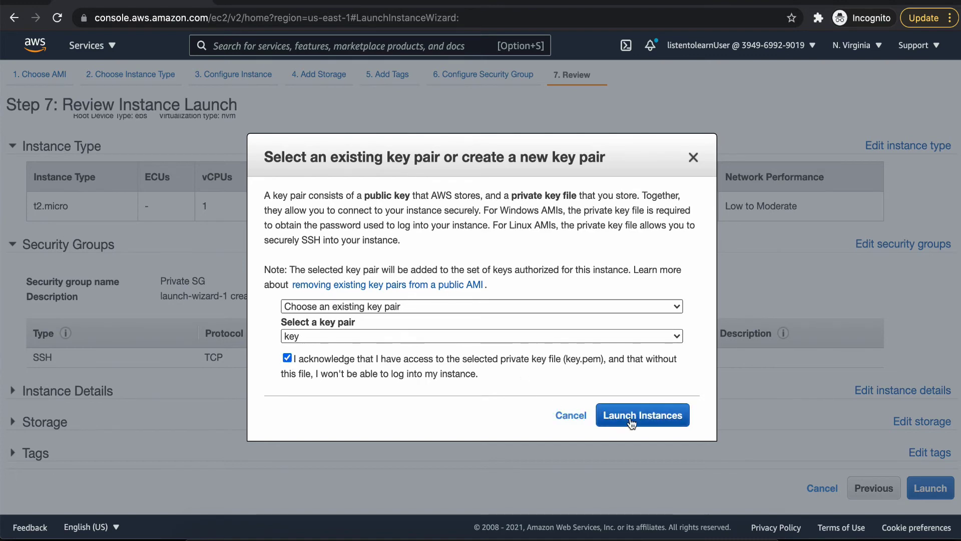
click(642, 414)
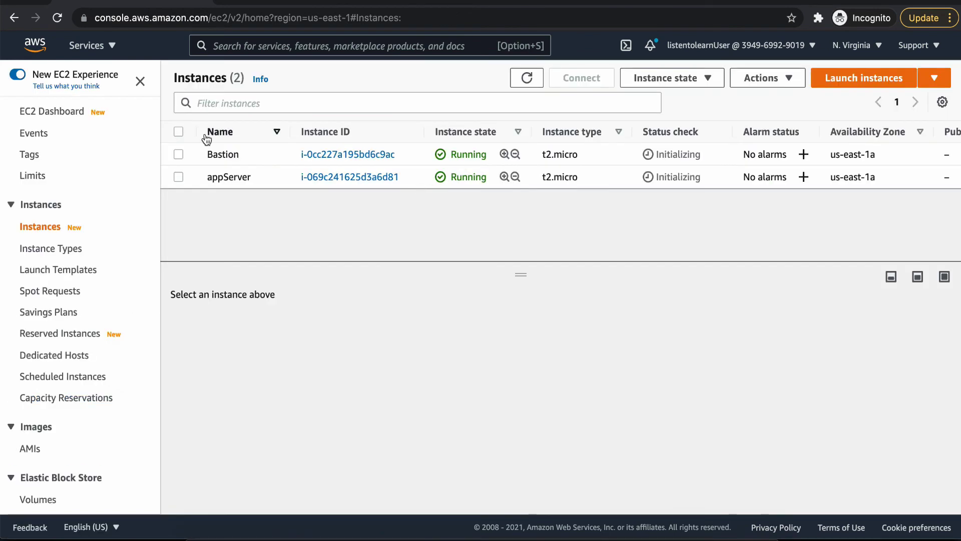
- Copy Bastion's public IPv4 address and bring Terminal to the front
click(178, 155)
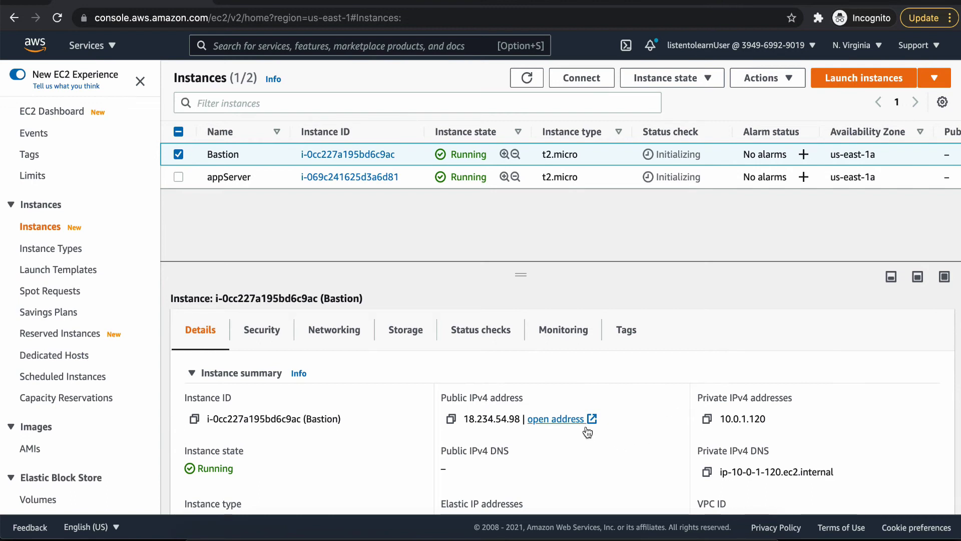
click(451, 418)
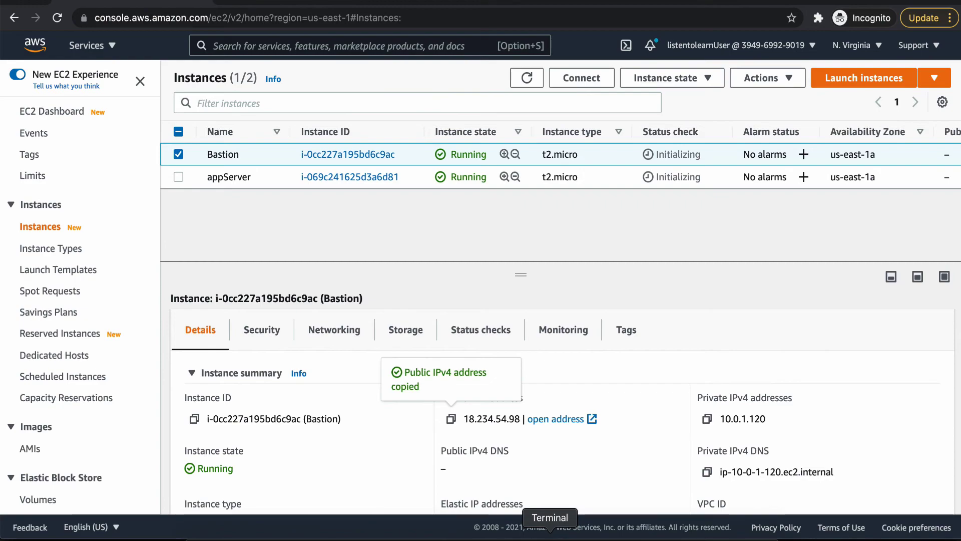
click(550, 518)
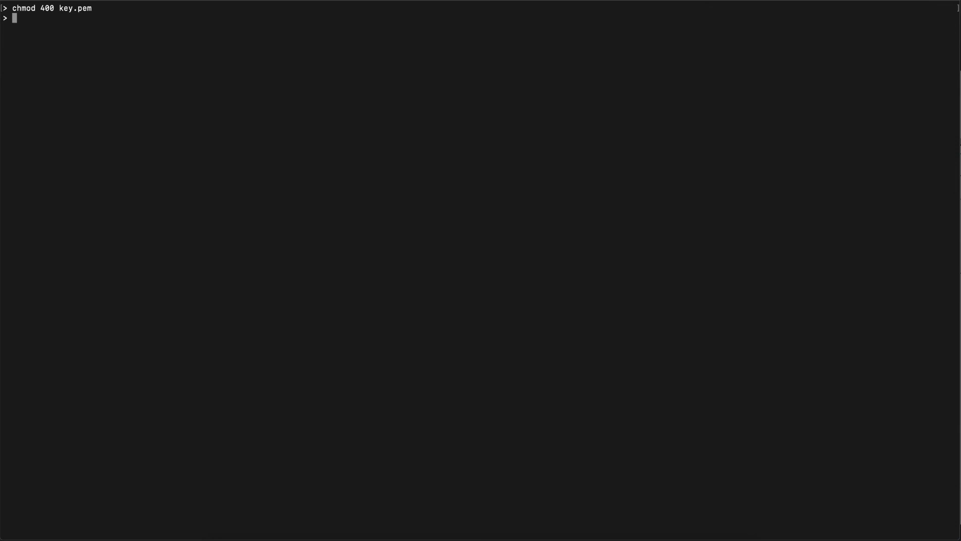
- Load key.pem into the SSH agent with ssh-add
text(ssh-add)
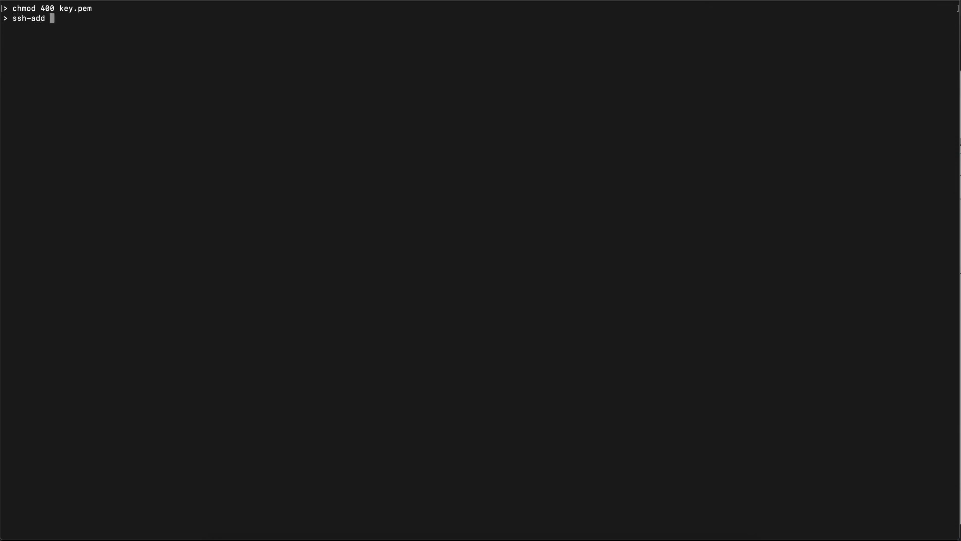
text(key.p)
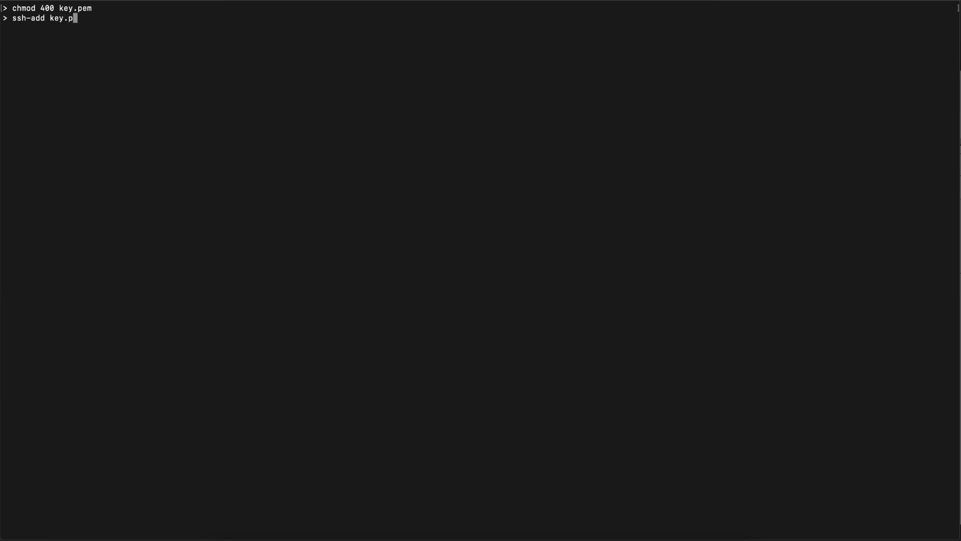
key(Return)
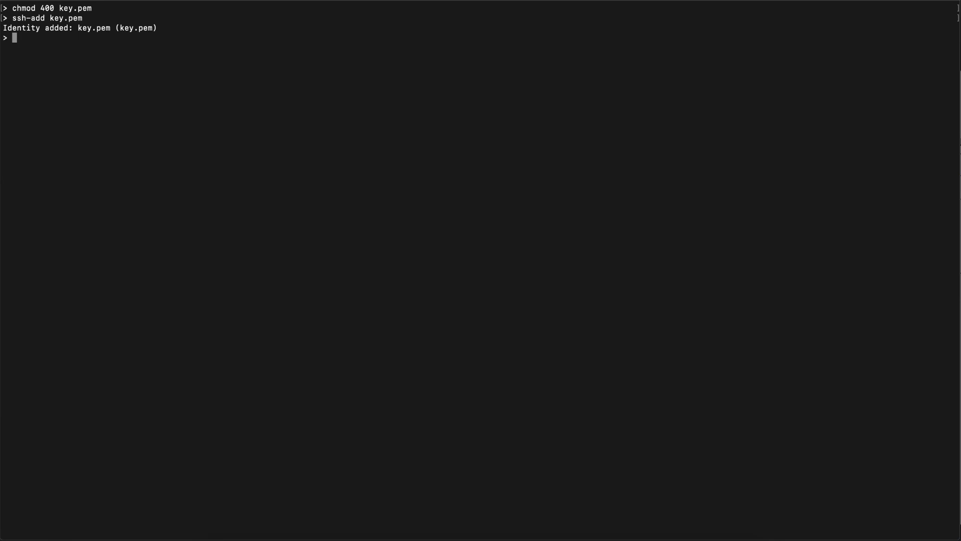
text(s)
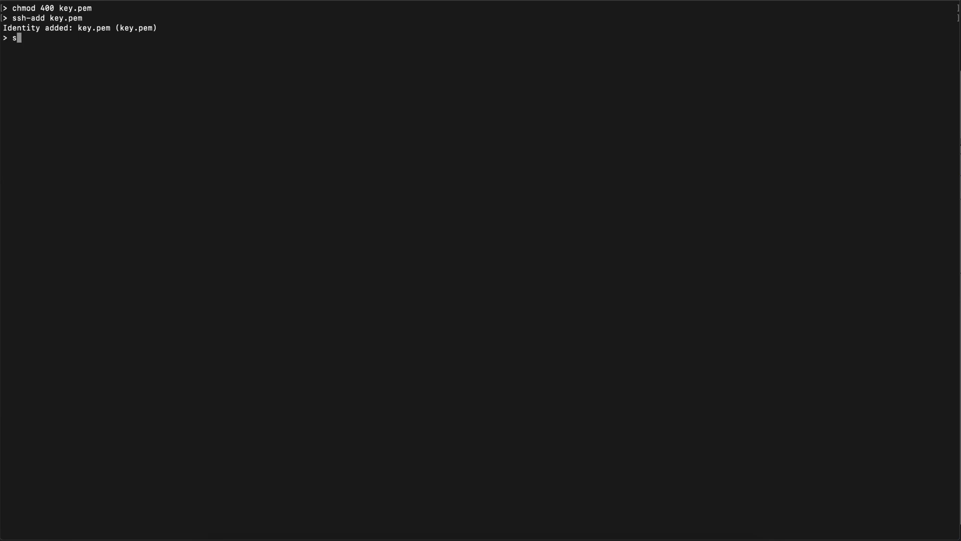
text(sh -)
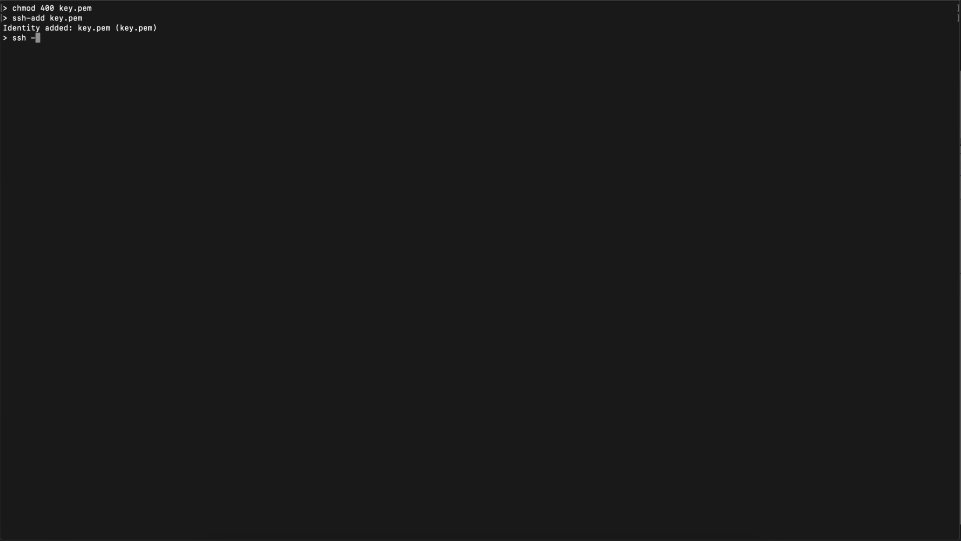
text(A -i)
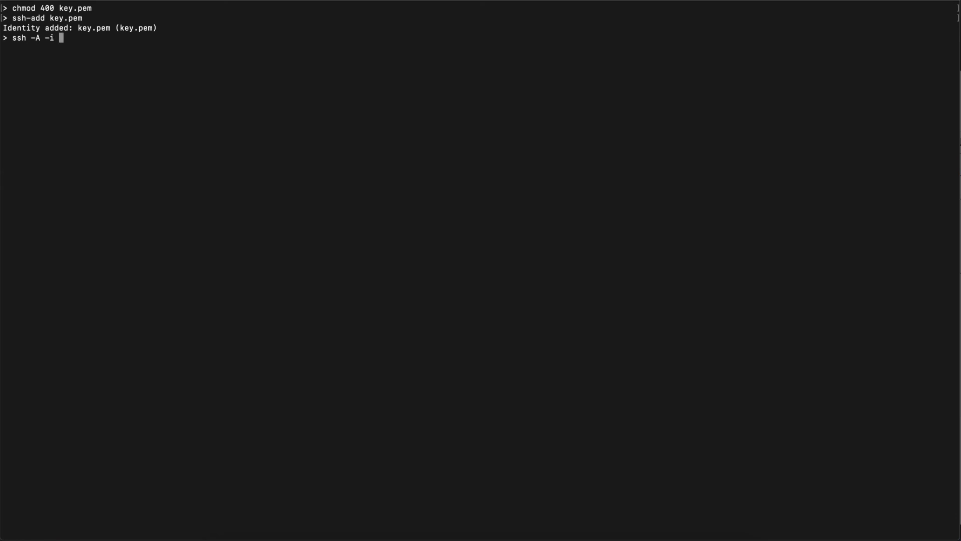
text(key.pem)
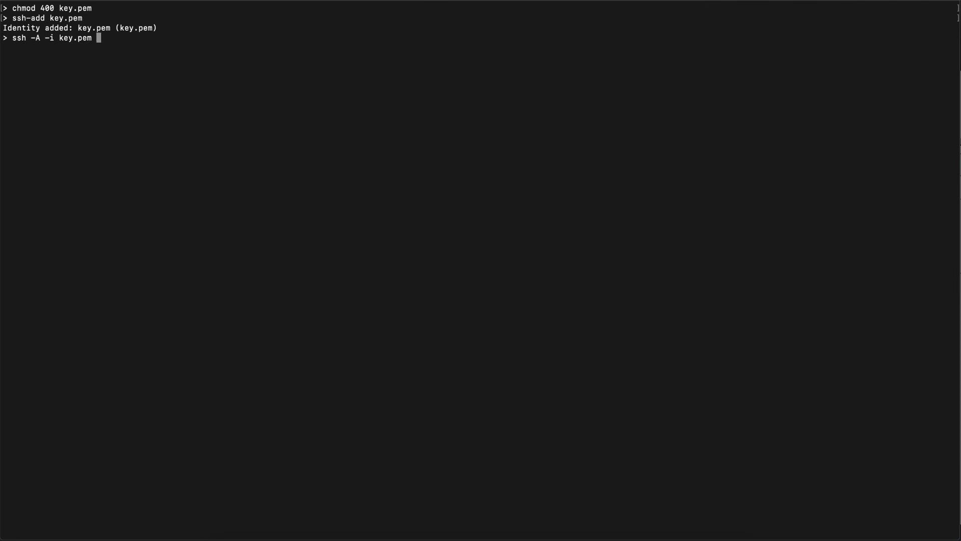
text(ec2-)
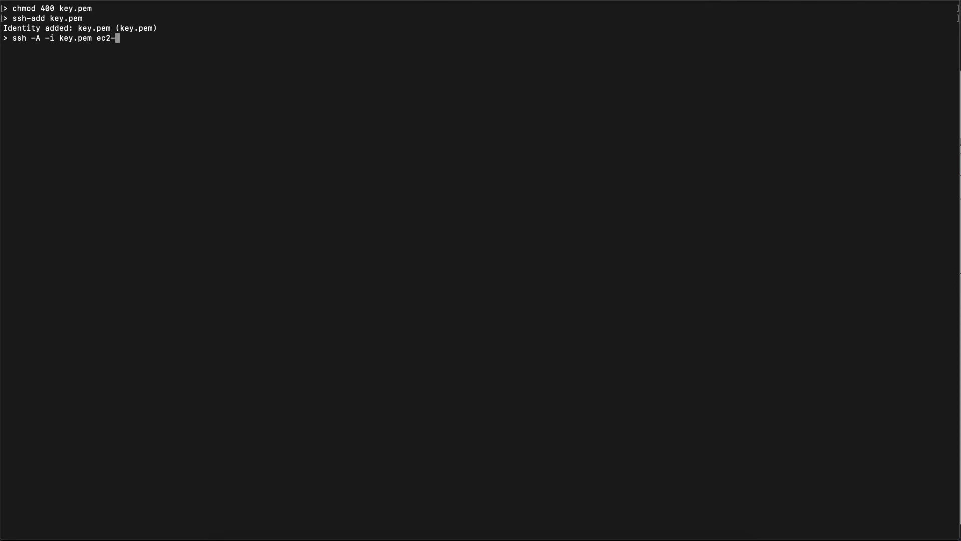
text(user@)
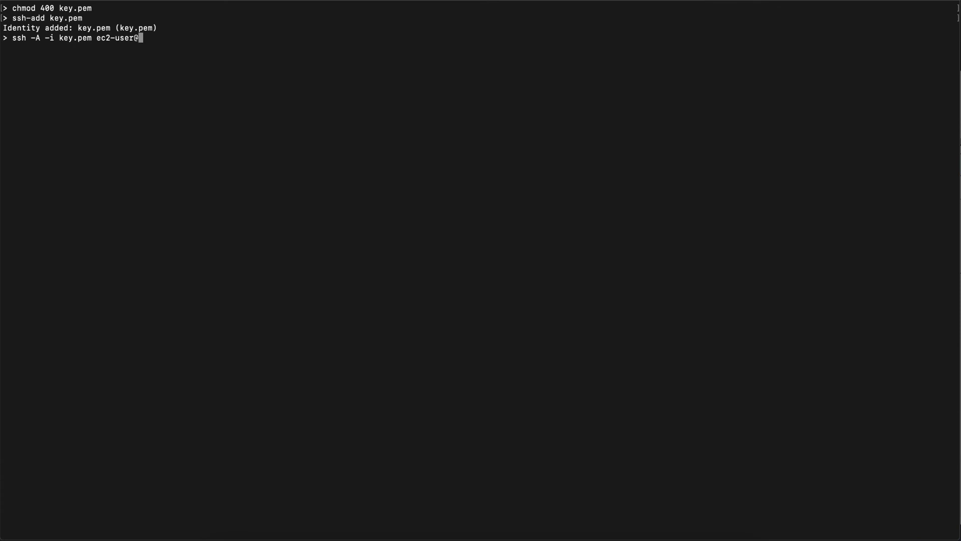
text(54.210.28.114)
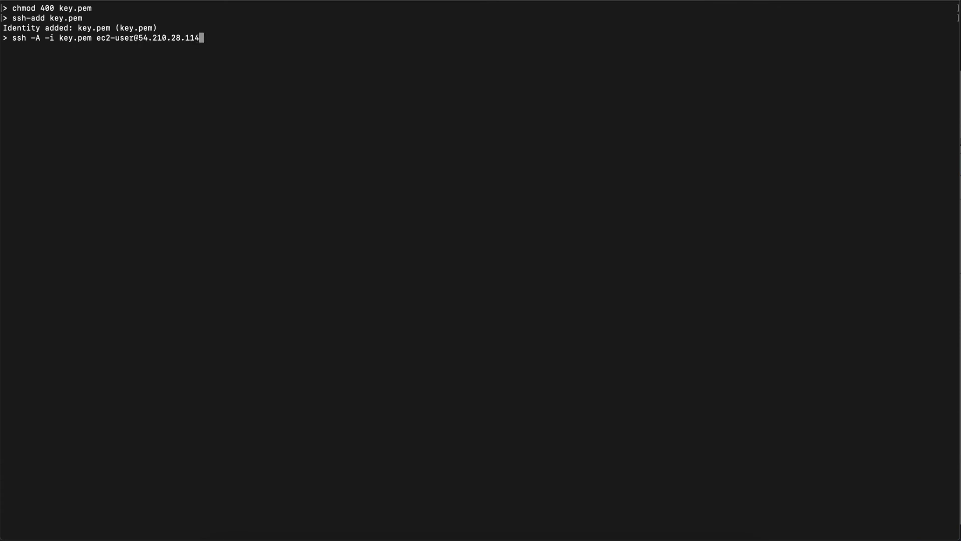
key(Return)
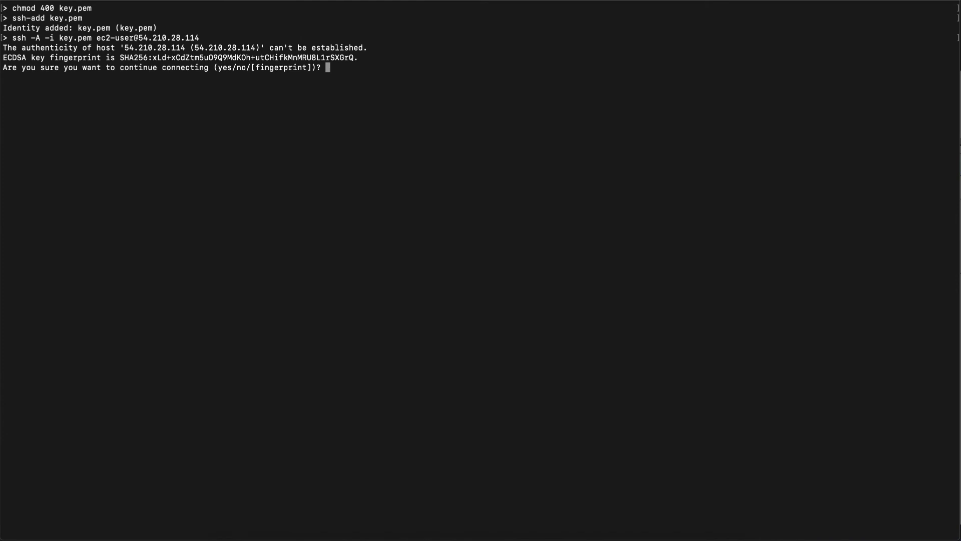
text(yes)
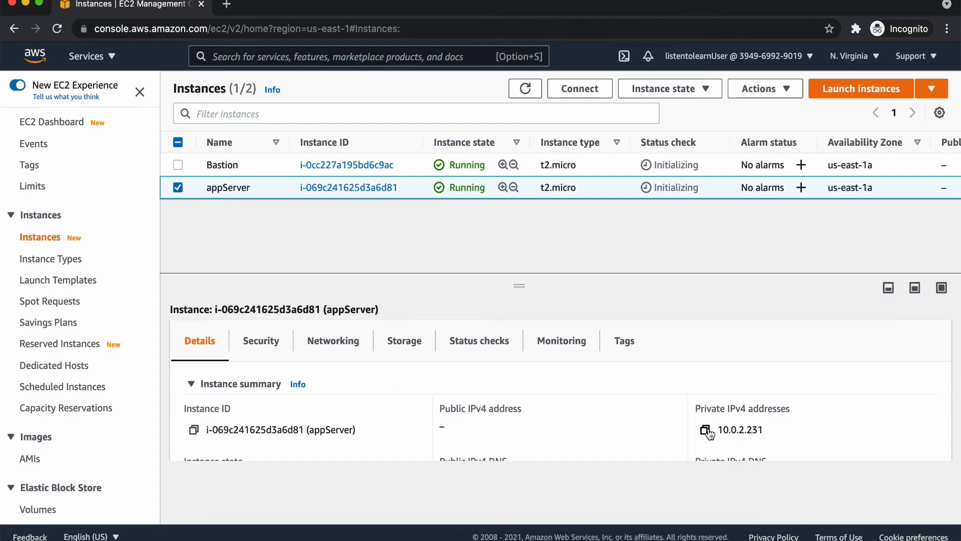
click(708, 430)
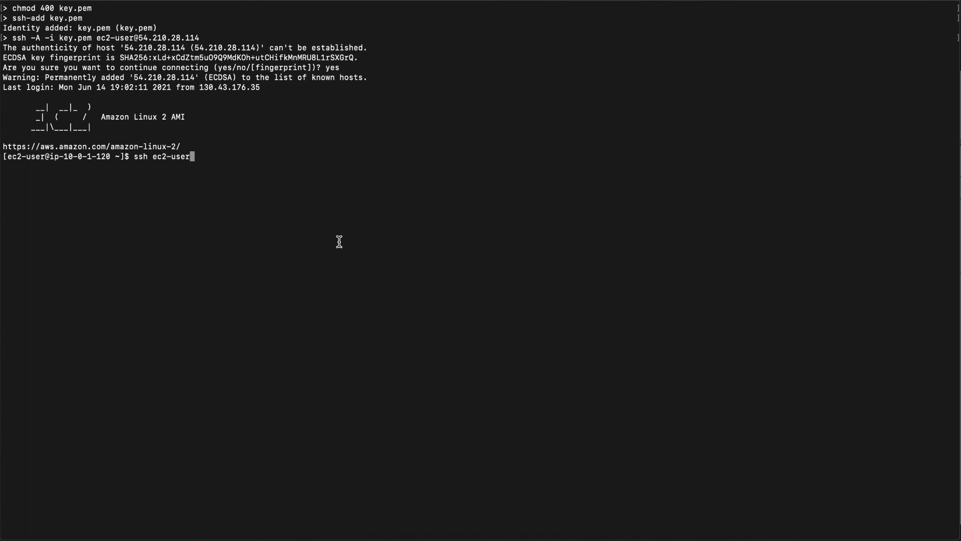
text(@10.0.2.231)
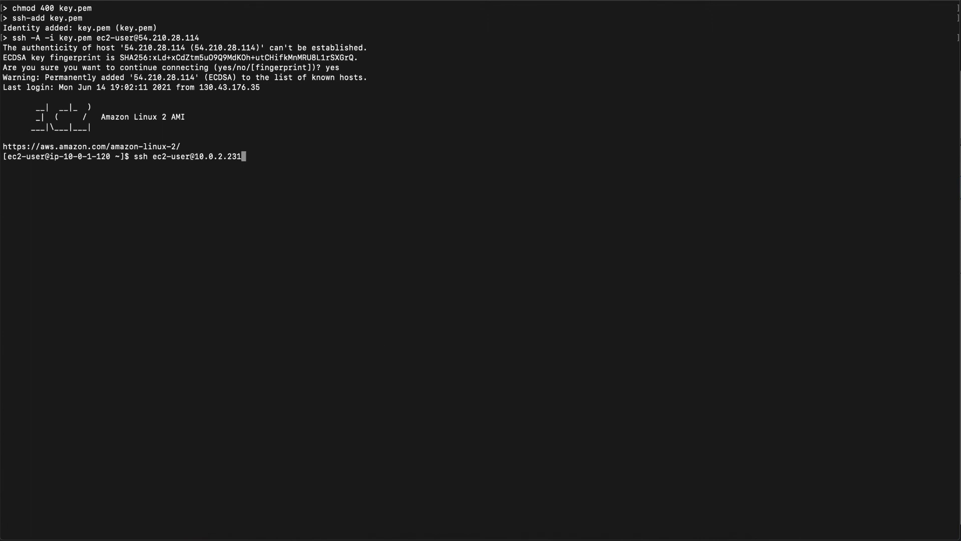
key(Return)
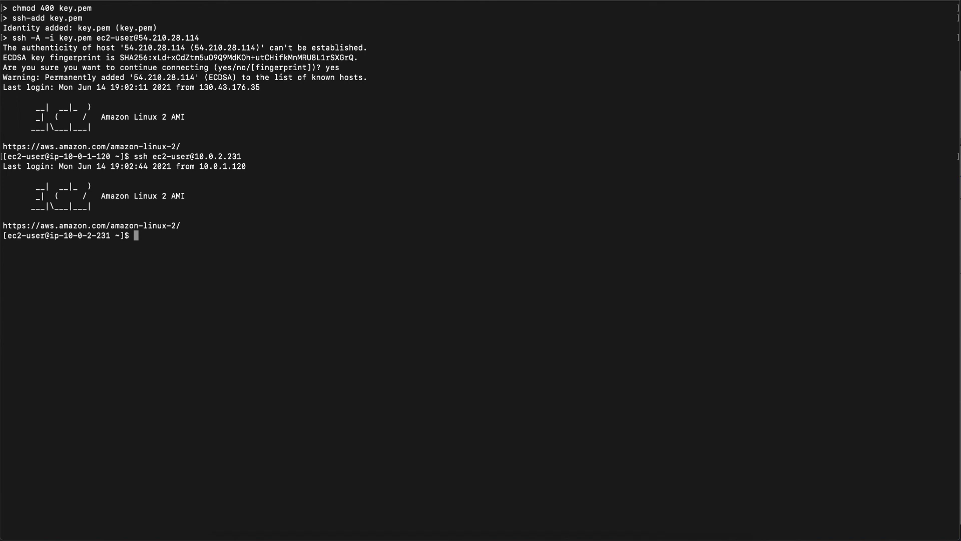
text(curl)
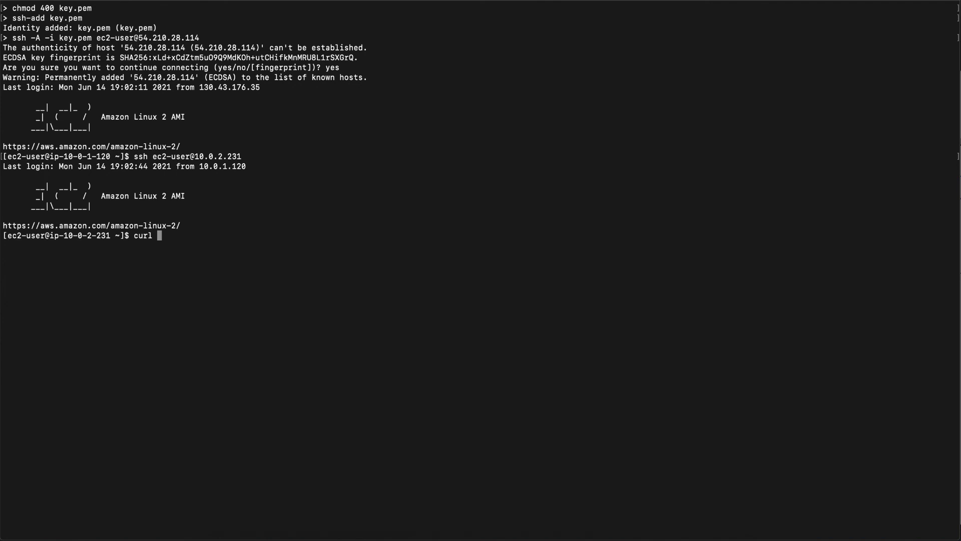
text(http:)
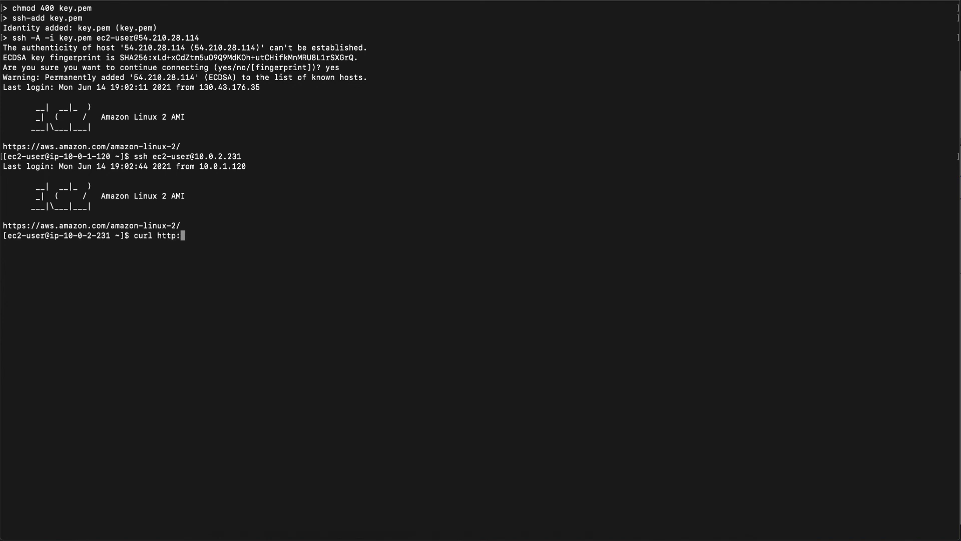
text(//)
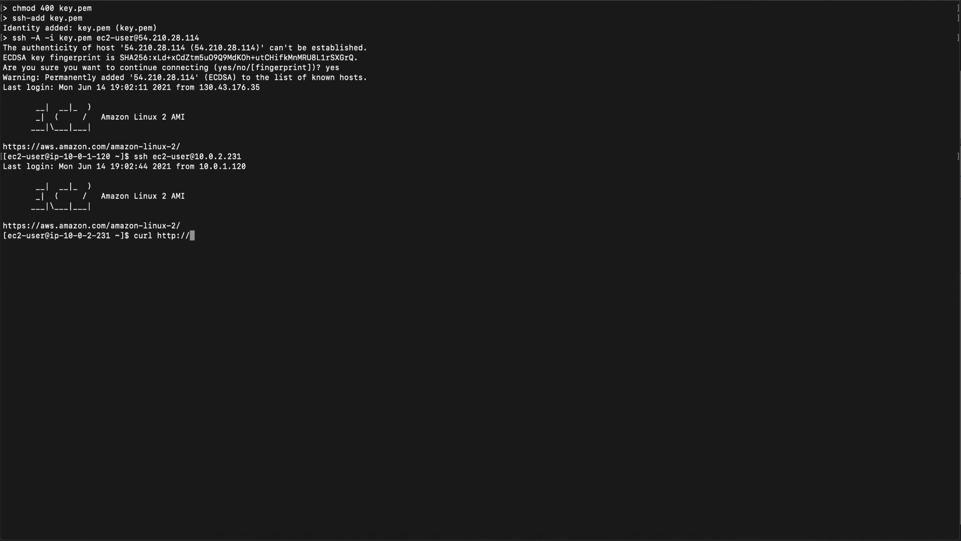
text(www.google.com)
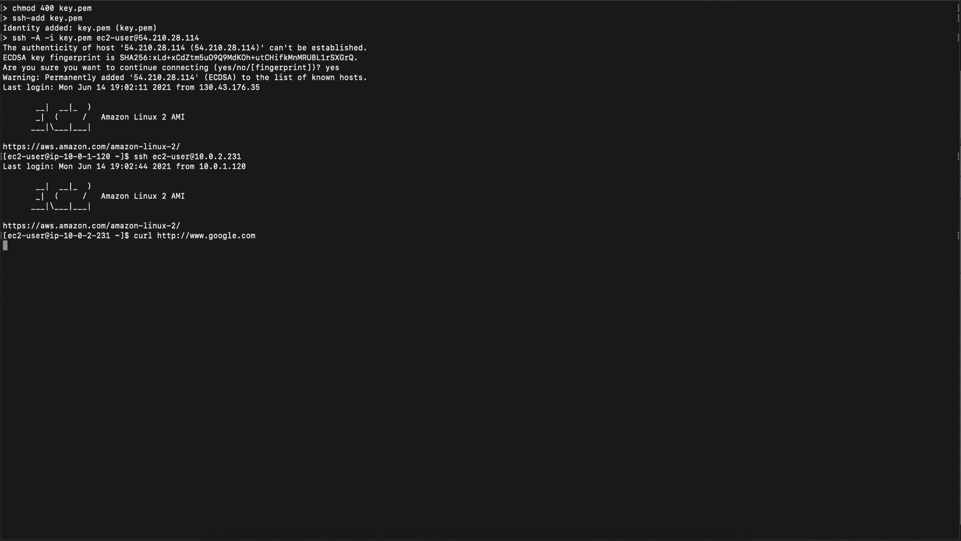
key(ctrl+c)
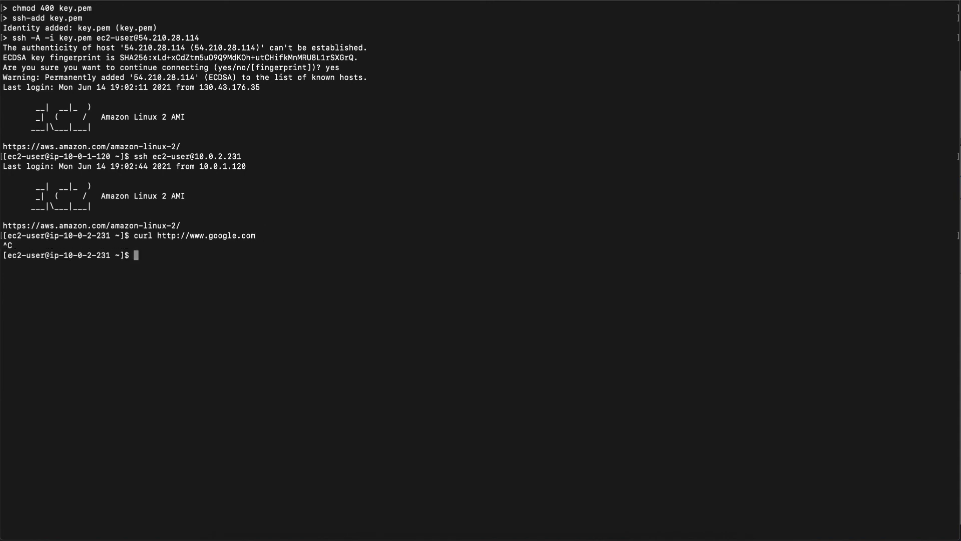
- Exit the appServer session, returning to the bastion prompt
text(exi)
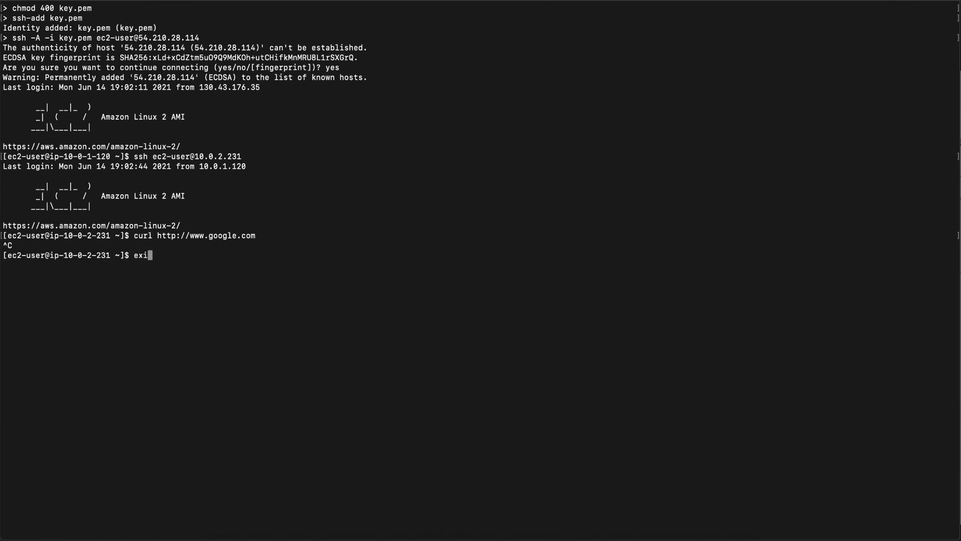
key(Return)
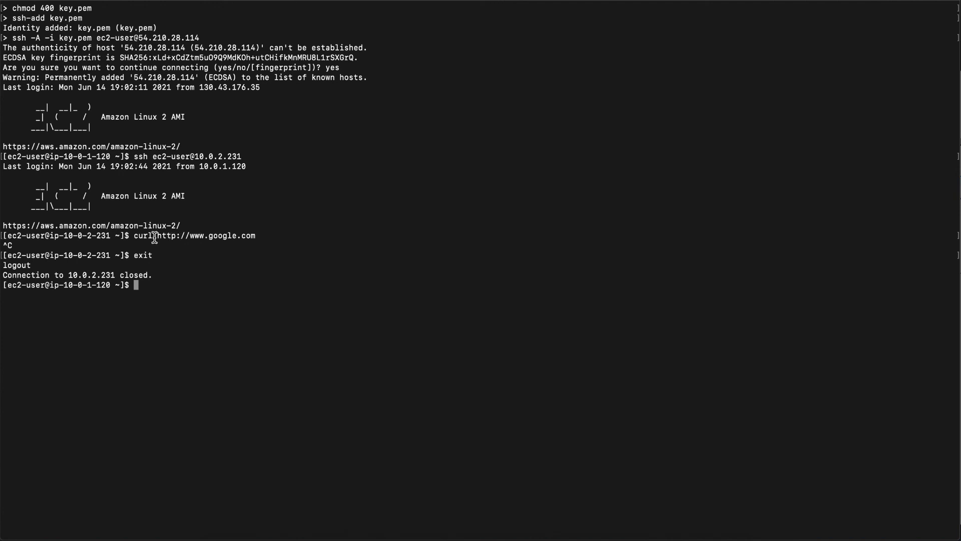
mouse_move(258, 235)
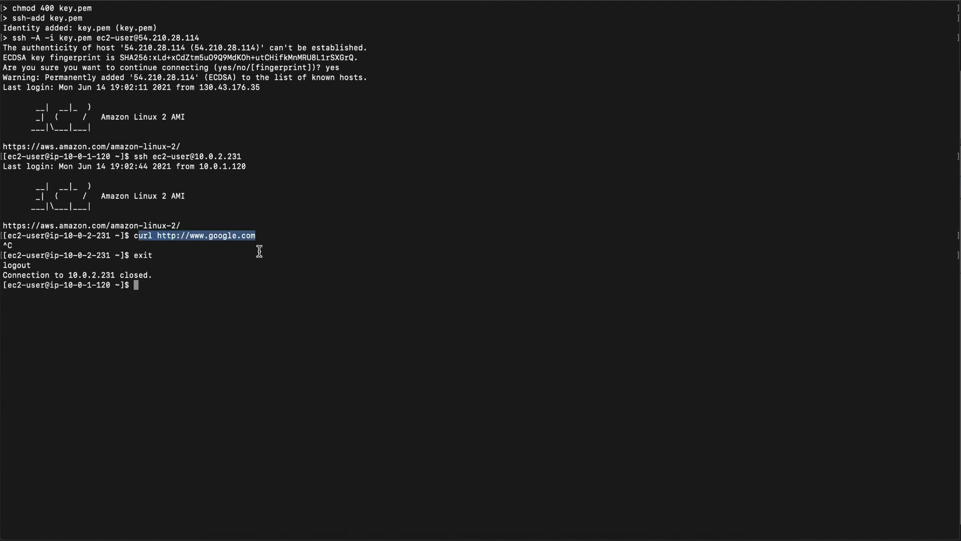
text(c)
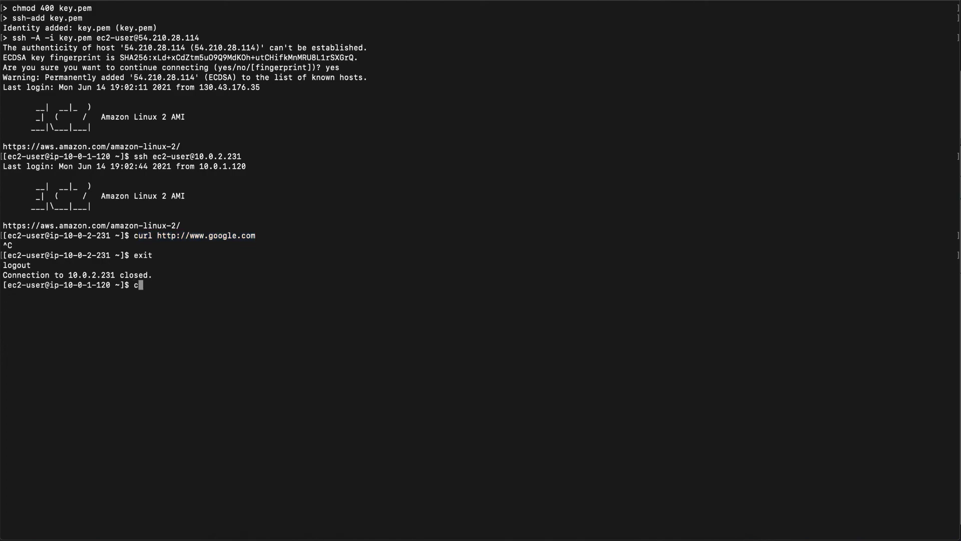